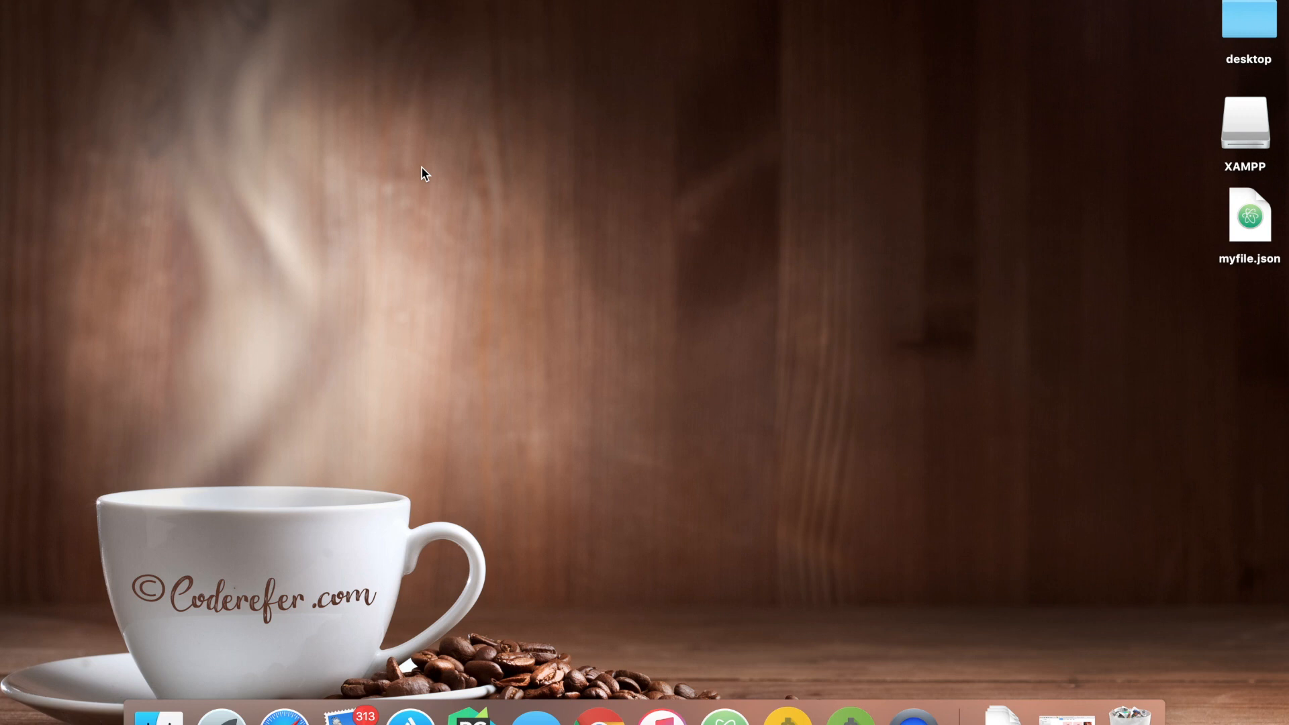
{"action": "mouse_move", "coordinate": [598, 719]}
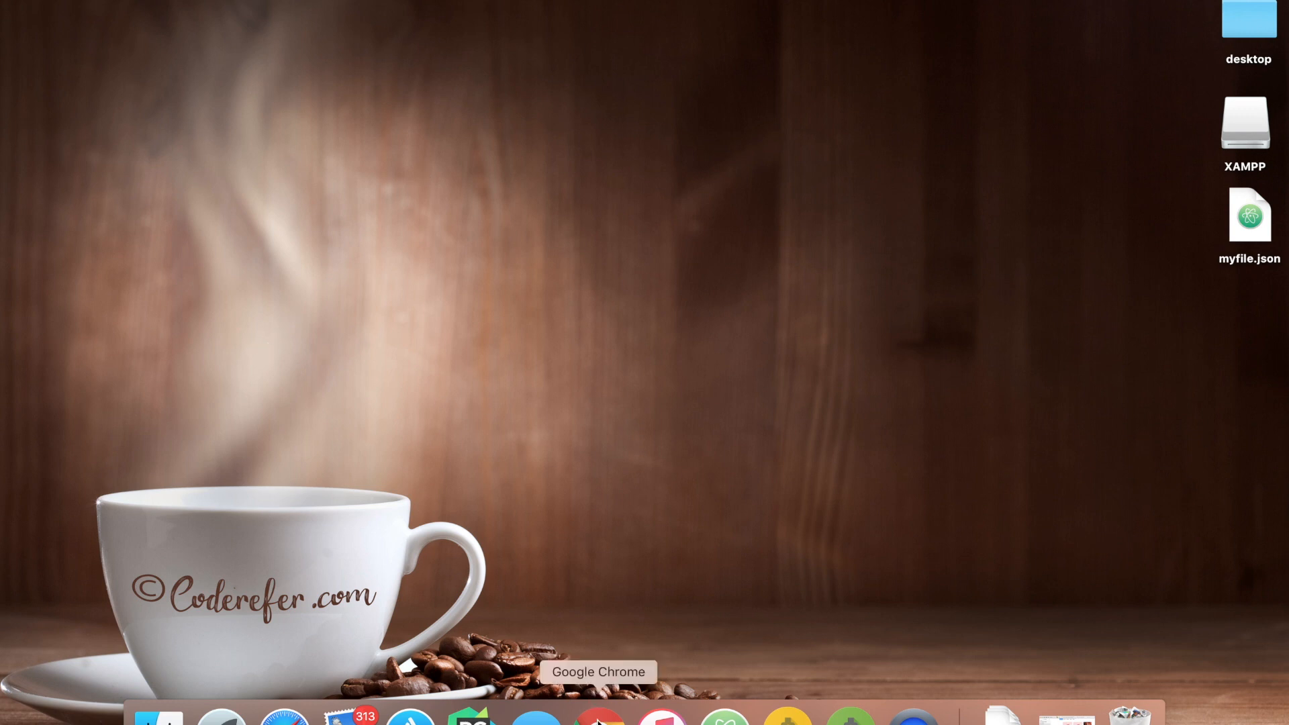
Step: Launch Chrome and bring up the XAMPP site at apachefriends.org
{"action": "left_click", "coordinate": [597, 715]}
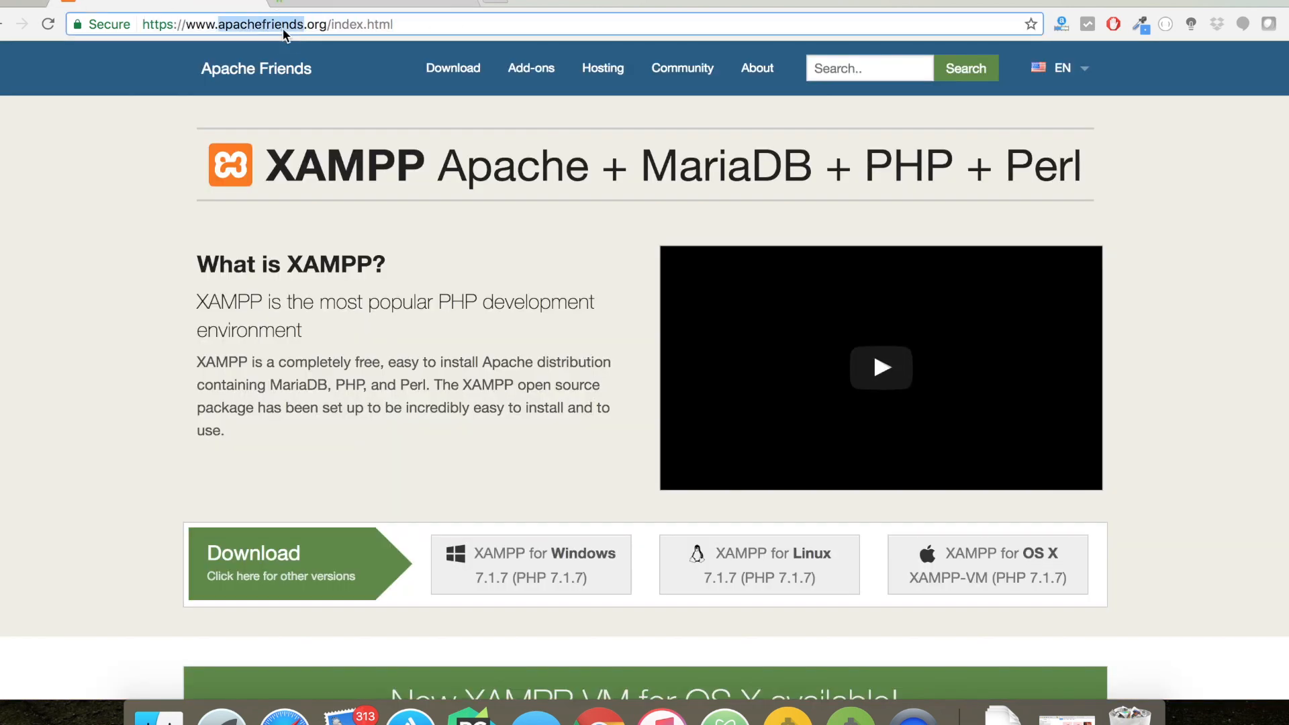
{"action": "left_click", "coordinate": [264, 24]}
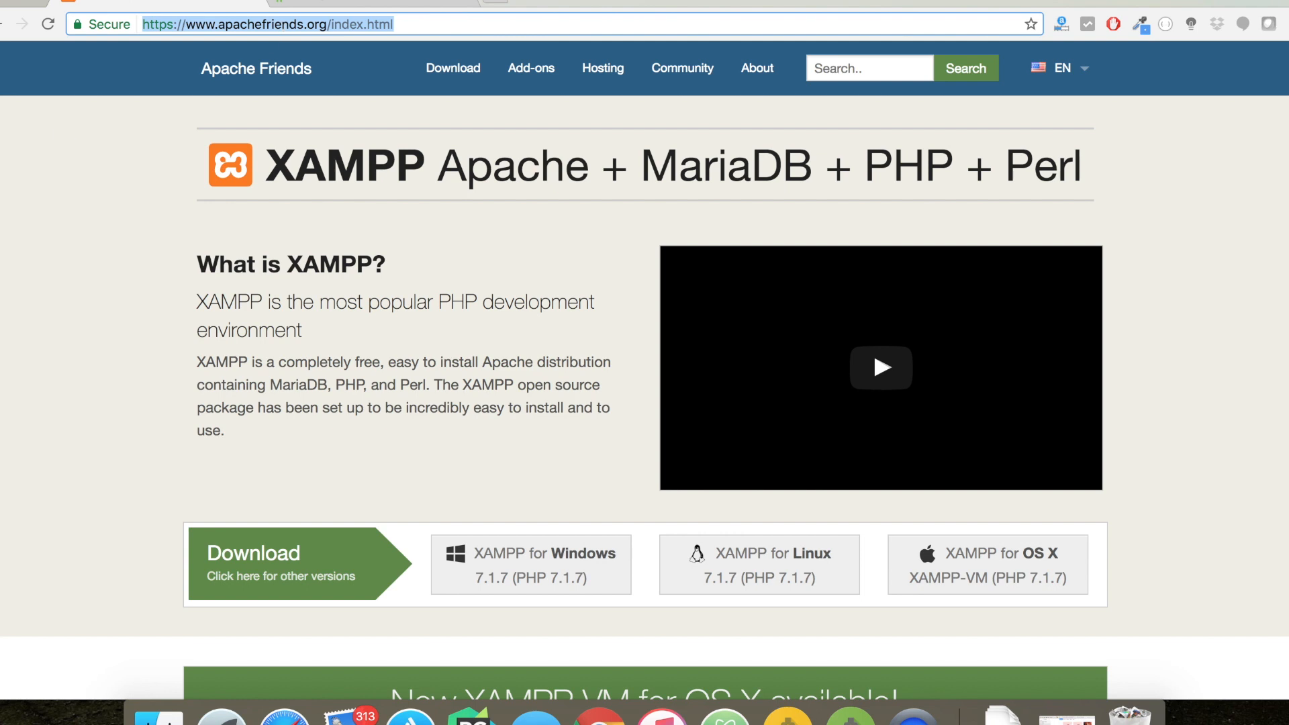
{"action": "mouse_move", "coordinate": [482, 582]}
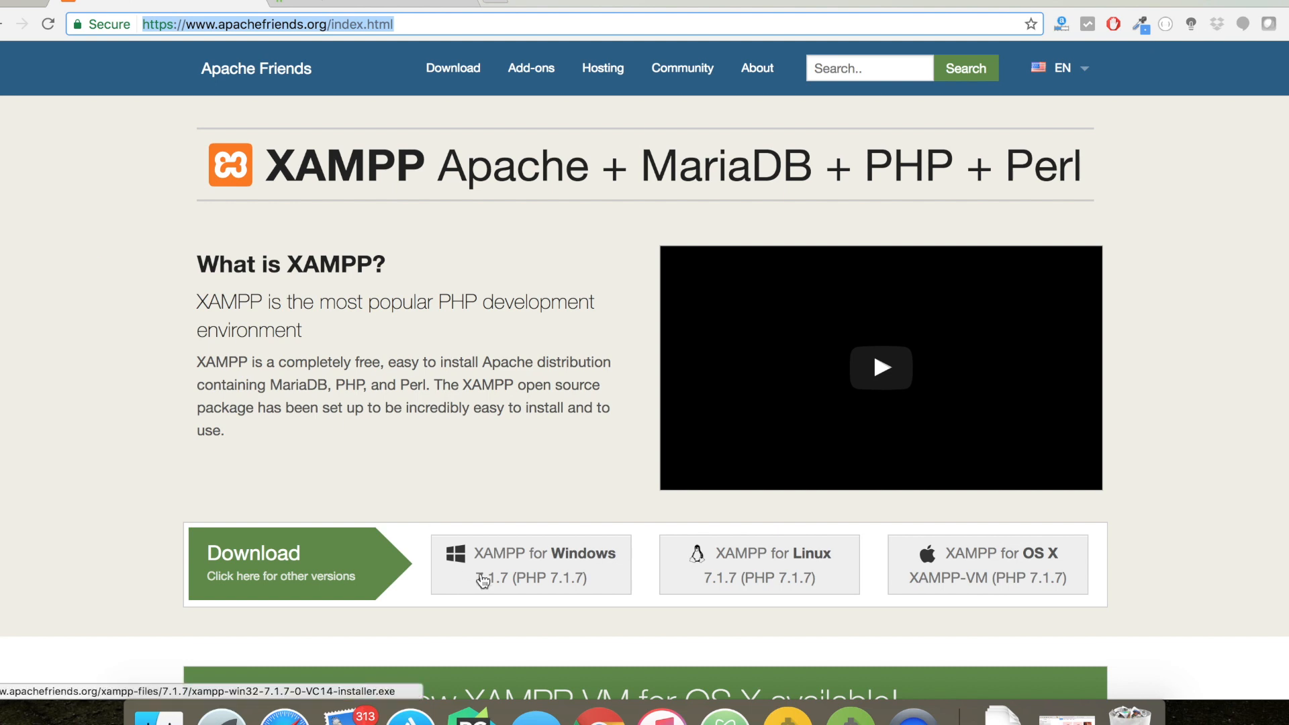
{"action": "mouse_move", "coordinate": [1040, 567]}
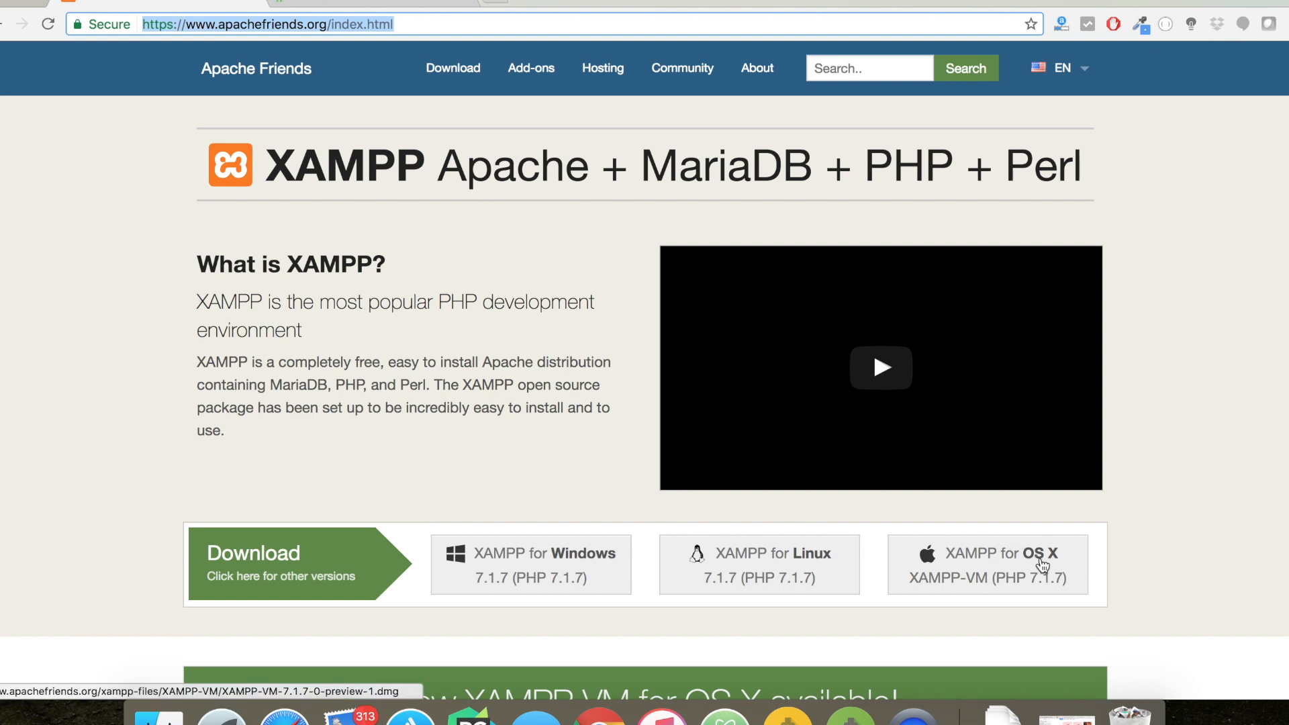
{"action": "mouse_move", "coordinate": [1056, 568]}
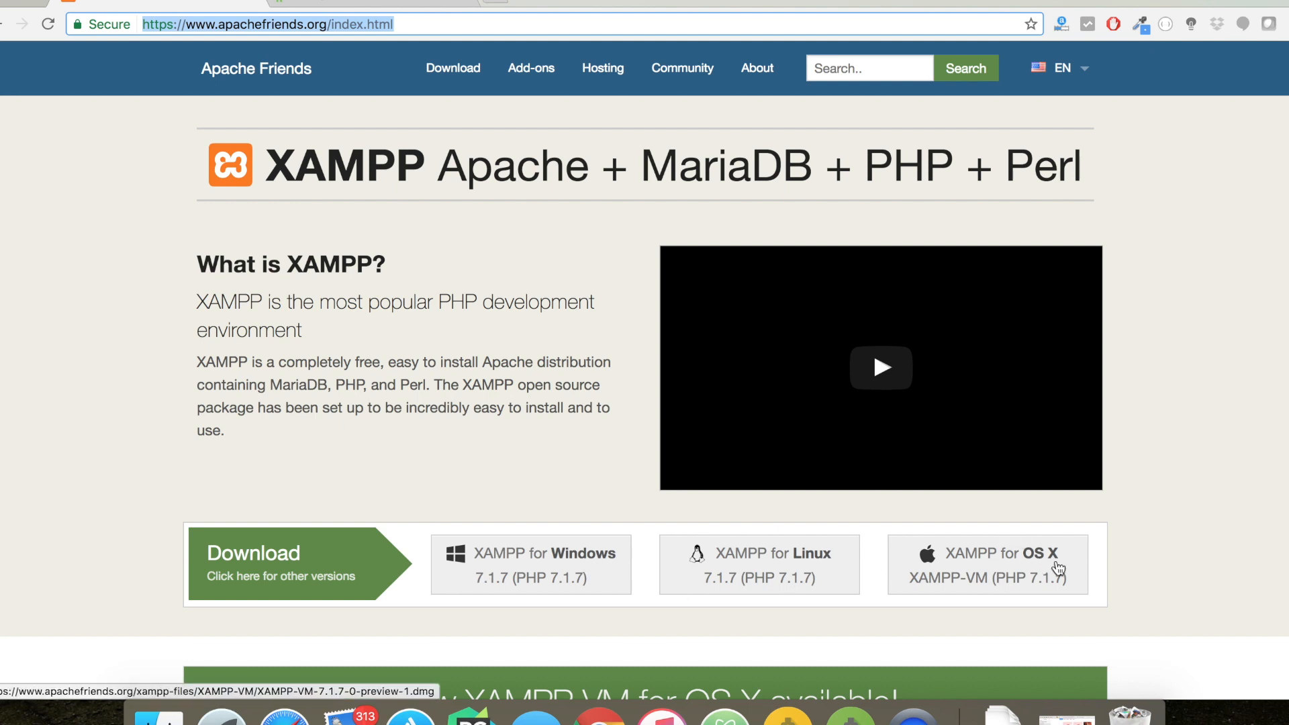
{"action": "mouse_move", "coordinate": [1055, 574]}
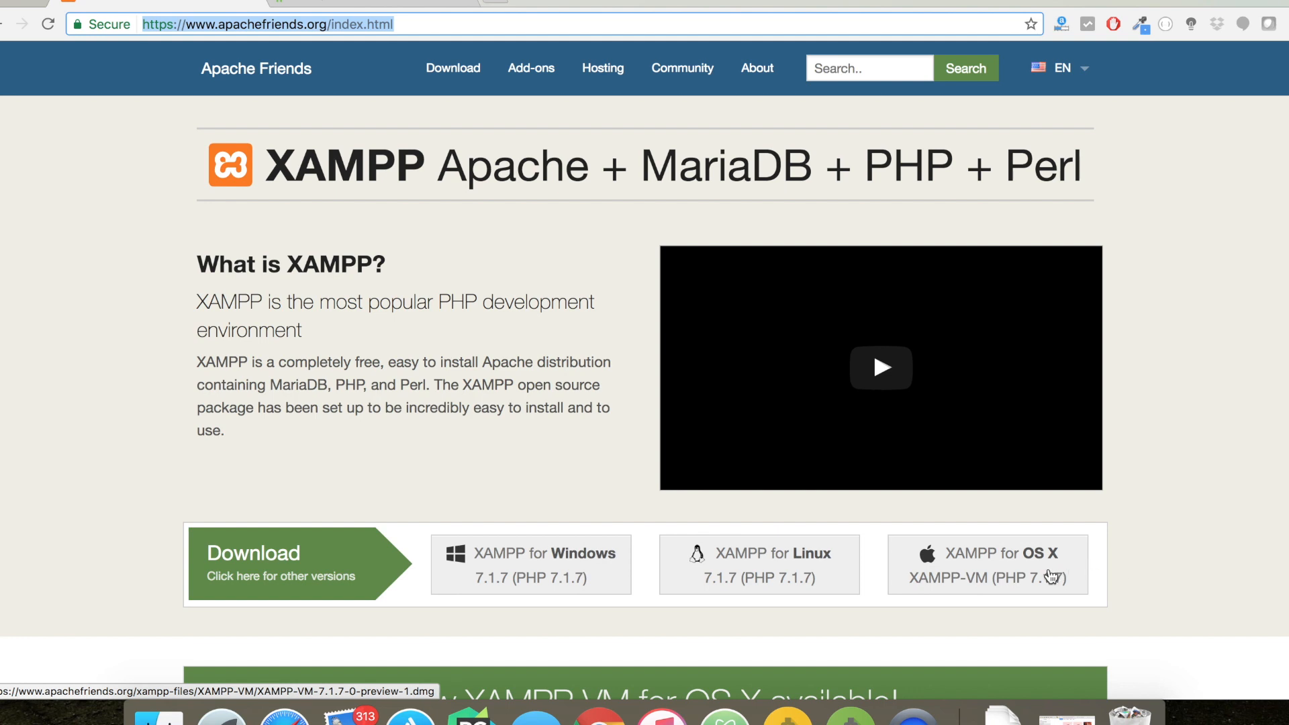
{"action": "mouse_move", "coordinate": [30, 66]}
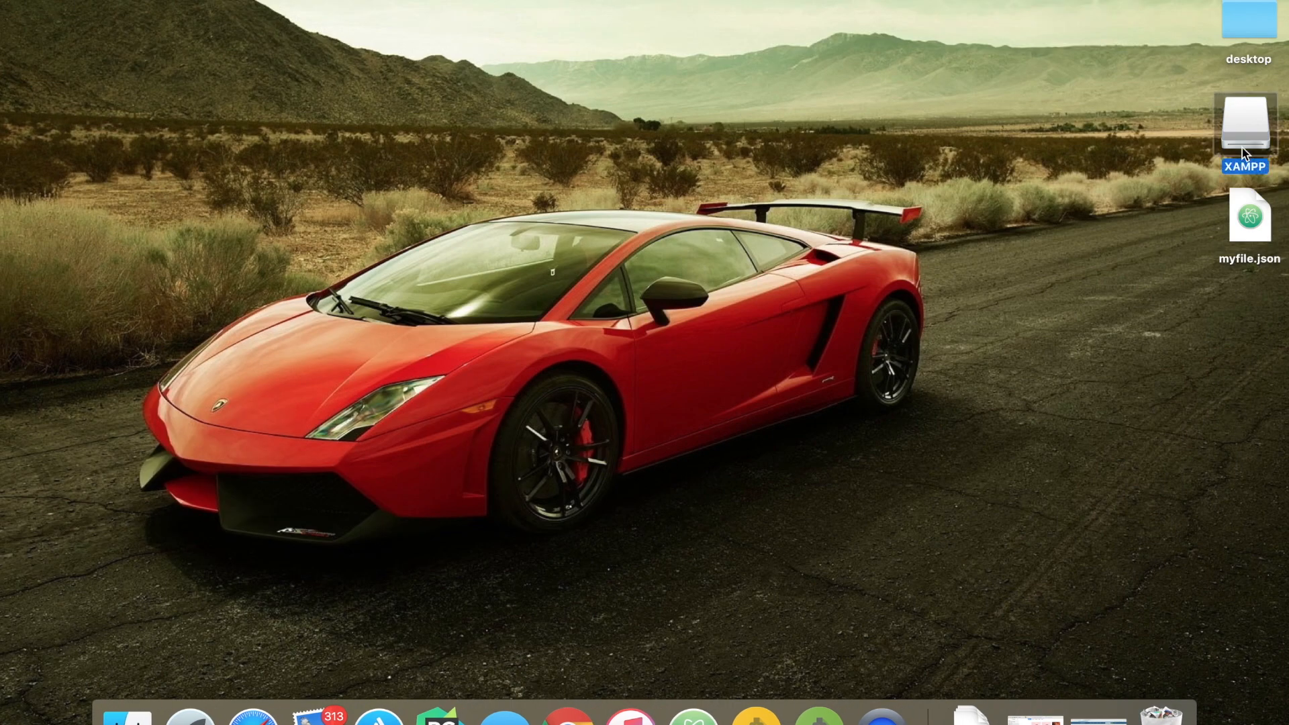
Step: Mount the XAMPP disk image and drag XAMPP into Applications
{"action": "double_click", "coordinate": [1246, 124]}
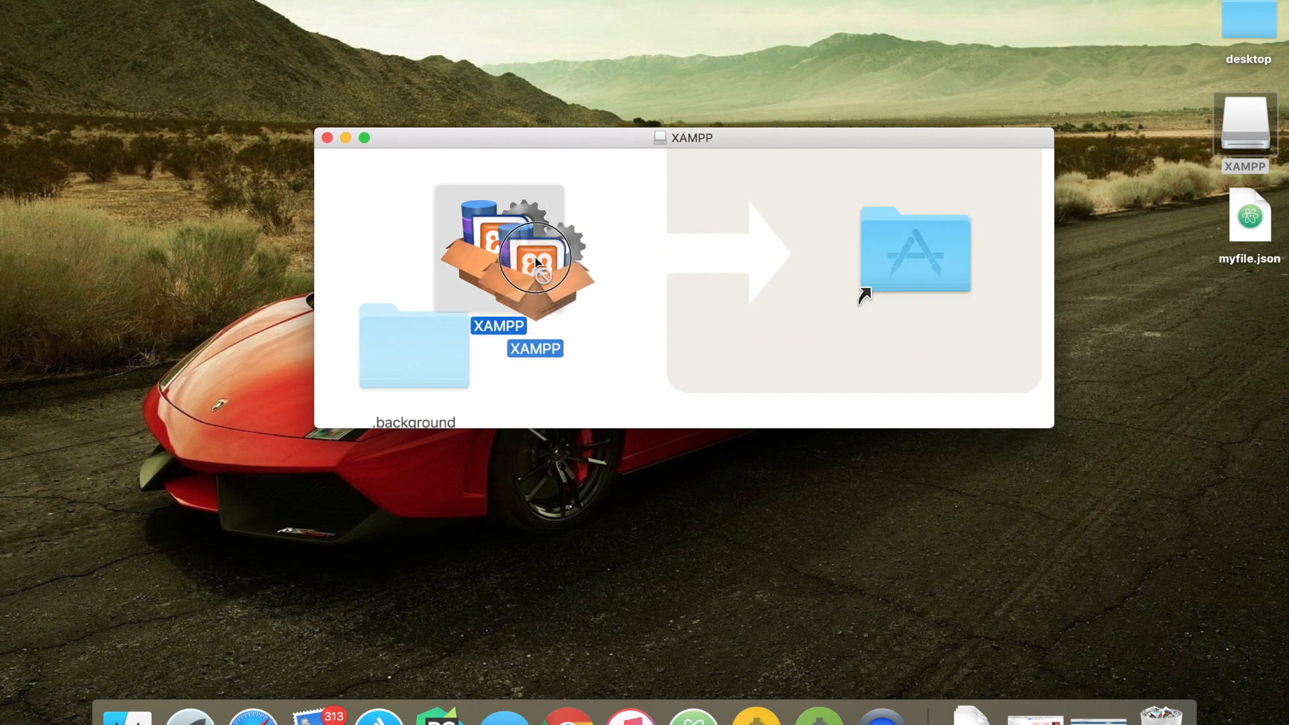
{"action": "left_click", "coordinate": [329, 137]}
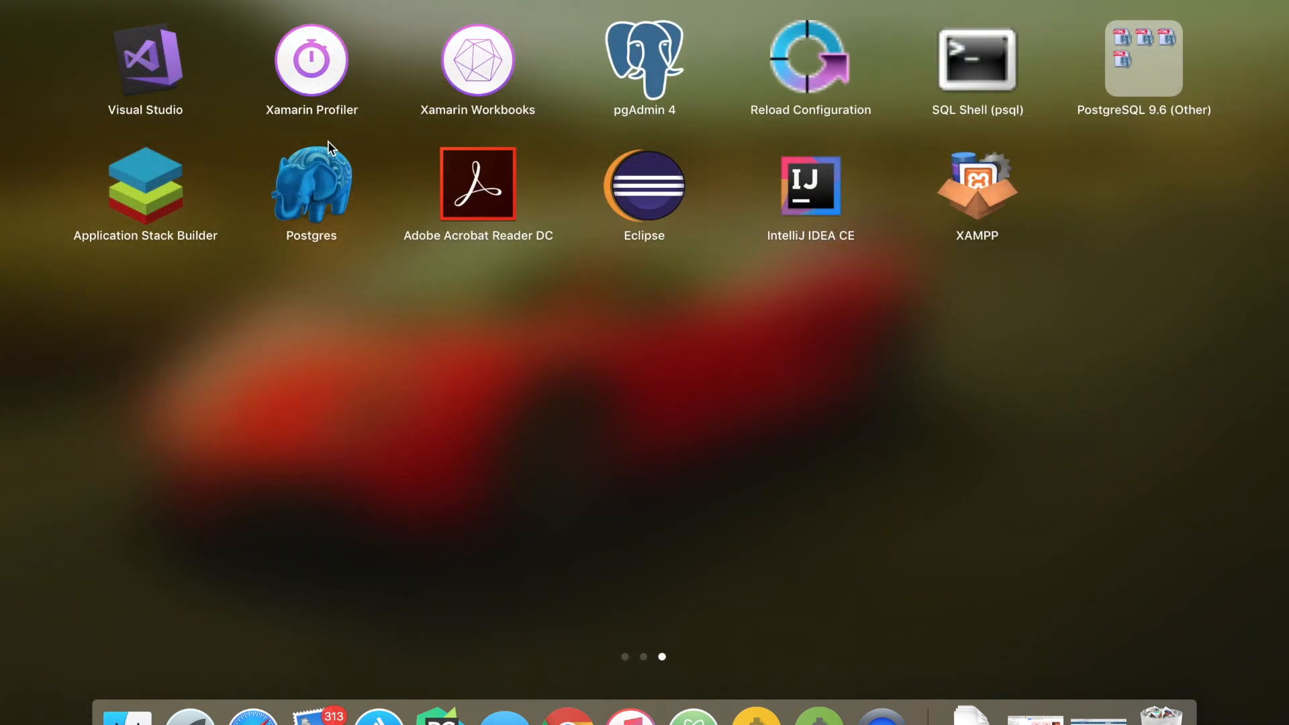
{"action": "mouse_move", "coordinate": [1013, 227]}
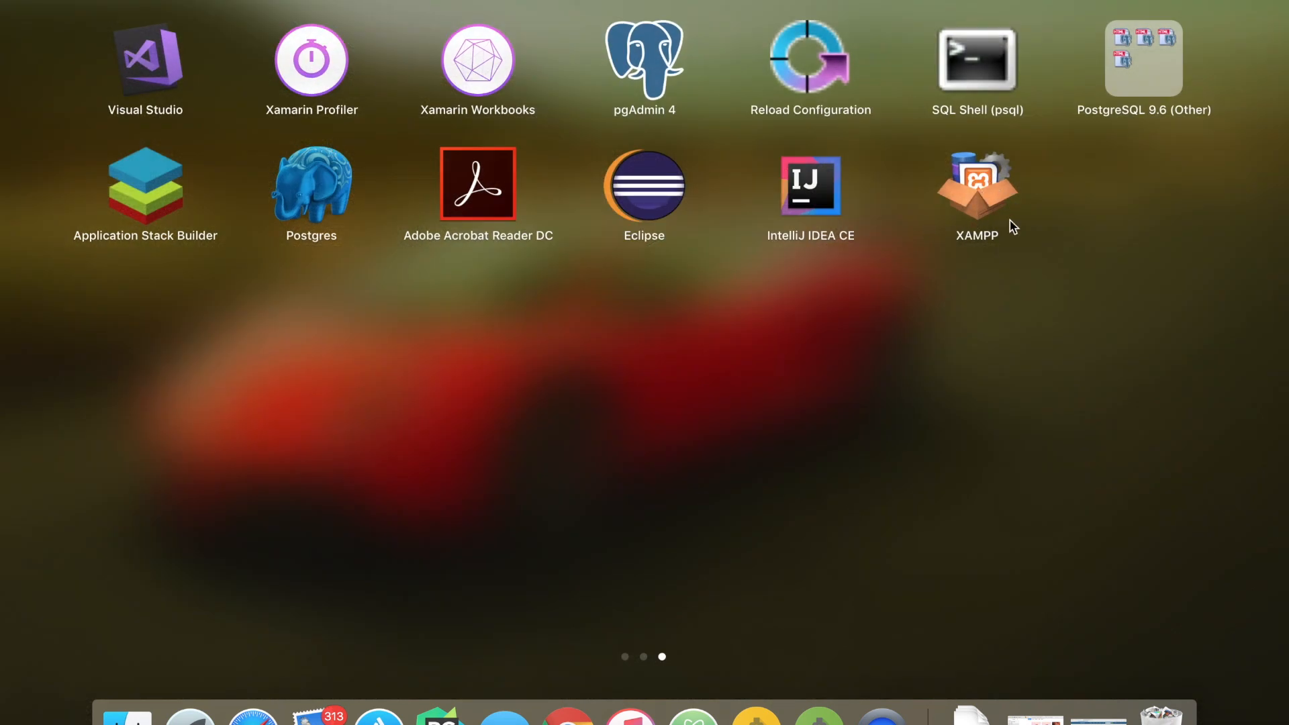
{"action": "mouse_move", "coordinate": [981, 213]}
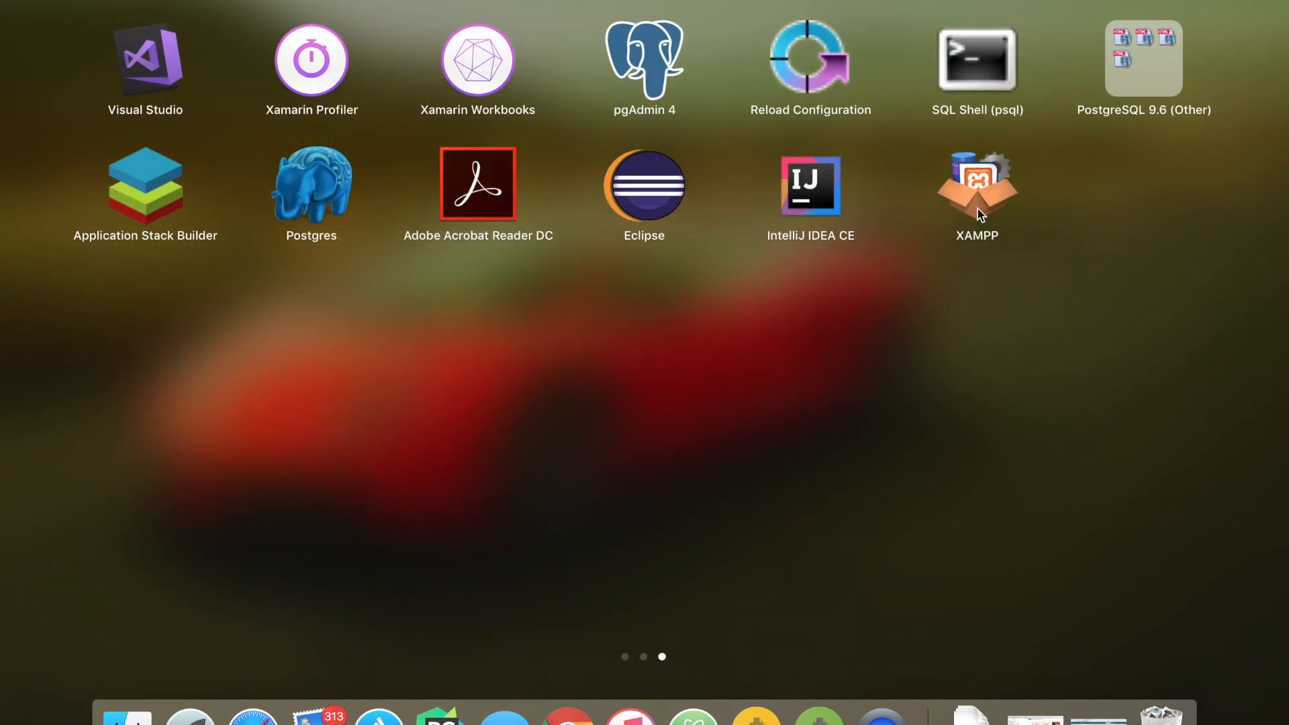
Step: Launch XAMPP, start the stack at 192.168.64.2, and Start All services
{"action": "left_click", "coordinate": [976, 184]}
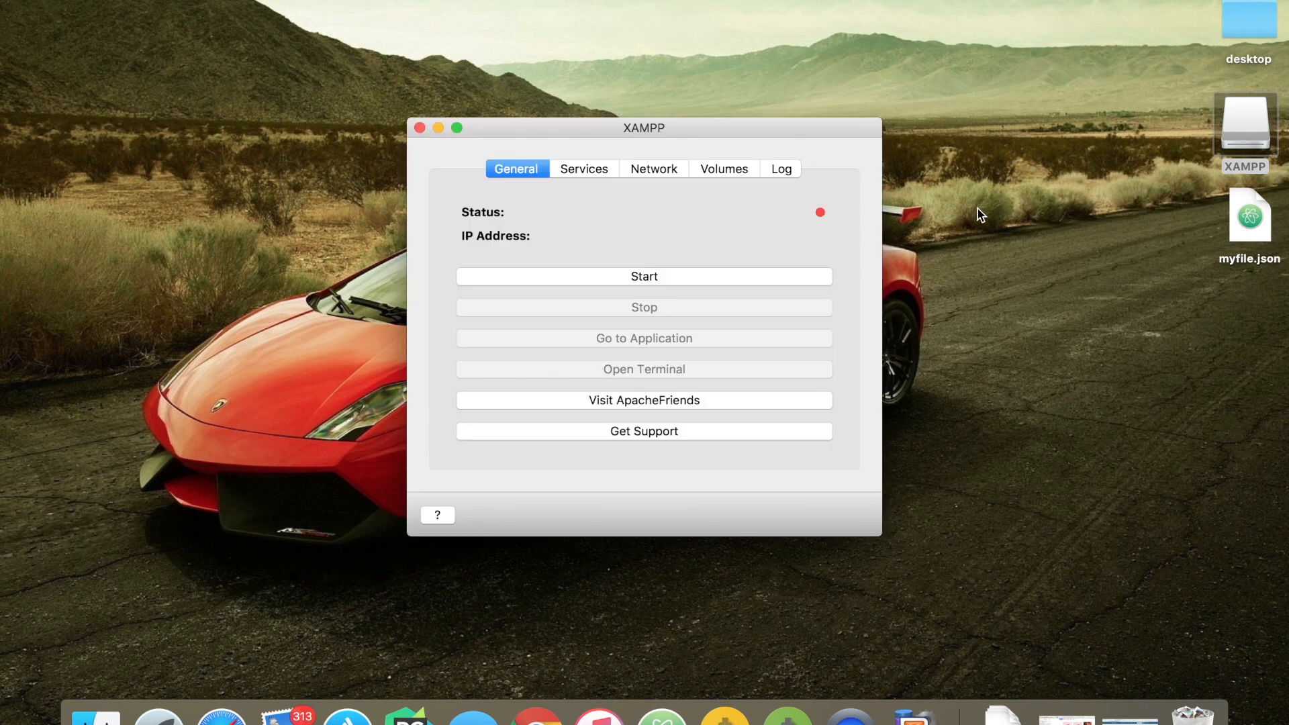
{"action": "mouse_move", "coordinate": [691, 276]}
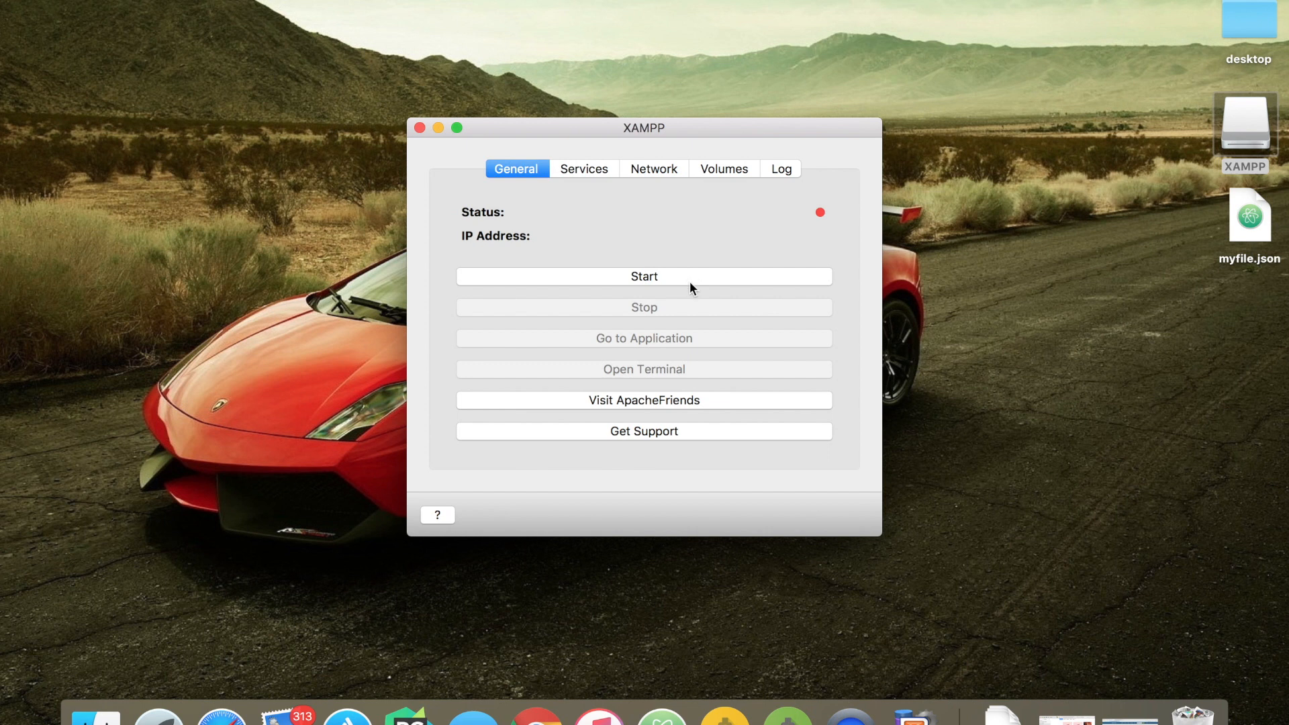
{"action": "left_click", "coordinate": [644, 276]}
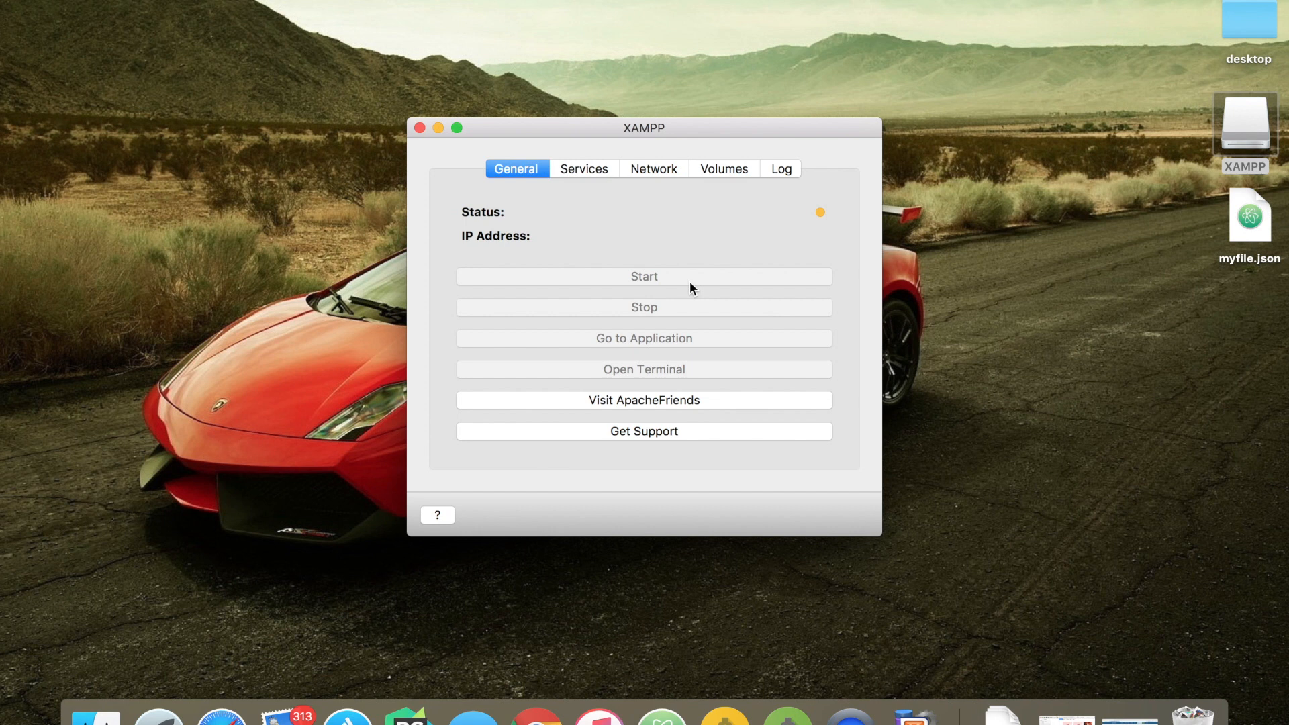
{"action": "left_click", "coordinate": [584, 168]}
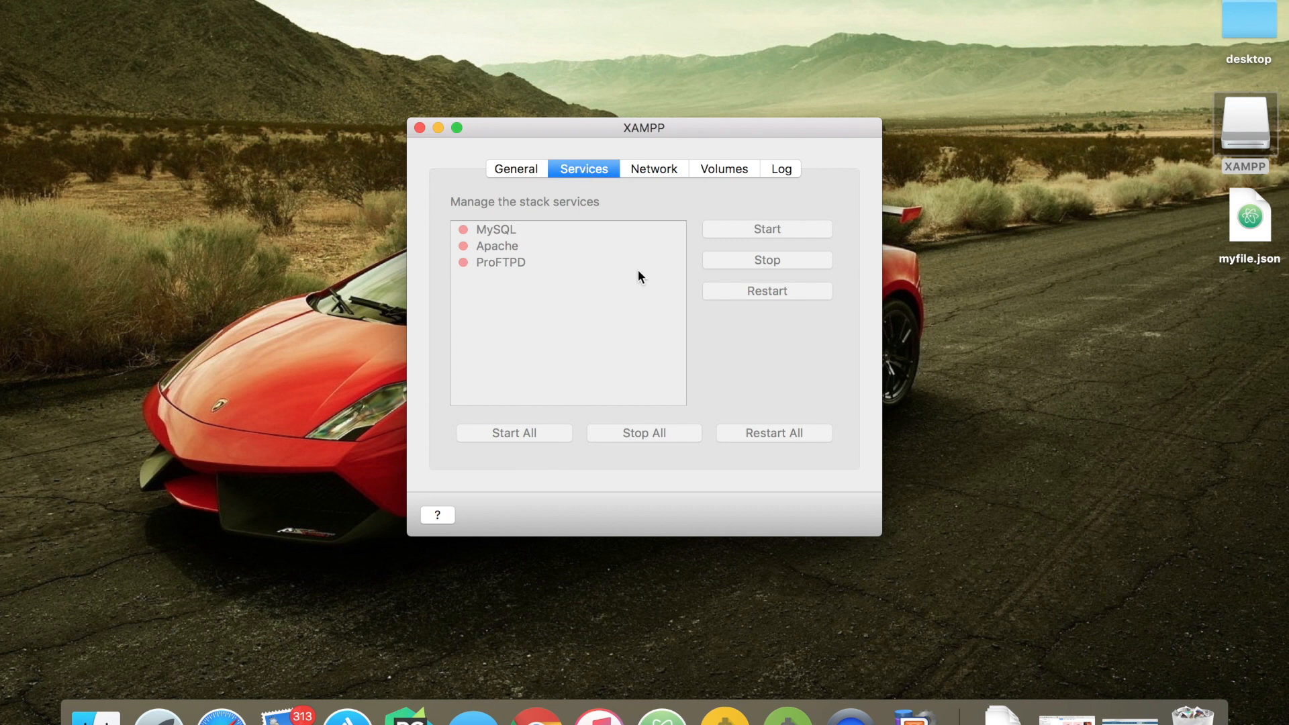
{"action": "mouse_move", "coordinate": [490, 277]}
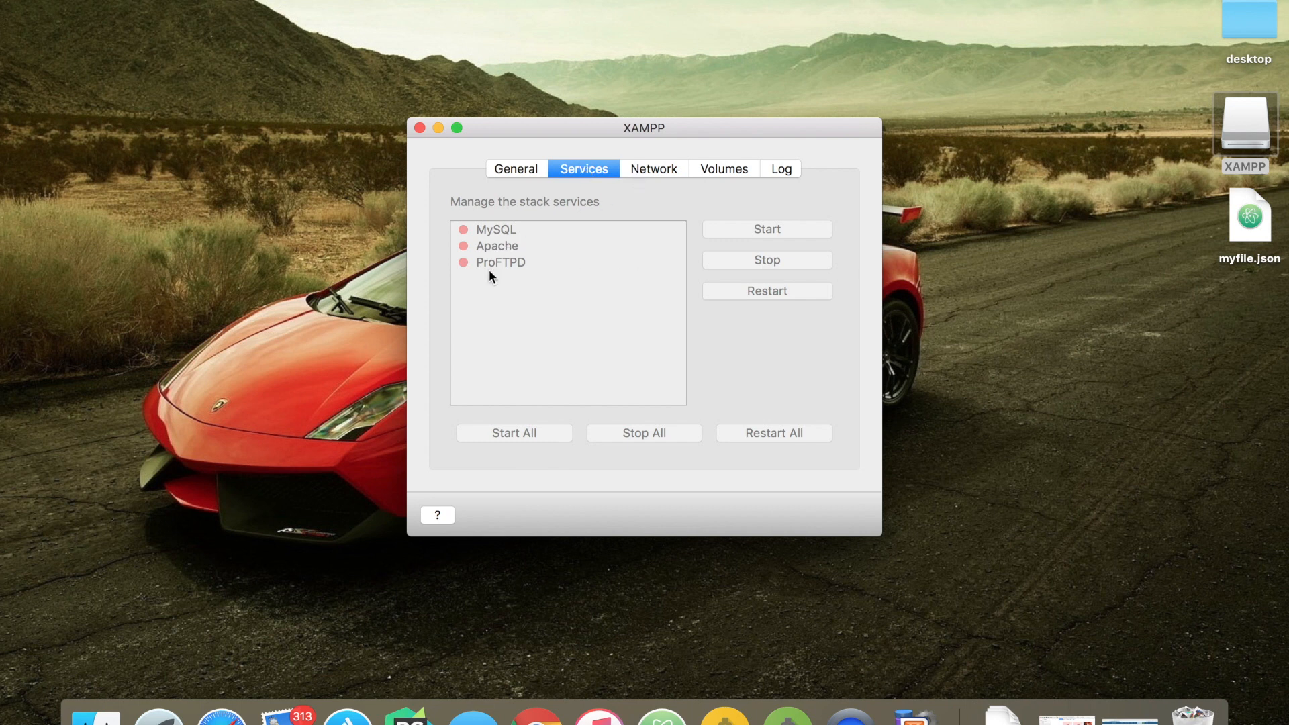
{"action": "mouse_move", "coordinate": [532, 249]}
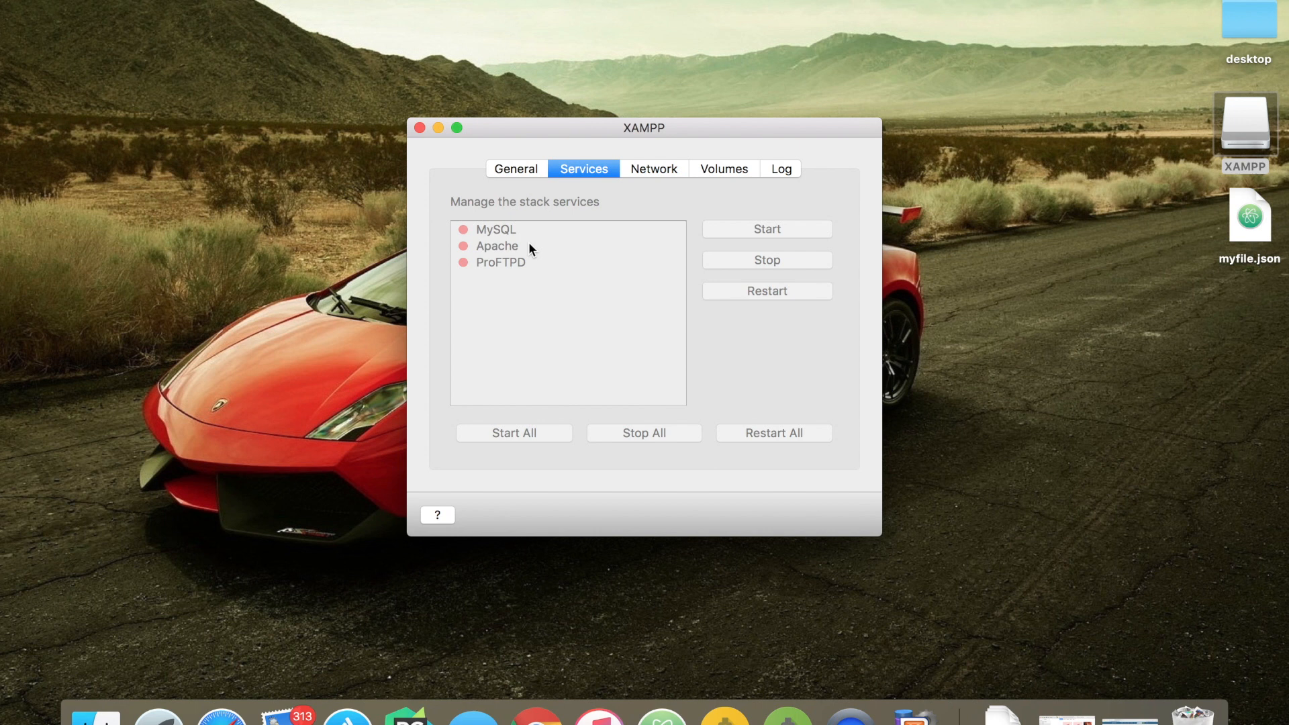
{"action": "left_click", "coordinate": [515, 168]}
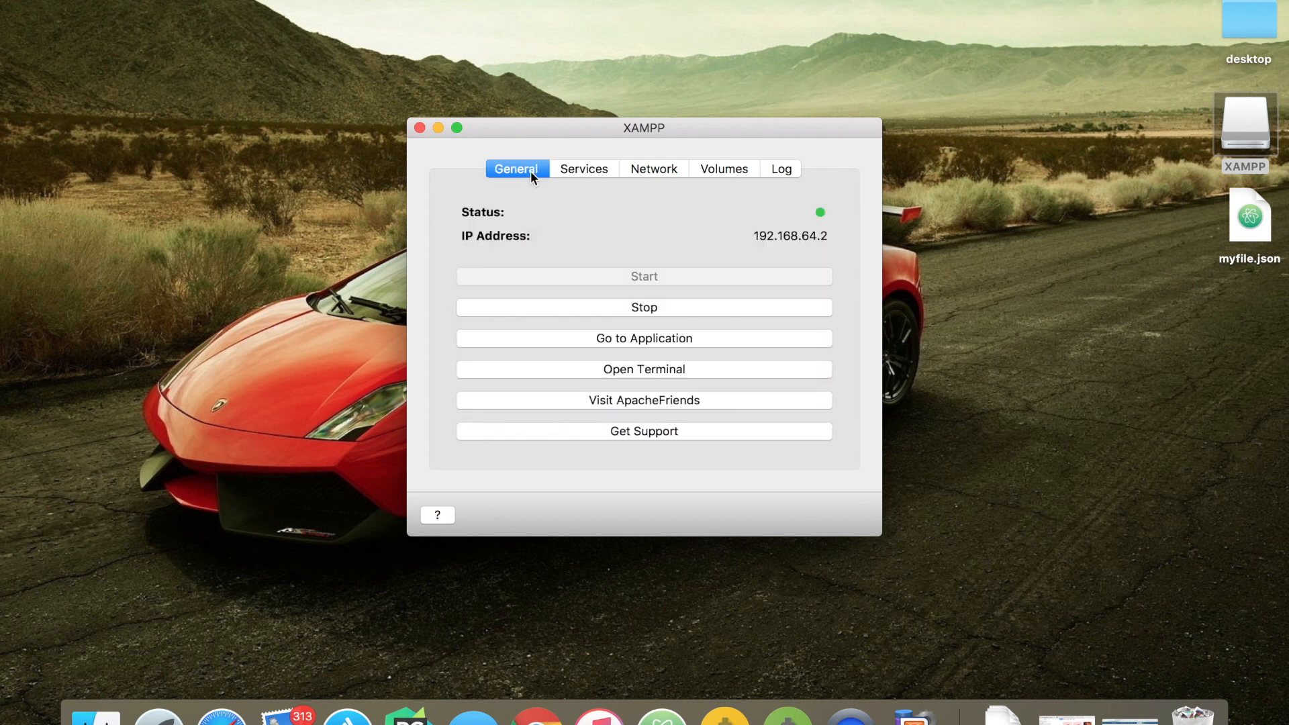
{"action": "left_click", "coordinate": [583, 169]}
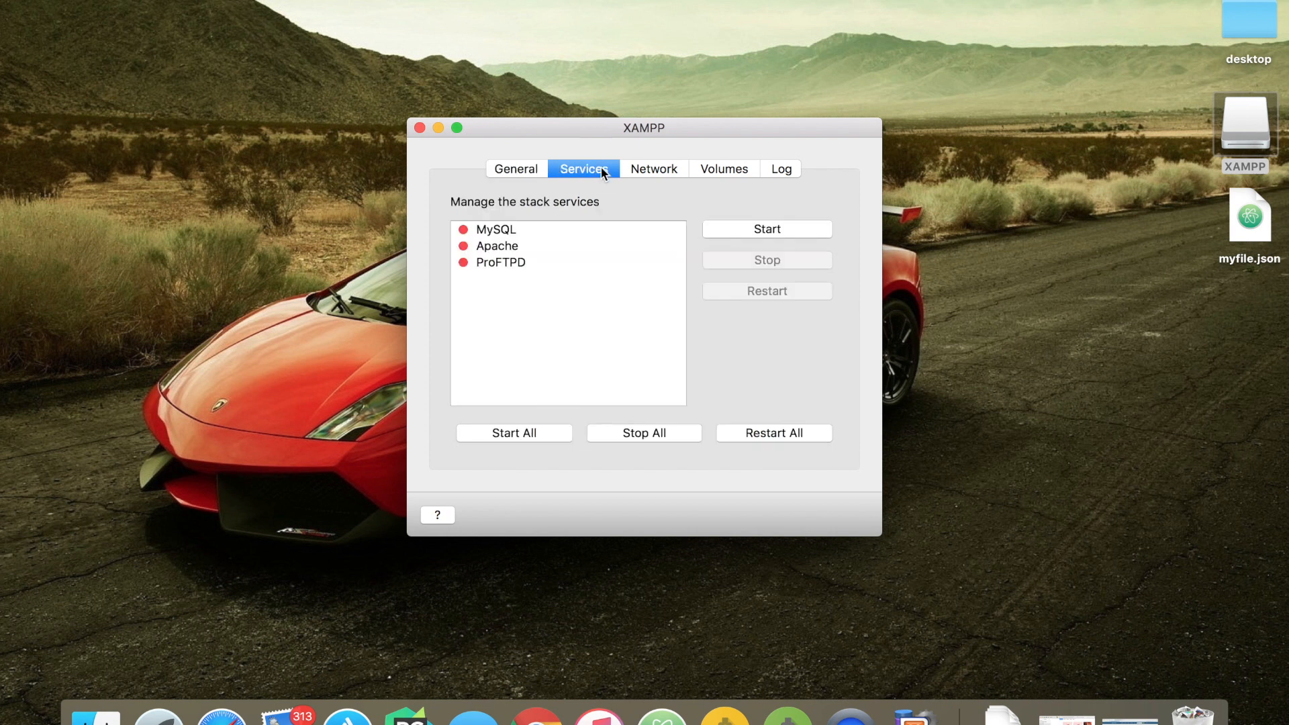
{"action": "mouse_move", "coordinate": [524, 445]}
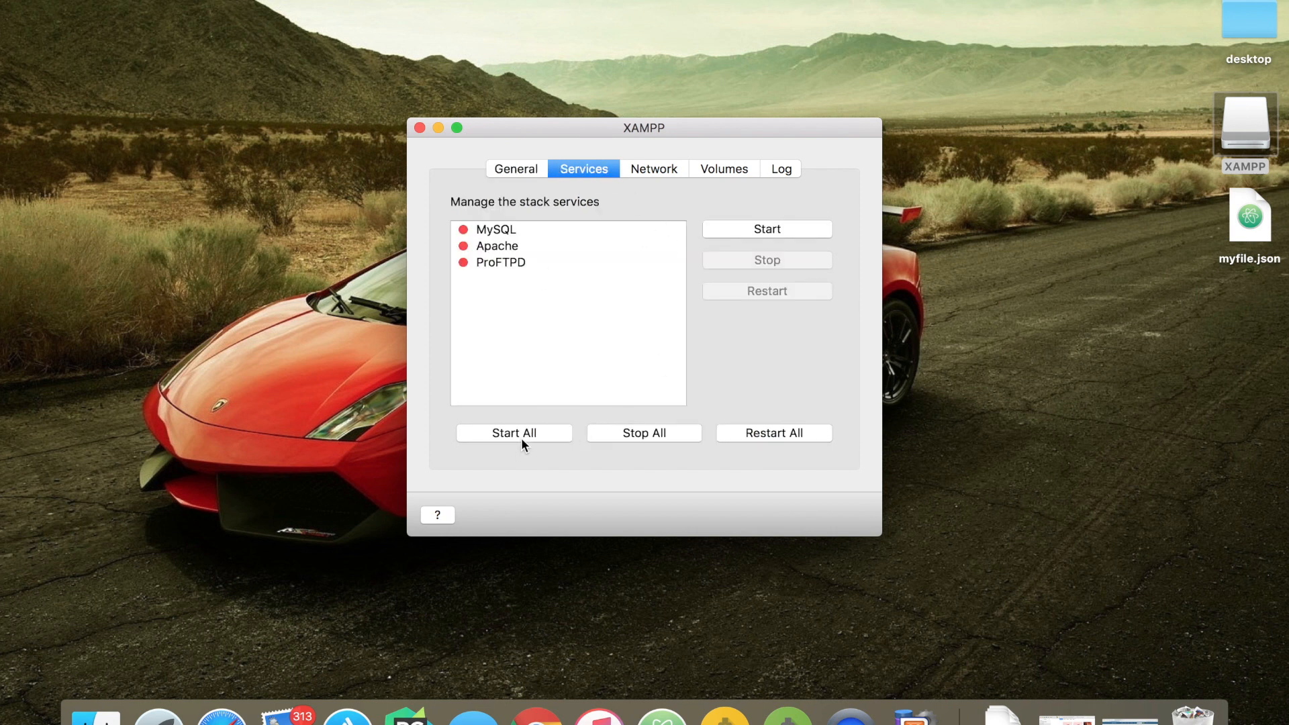
{"action": "left_click", "coordinate": [513, 432]}
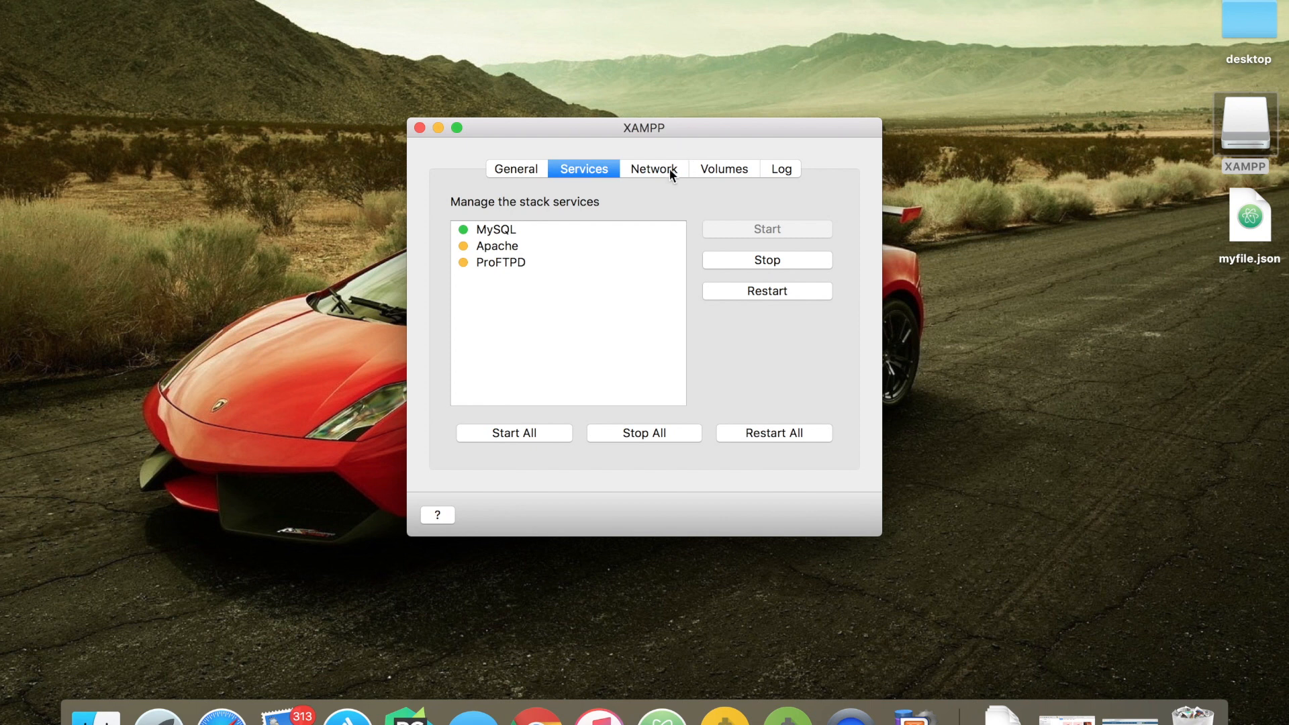
Step: Confirm MySQL, Apache and ProFTPD are running, then mount the /opt/lampp volume
{"action": "left_click", "coordinate": [652, 169]}
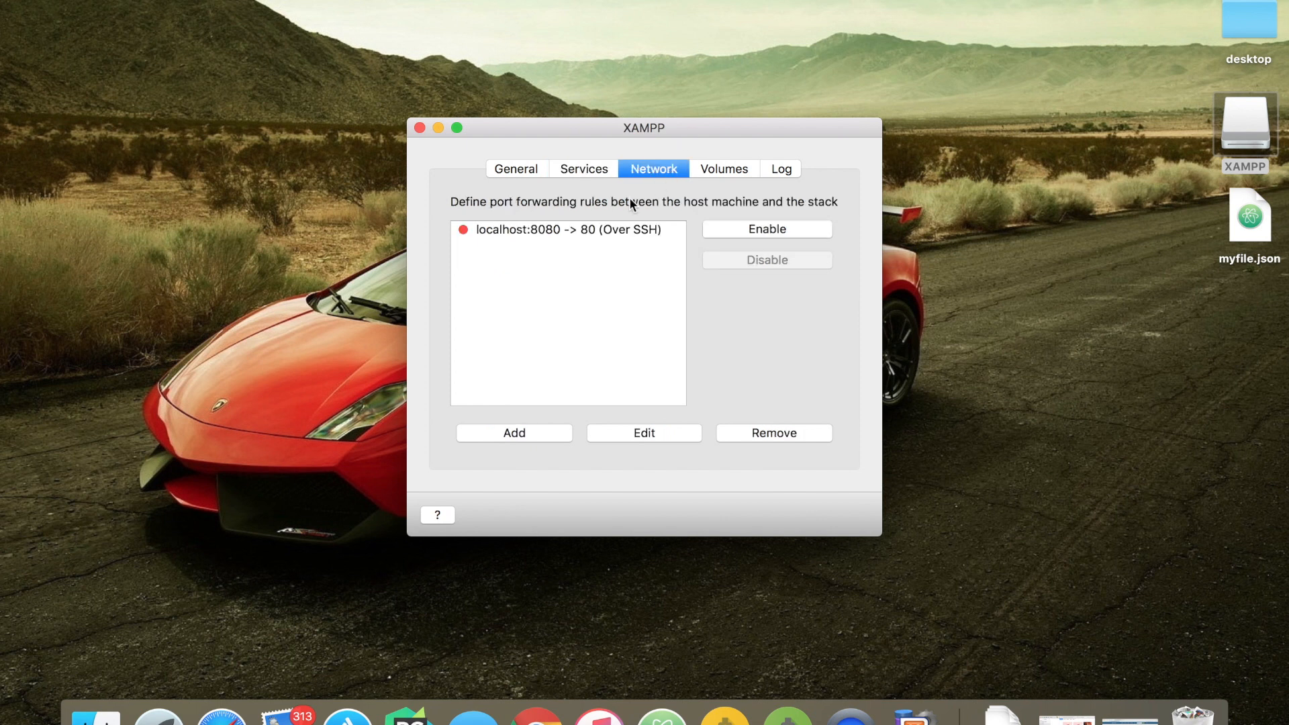
{"action": "mouse_move", "coordinate": [559, 253]}
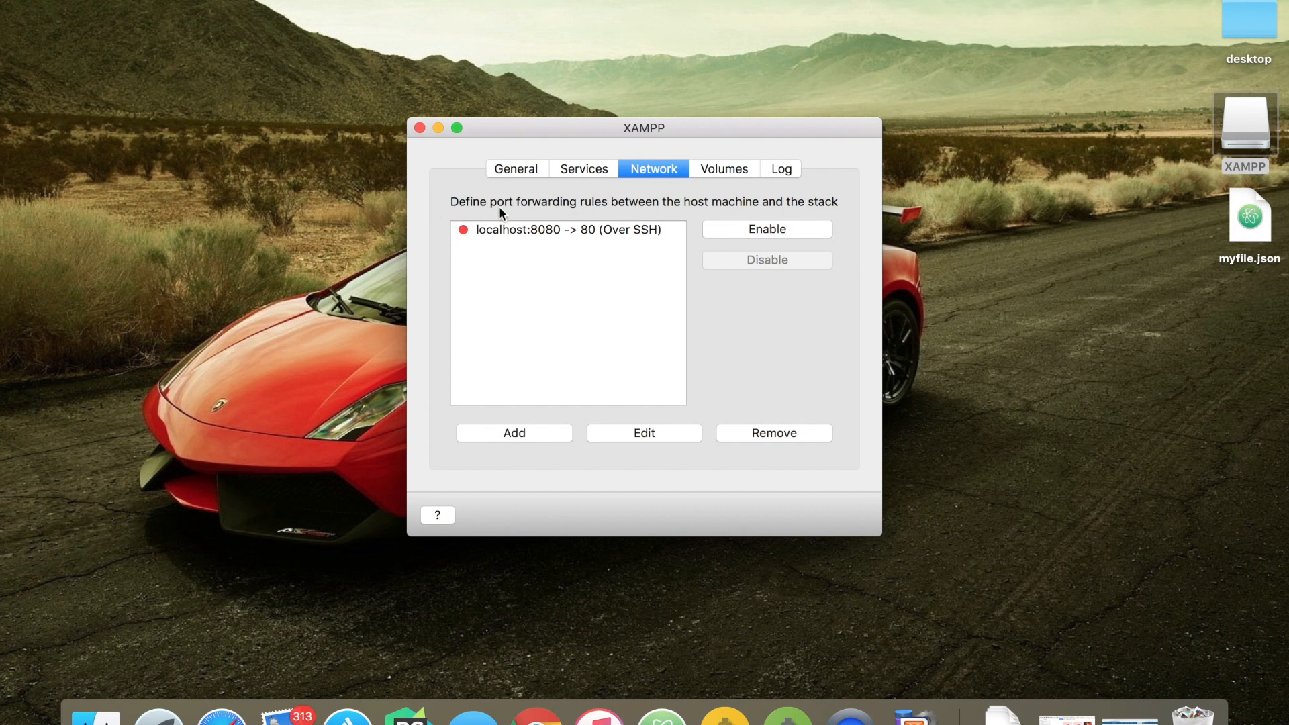
{"action": "mouse_move", "coordinate": [754, 216]}
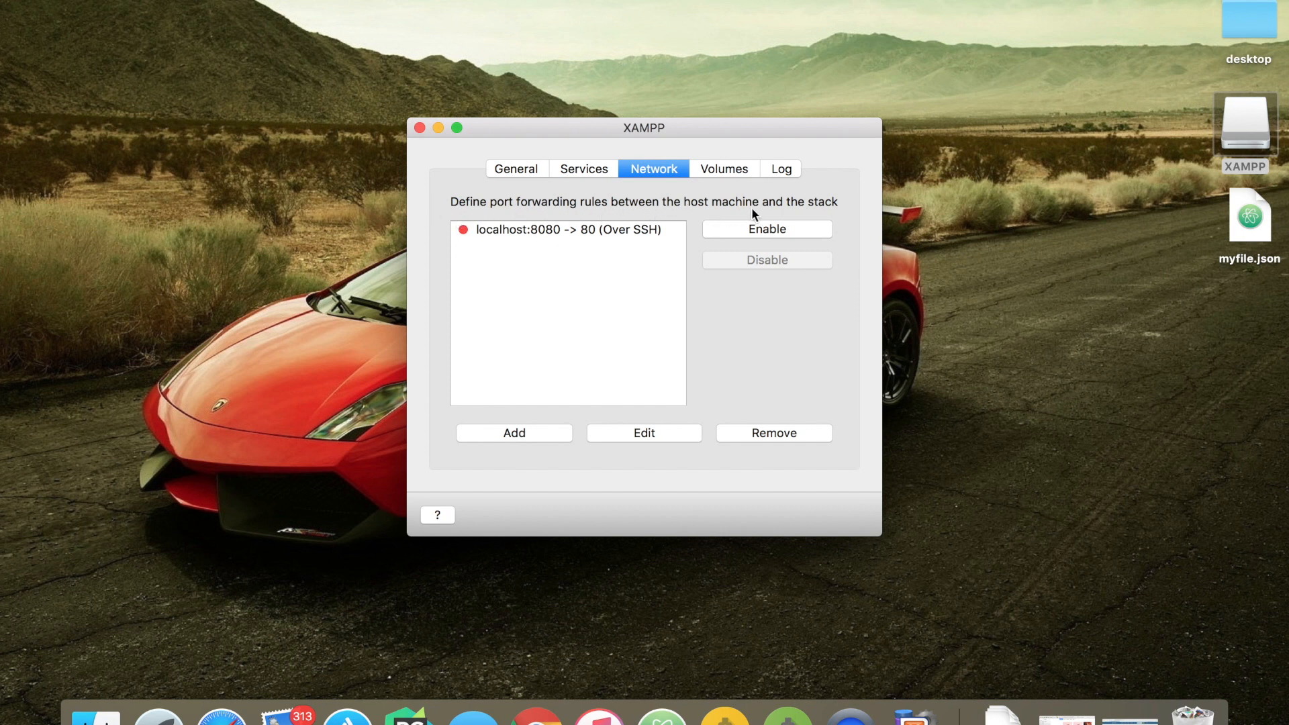
{"action": "left_click", "coordinate": [584, 168]}
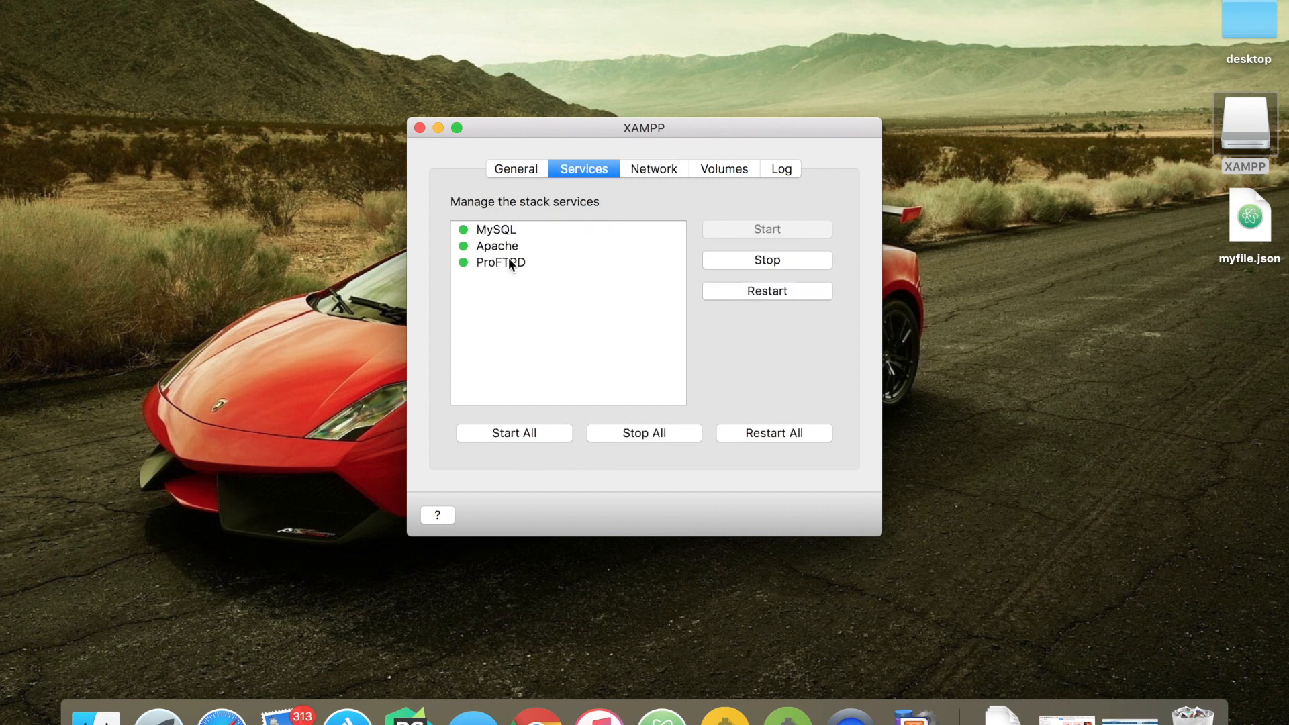
{"action": "left_click", "coordinate": [723, 169]}
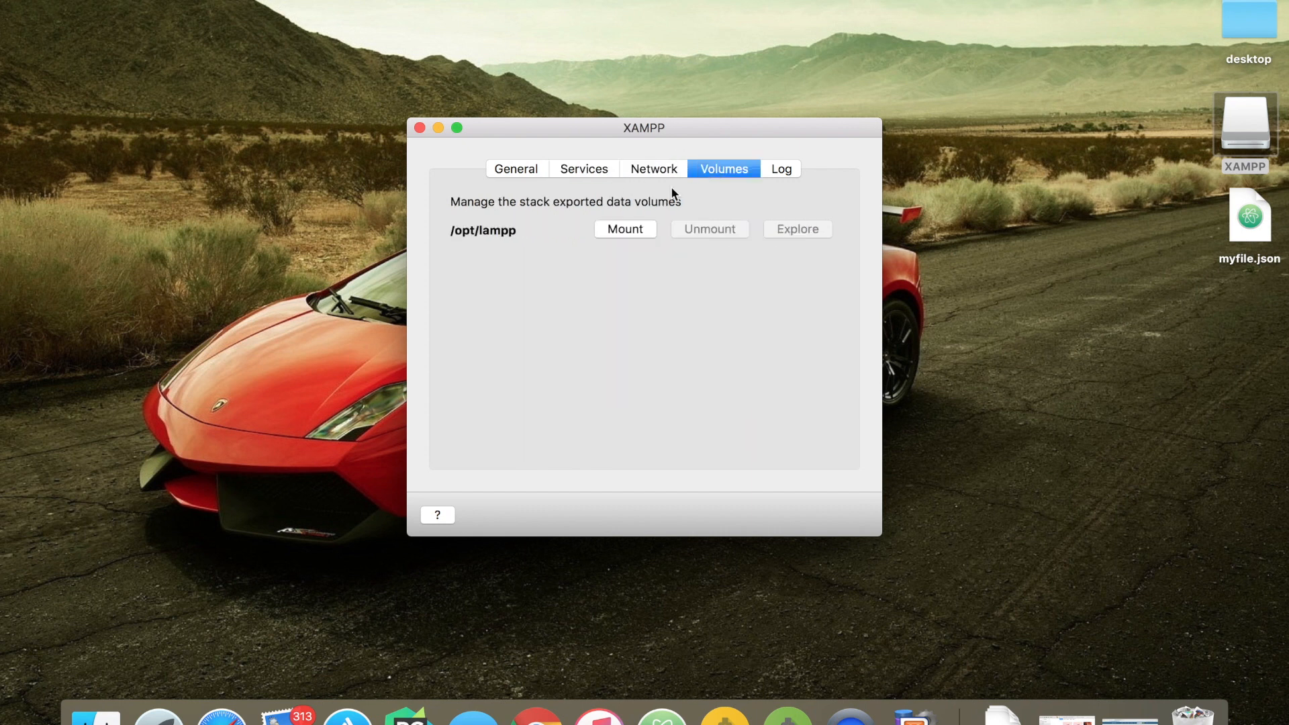
{"action": "mouse_move", "coordinate": [626, 243]}
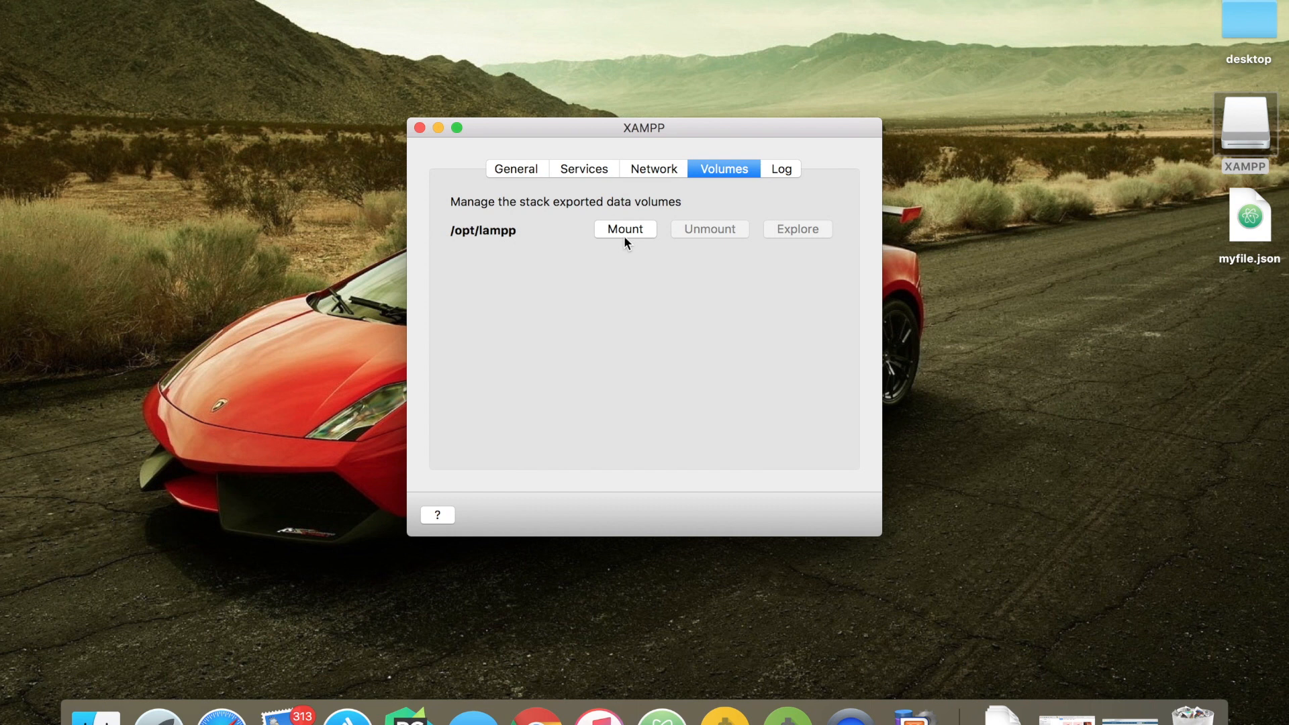
{"action": "left_click", "coordinate": [624, 228]}
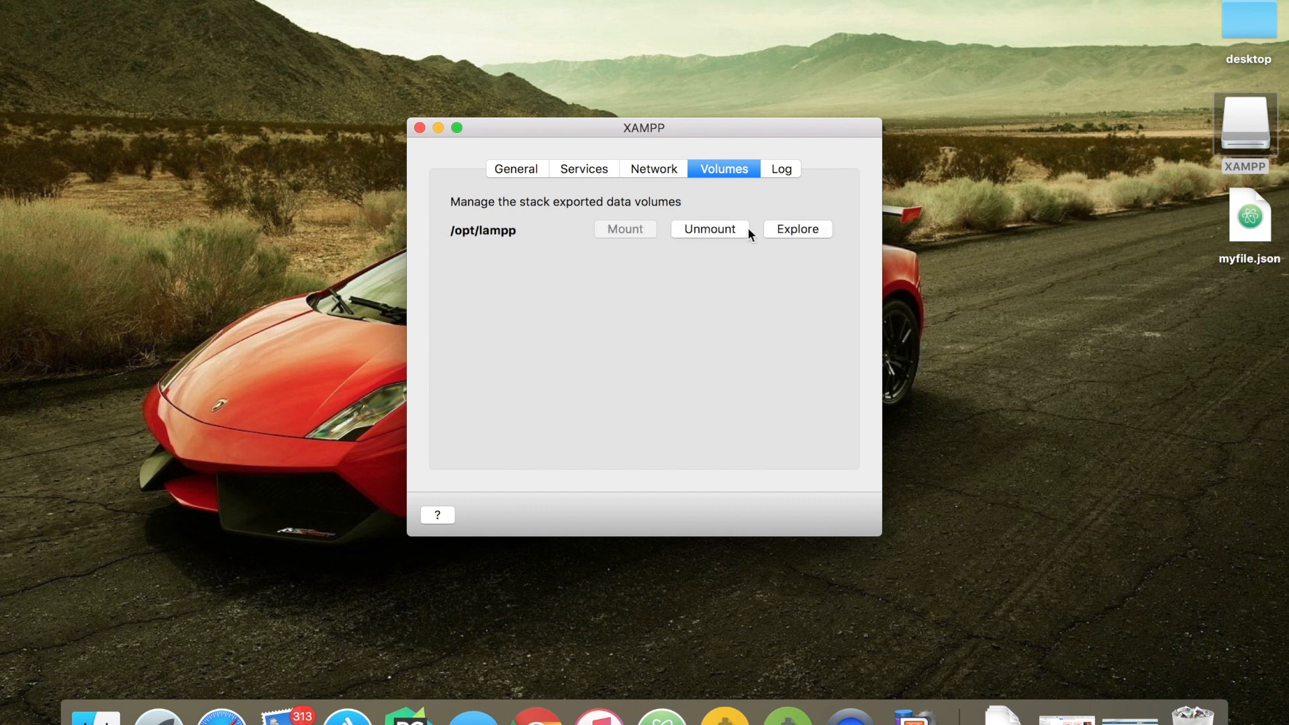
Step: Browse the mounted lampp volume in Finder and open its htdocs folder
{"action": "left_click", "coordinate": [796, 228]}
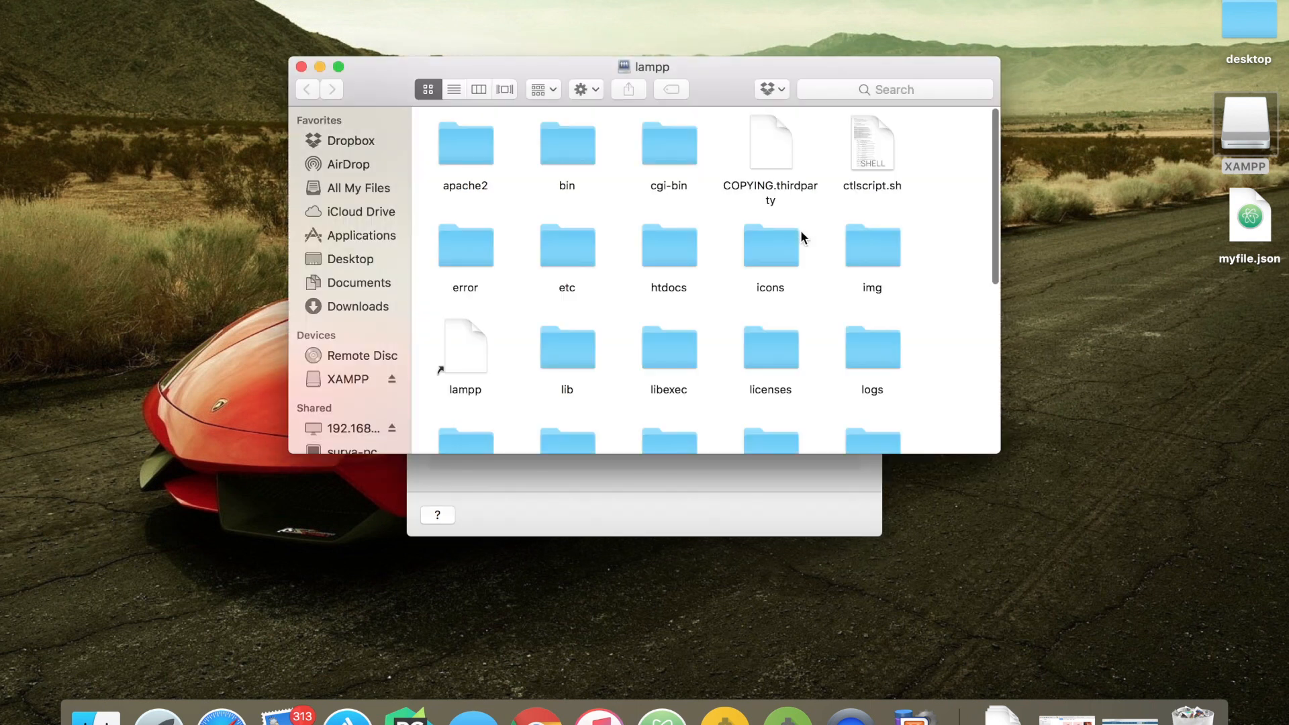
{"action": "scroll", "scroll_direction": "down", "scroll_amount": 3}
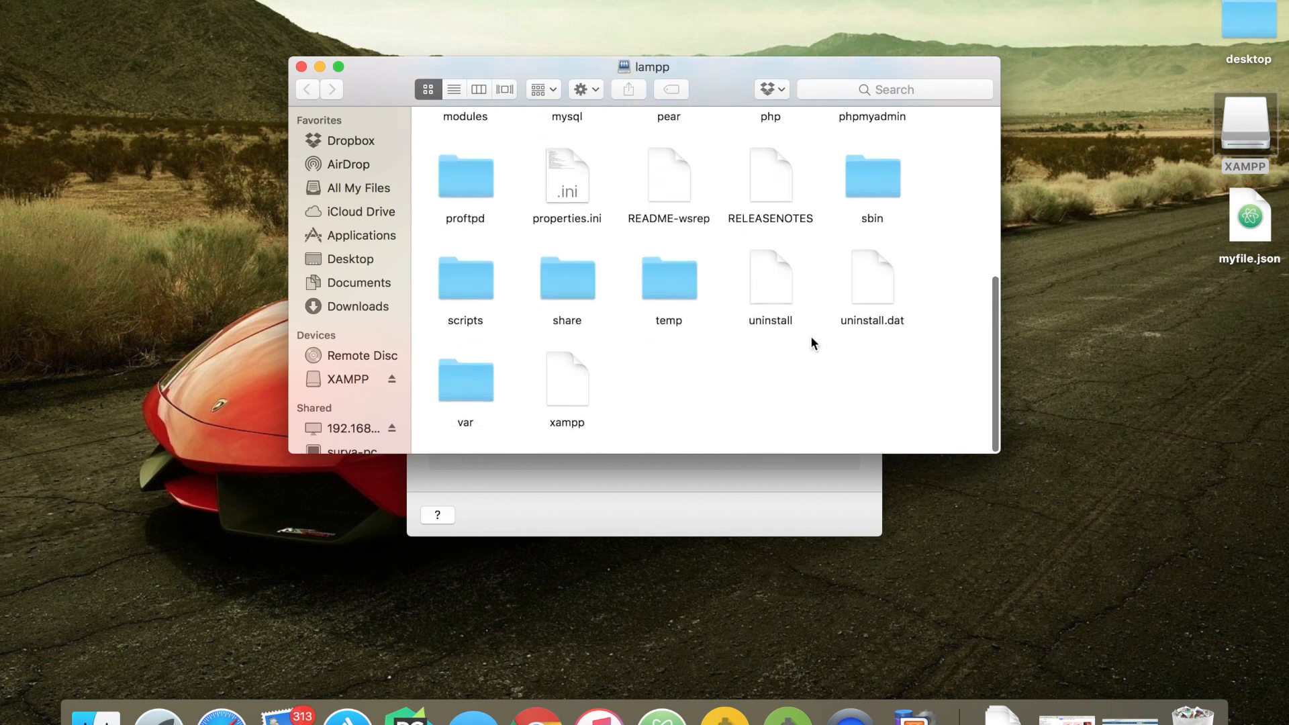
{"action": "scroll", "scroll_direction": "up", "scroll_amount": 3}
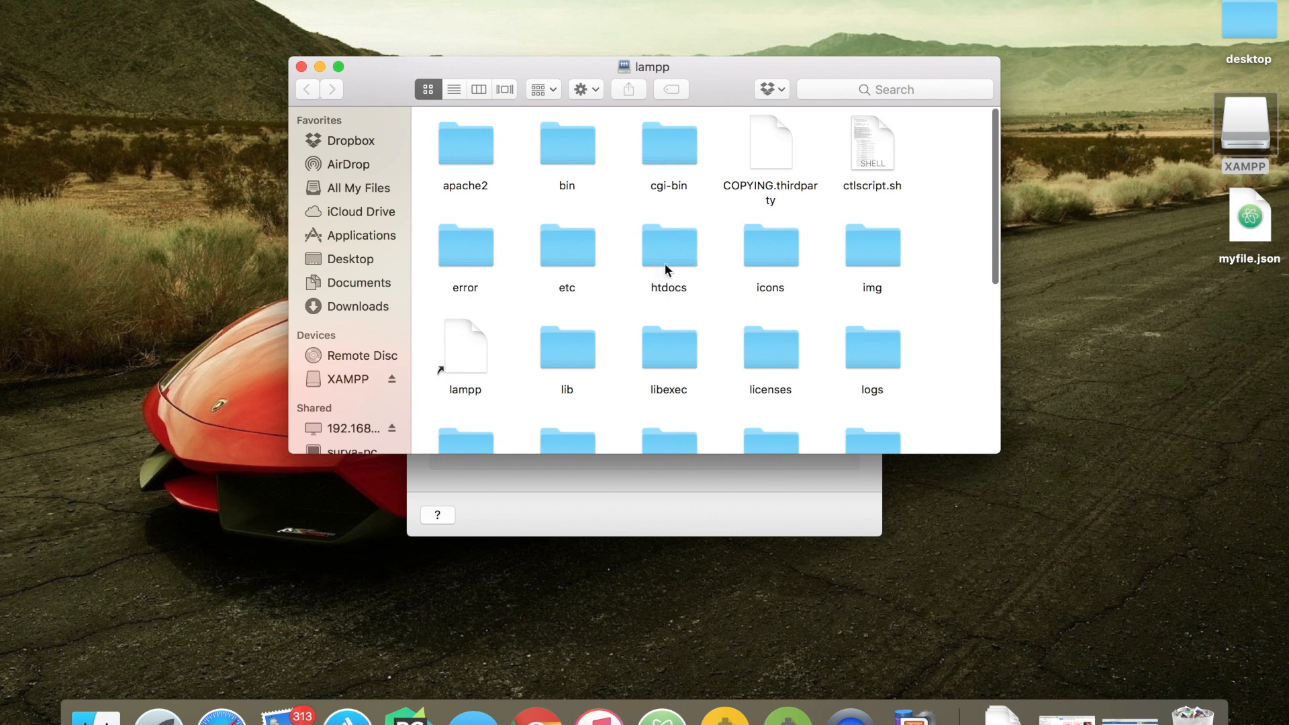
{"action": "double_click", "coordinate": [668, 245]}
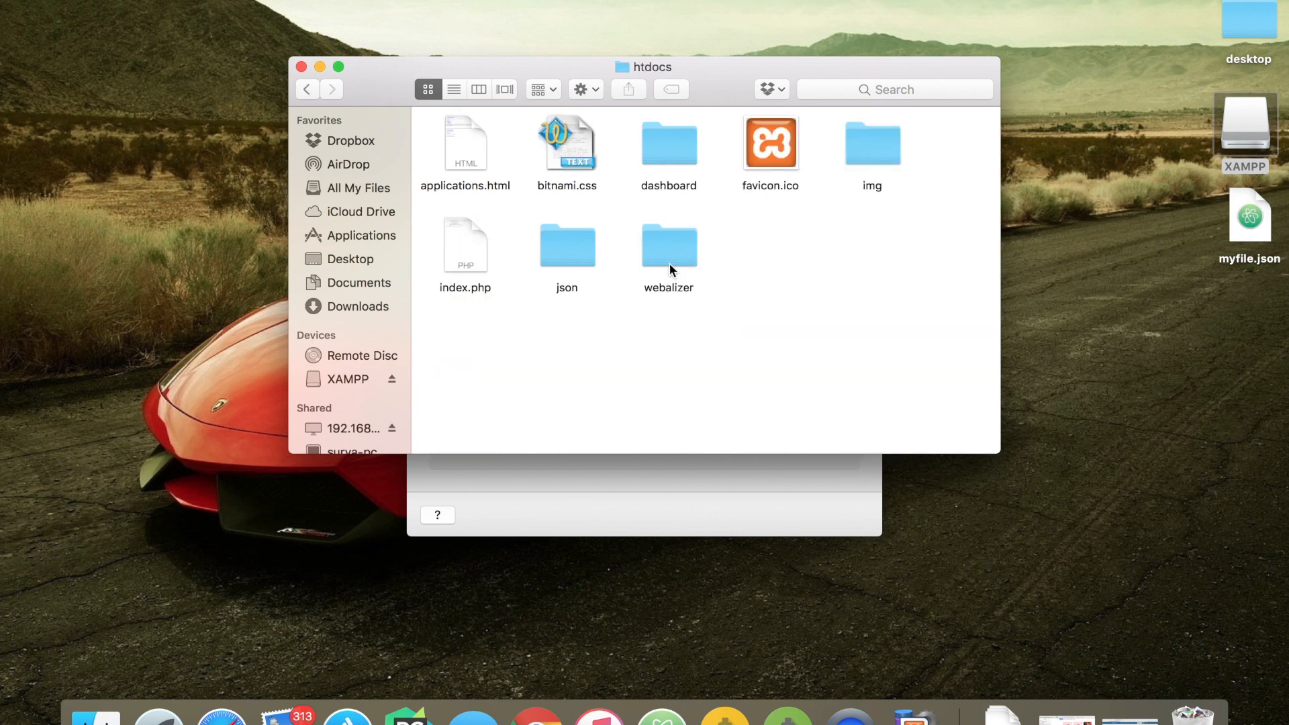
{"action": "mouse_move", "coordinate": [655, 502]}
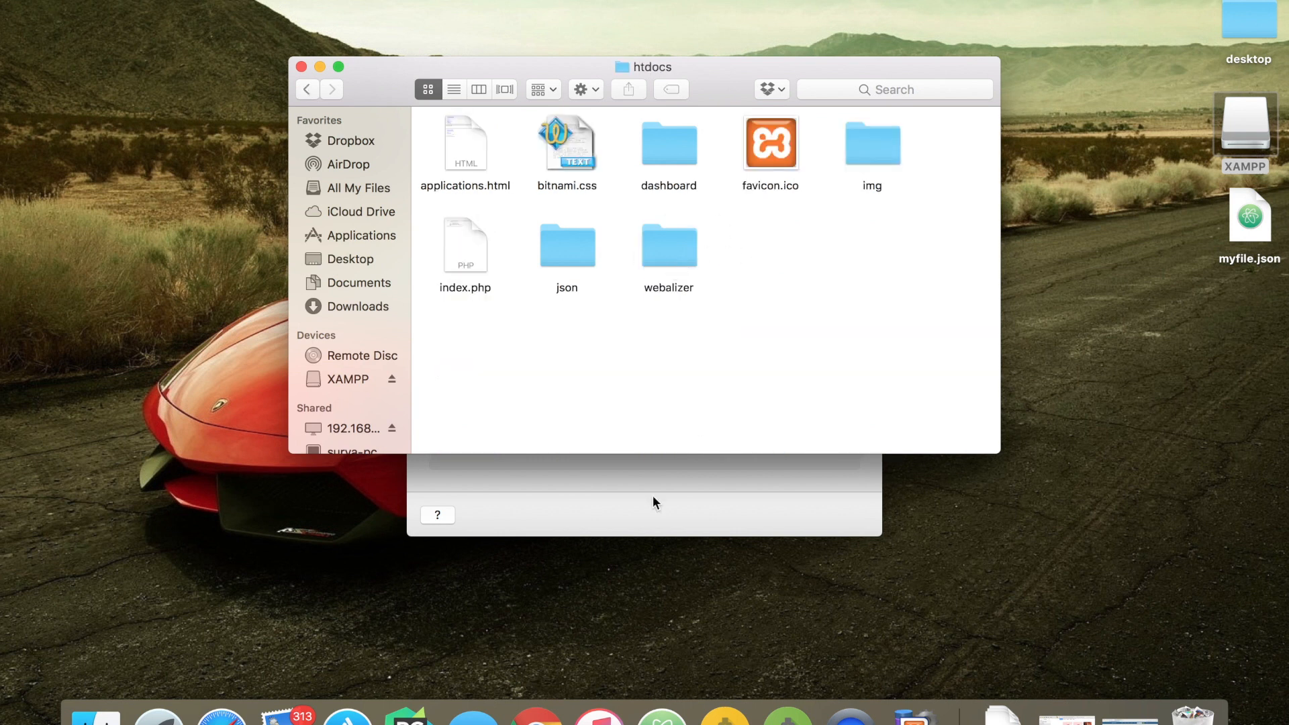
{"action": "left_click", "coordinate": [669, 144]}
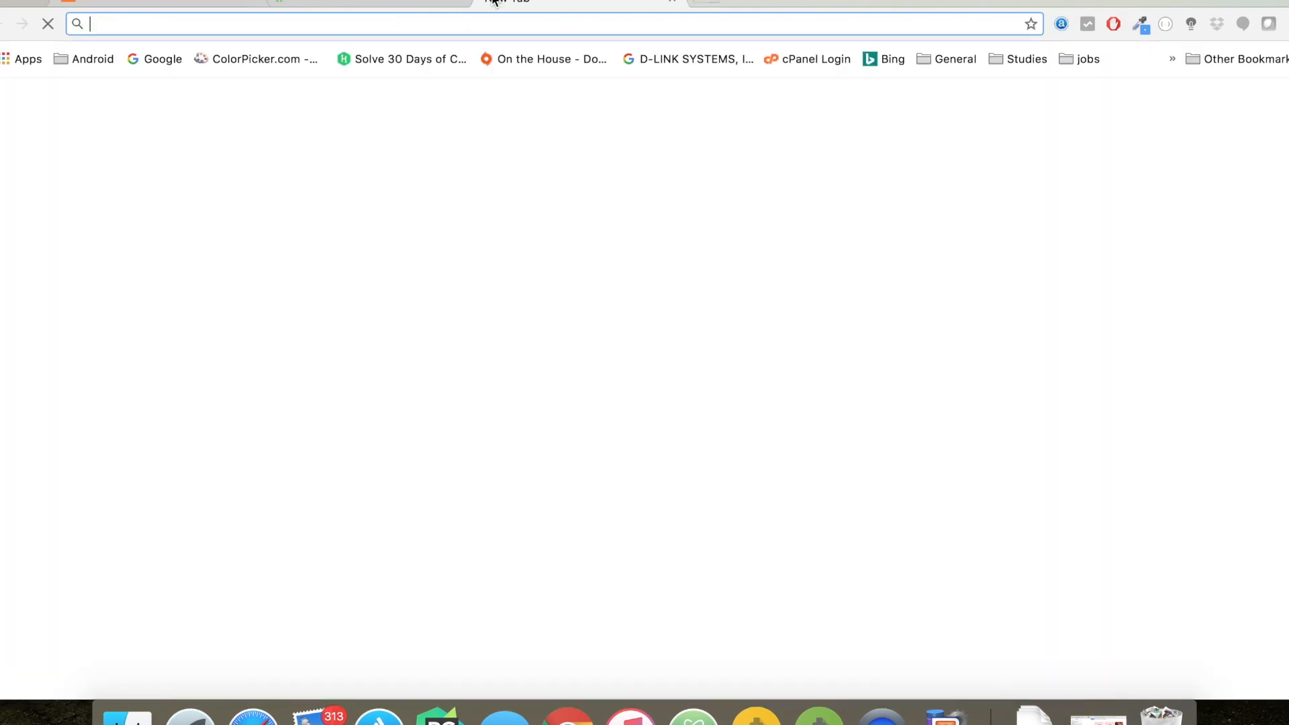
Step: Load localhost:8080 dashboard in Chrome and select the dashboard's index.html in Finder
{"action": "type", "text": "localhost:8080"}
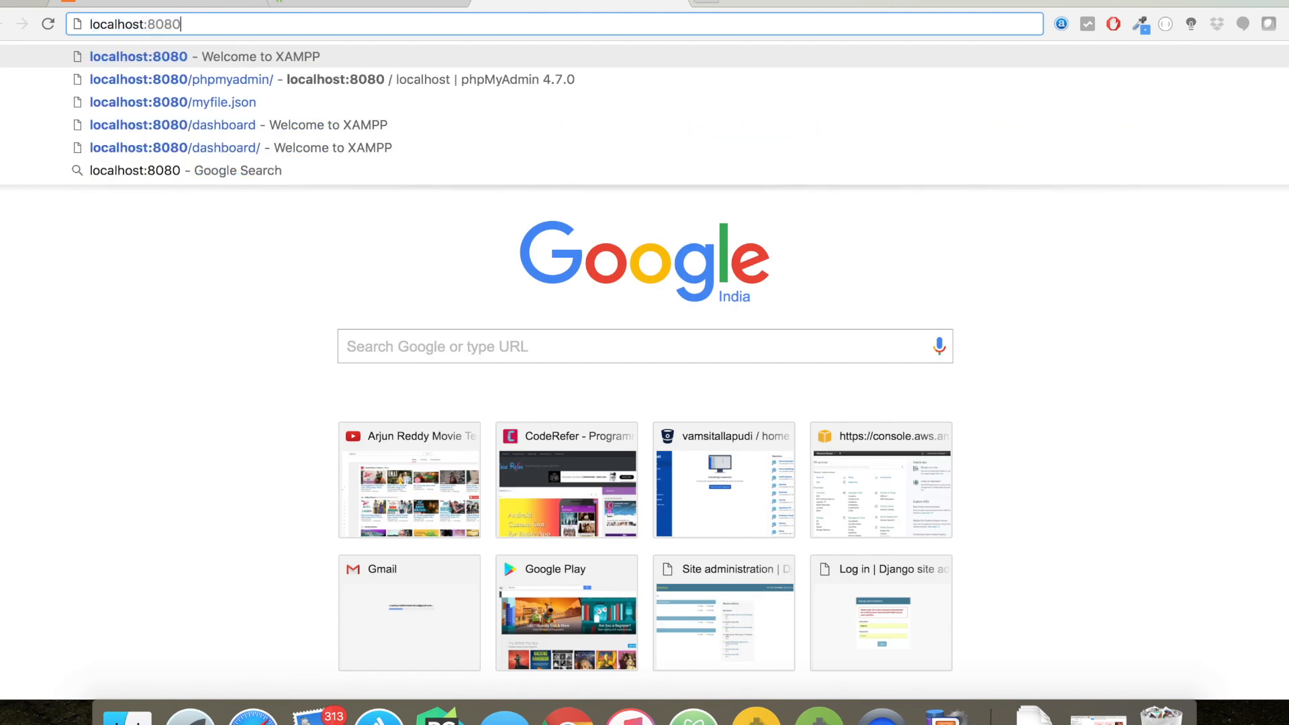
{"action": "left_click", "coordinate": [175, 147]}
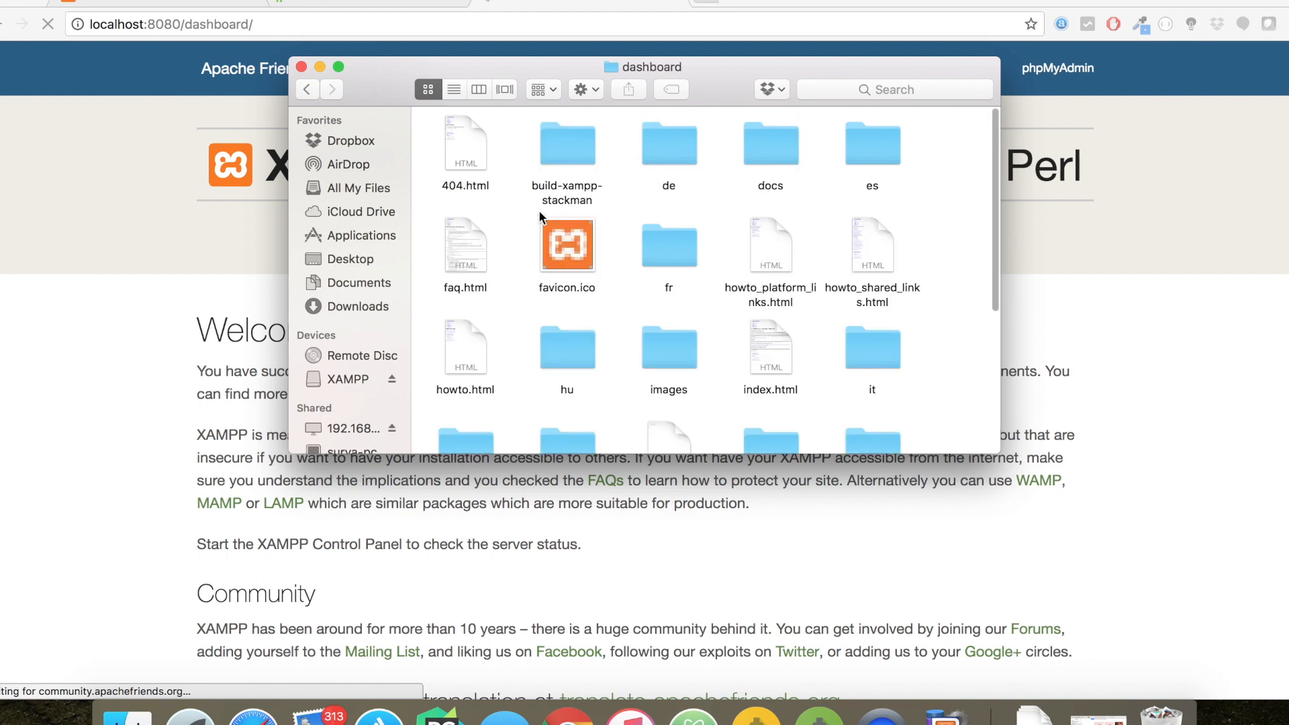
{"action": "scroll", "scroll_direction": "down", "scroll_amount": 3}
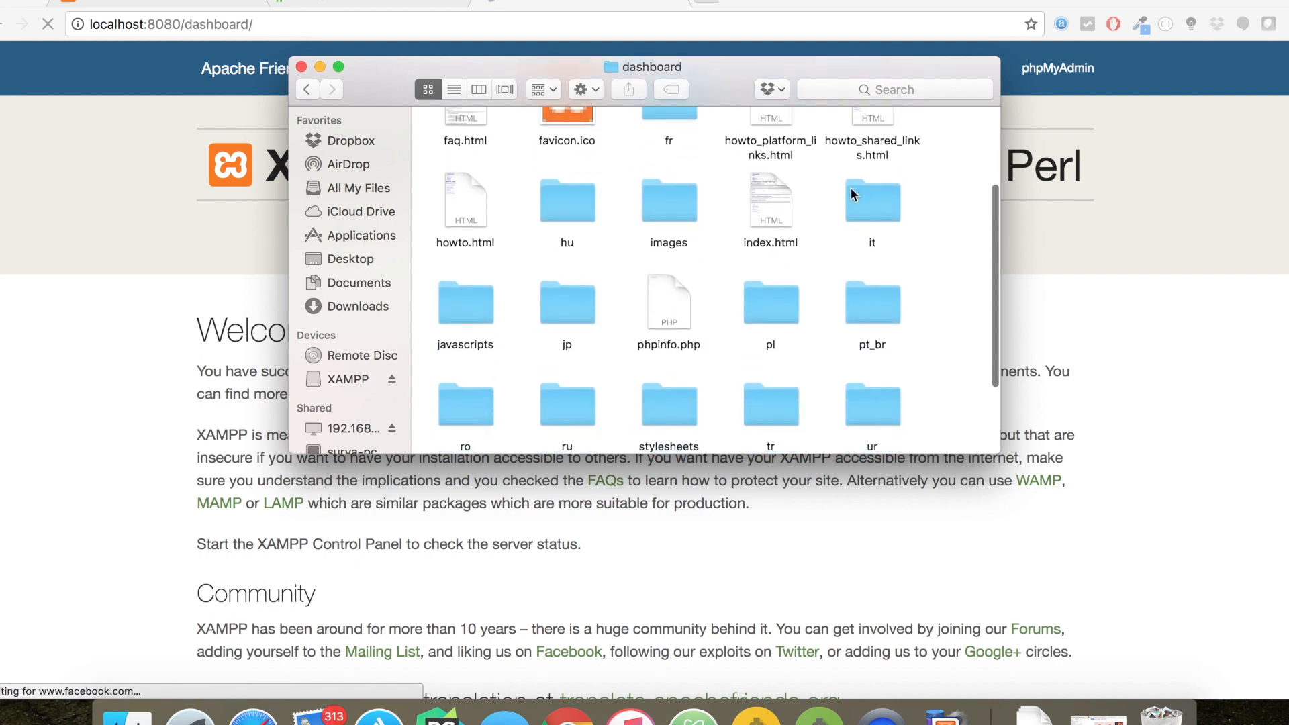
{"action": "scroll", "scroll_direction": "up", "scroll_amount": 3}
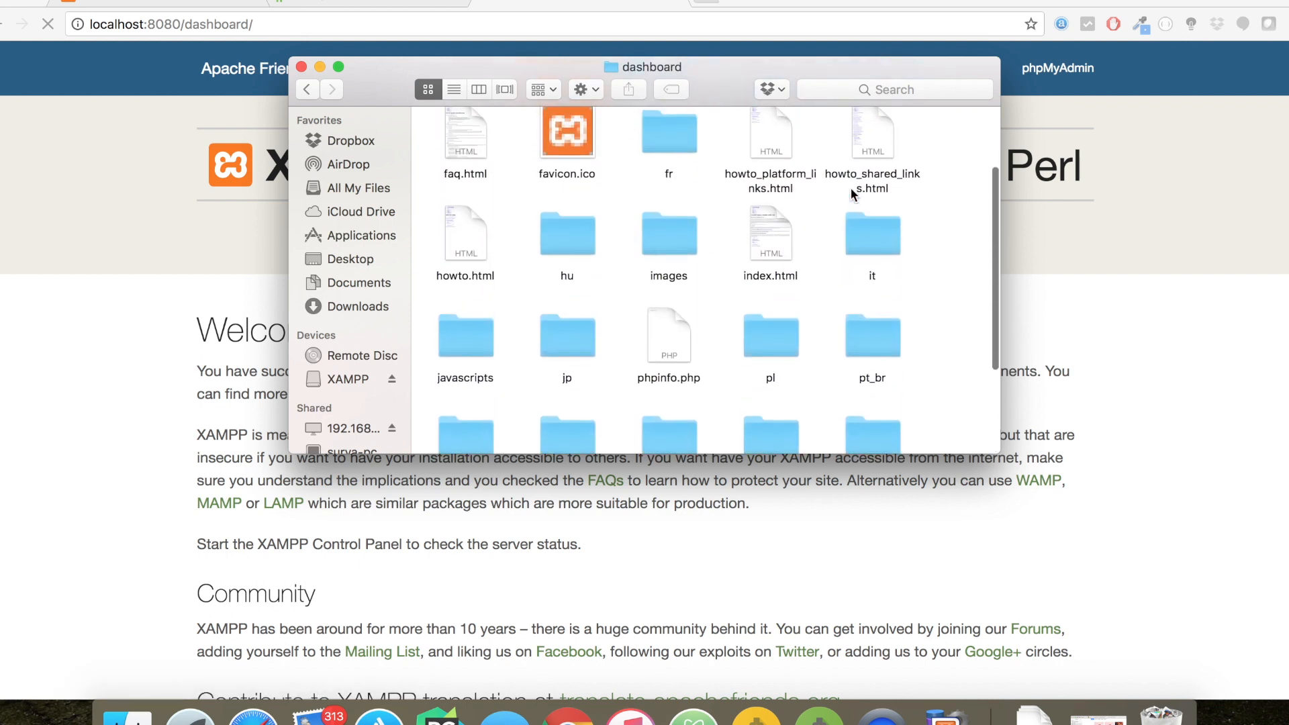
{"action": "scroll", "scroll_direction": "up", "scroll_amount": 3}
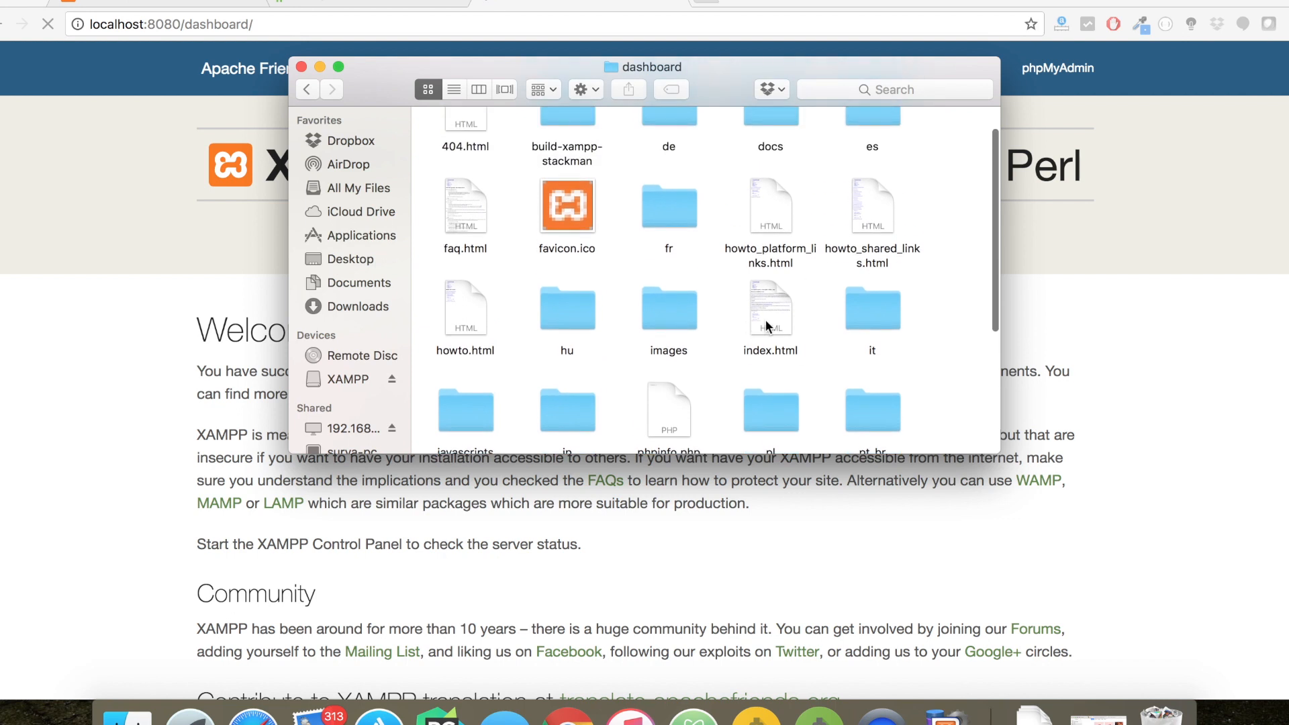
{"action": "left_click", "coordinate": [302, 66]}
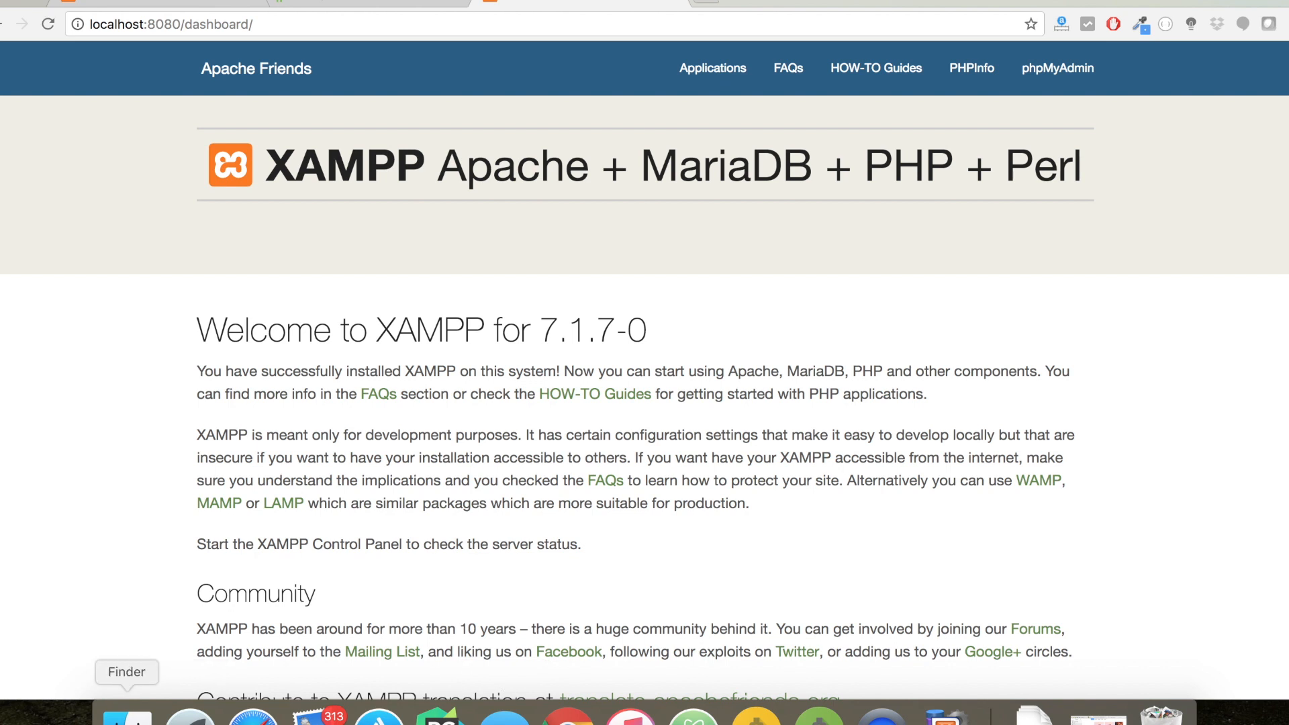
Step: Return to htdocs in Finder, open the json folder and then myfile.json
{"action": "left_click", "coordinate": [126, 715]}
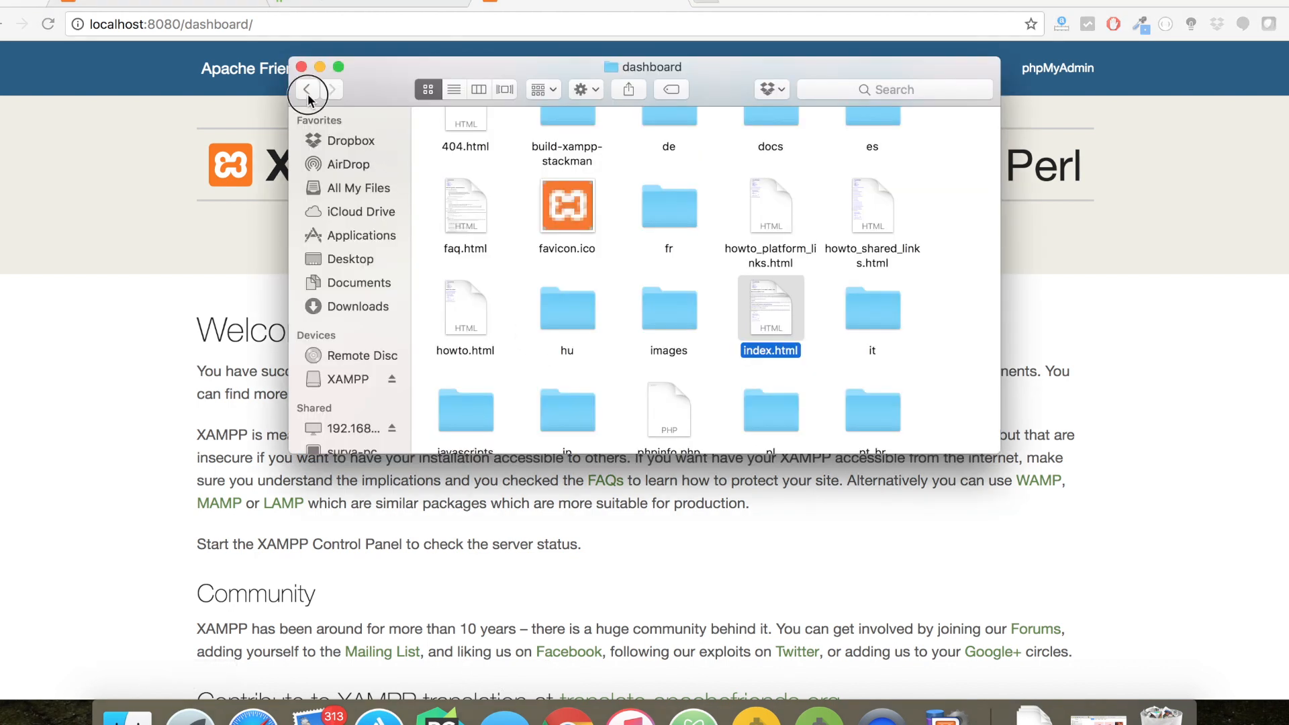
{"action": "left_click", "coordinate": [307, 89]}
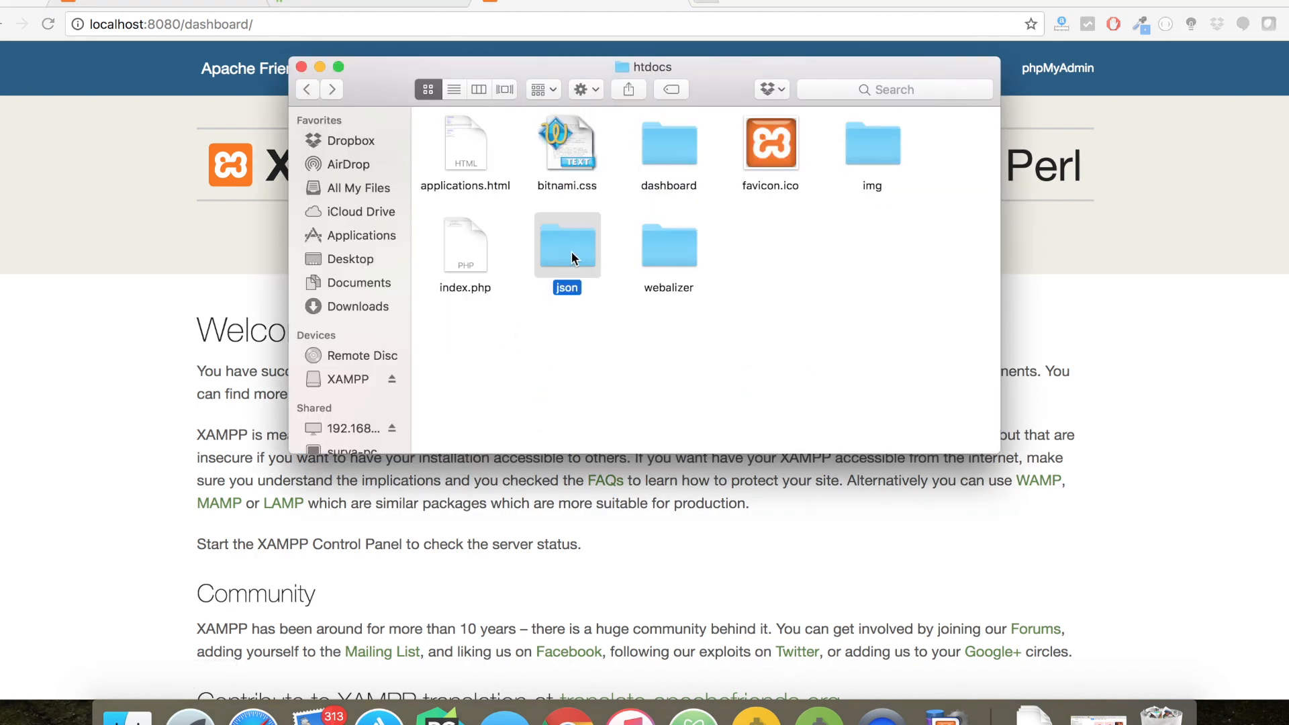
{"action": "mouse_move", "coordinate": [553, 248]}
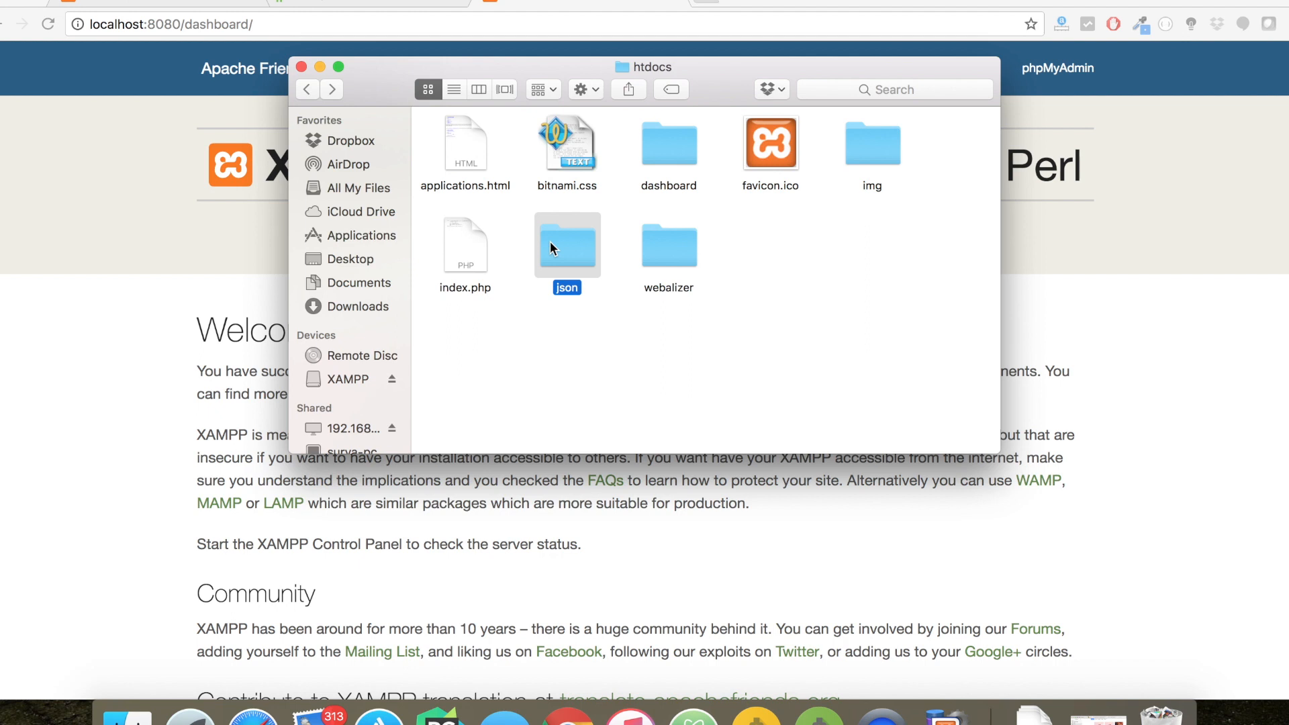
{"action": "double_click", "coordinate": [567, 245]}
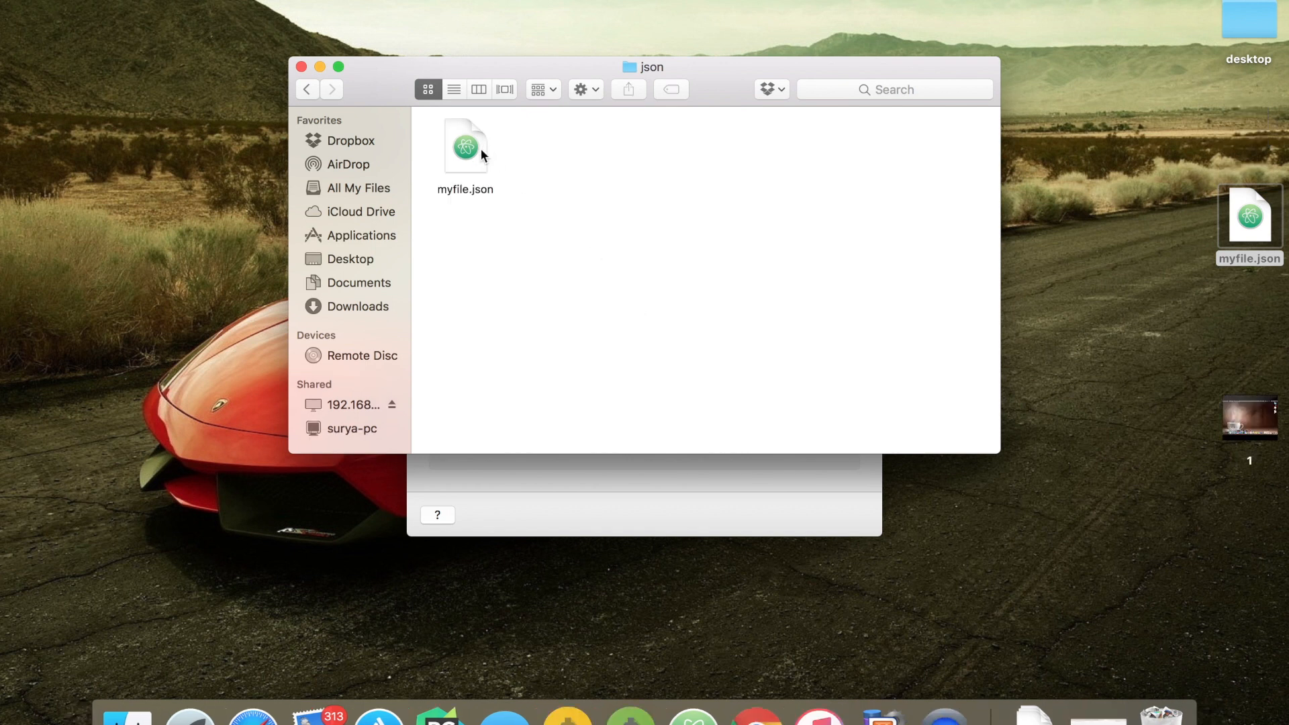
{"action": "double_click", "coordinate": [465, 145]}
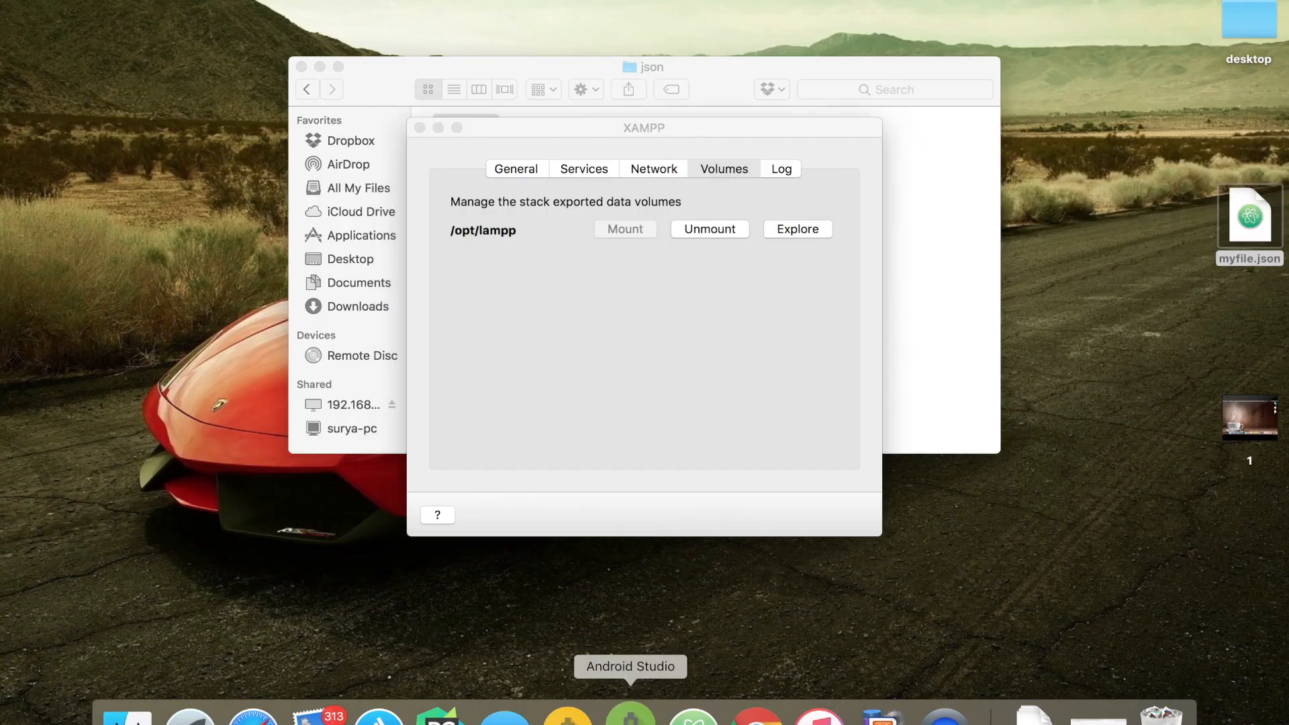
{"action": "mouse_move", "coordinate": [329, 207]}
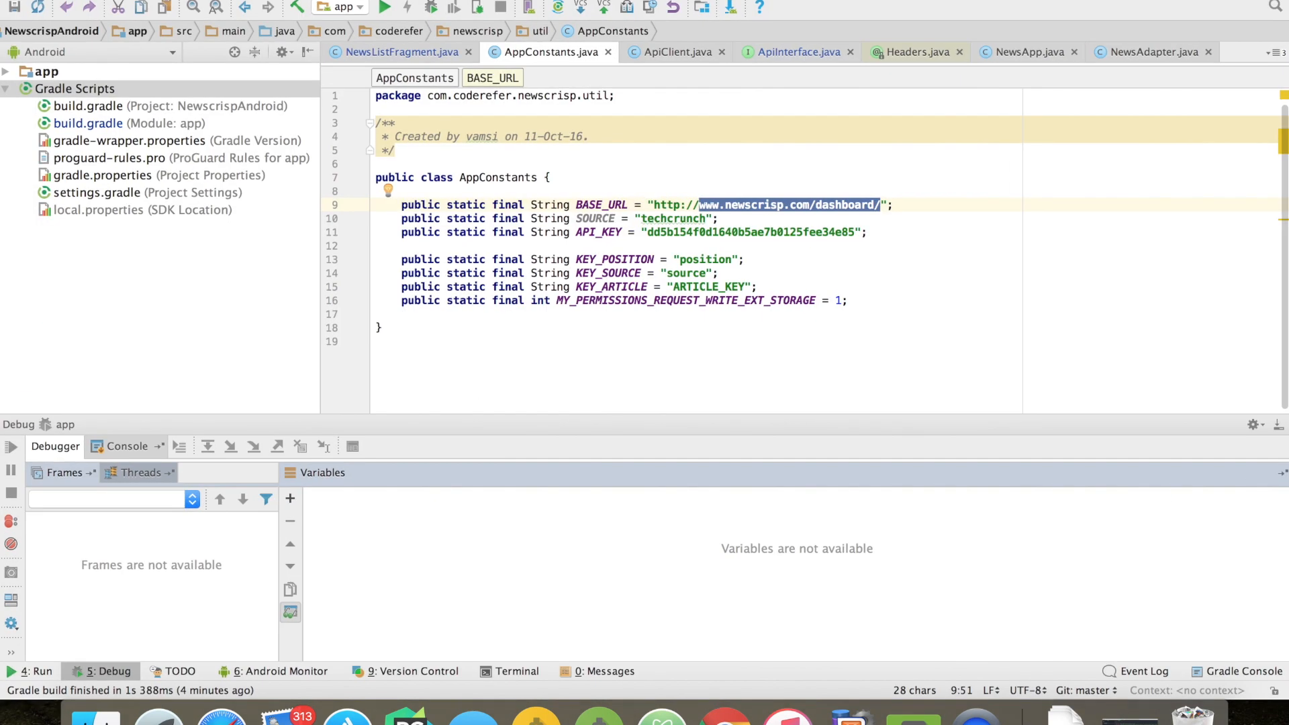
{"action": "type", "text": "10.0.2.2"}
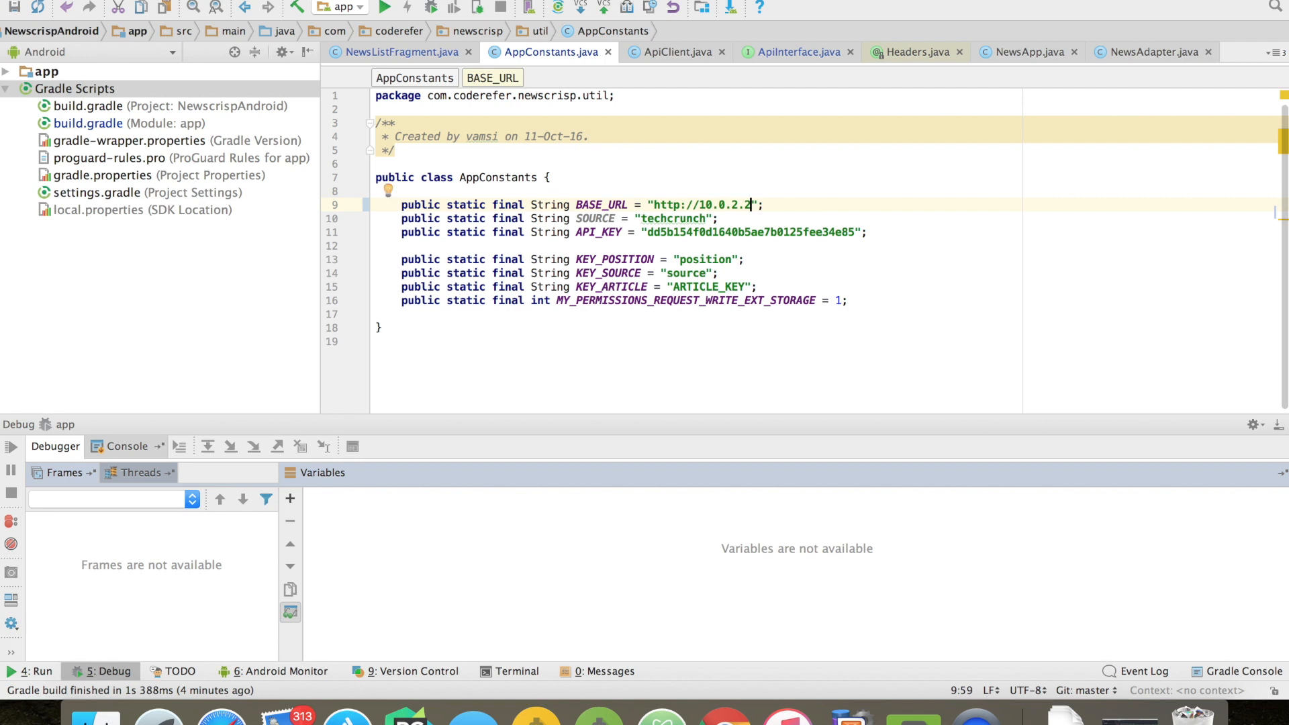
{"action": "type", "text": ":"}
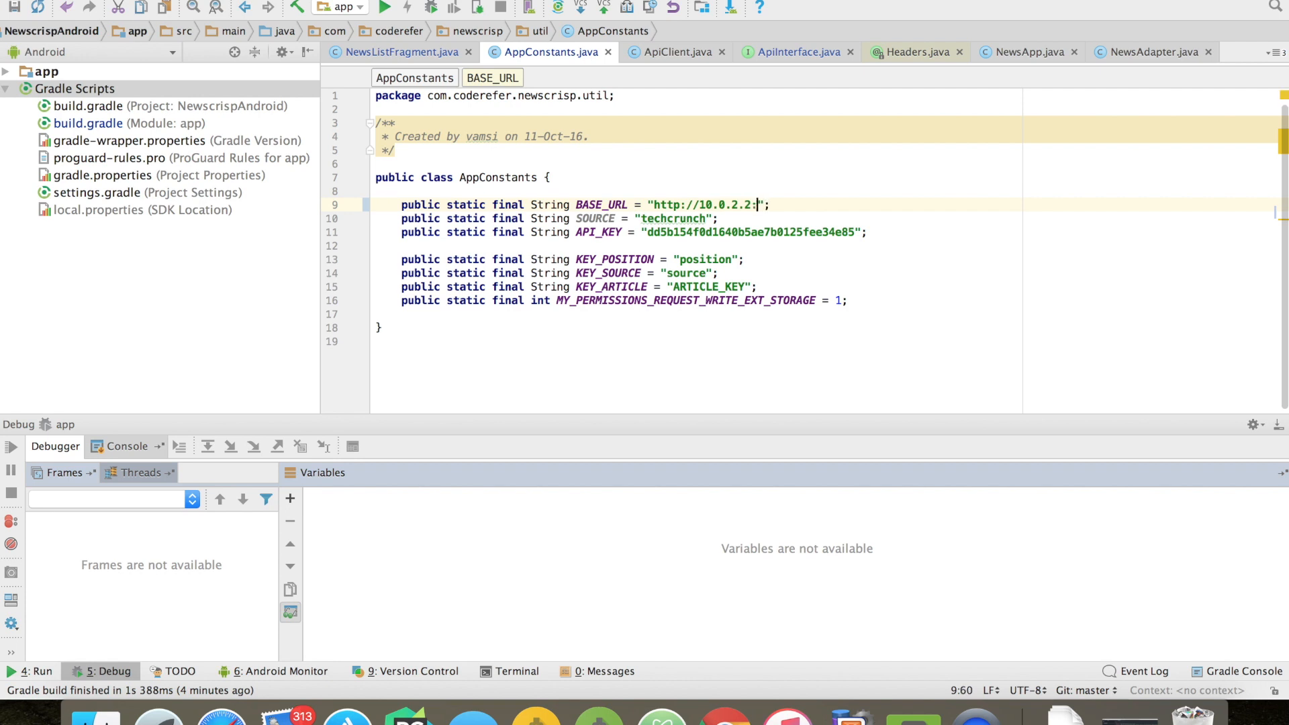
{"action": "type", "text": "8080"}
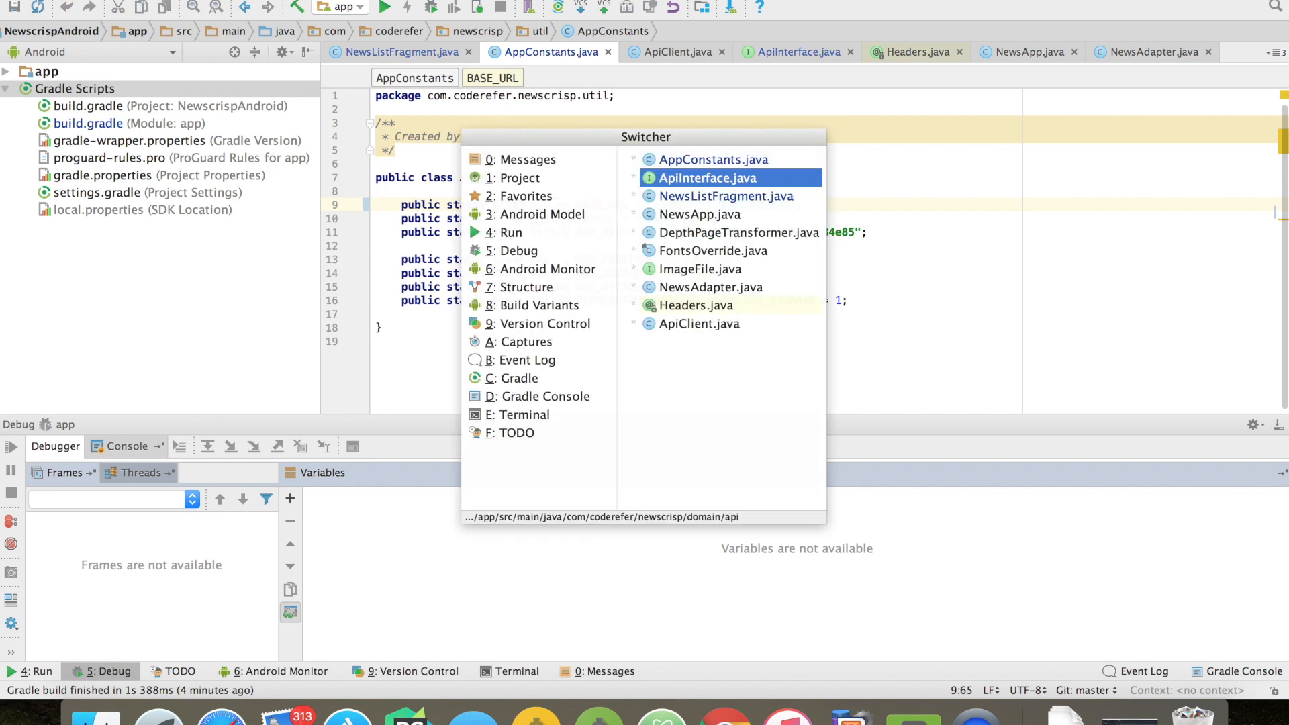
{"action": "left_click", "coordinate": [708, 178]}
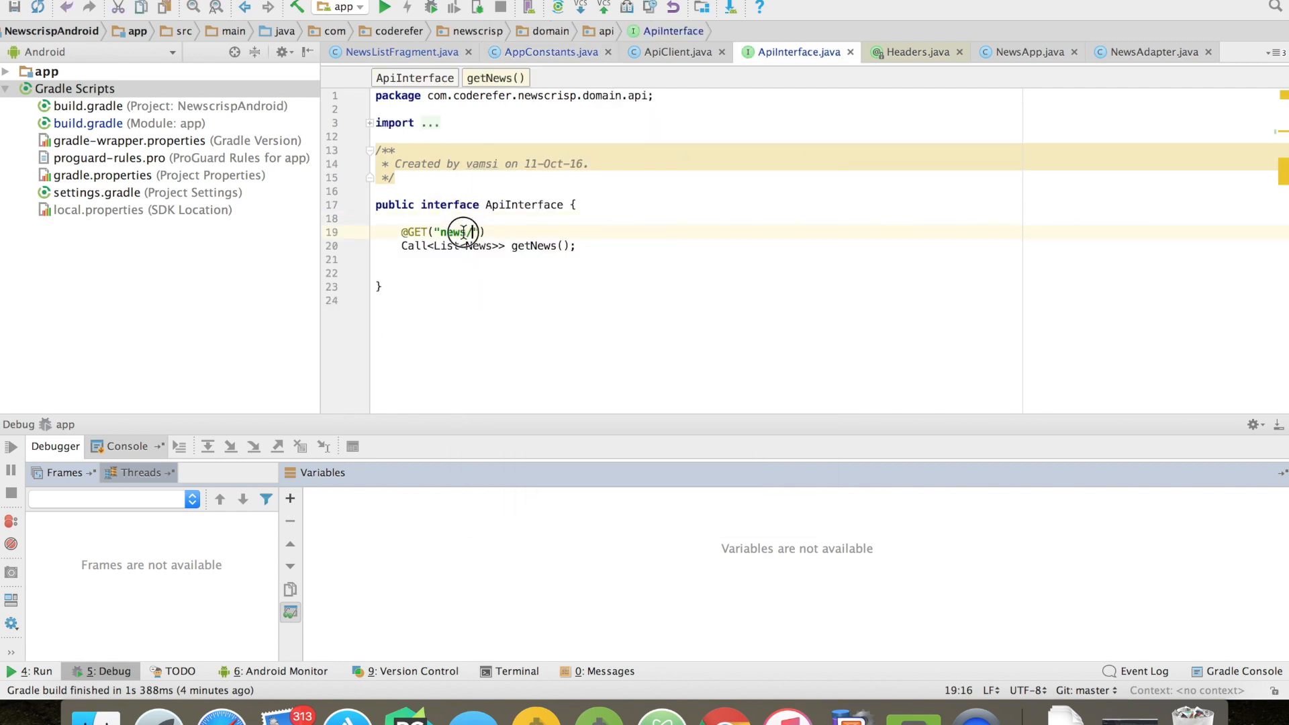
{"action": "double_click", "coordinate": [454, 232]}
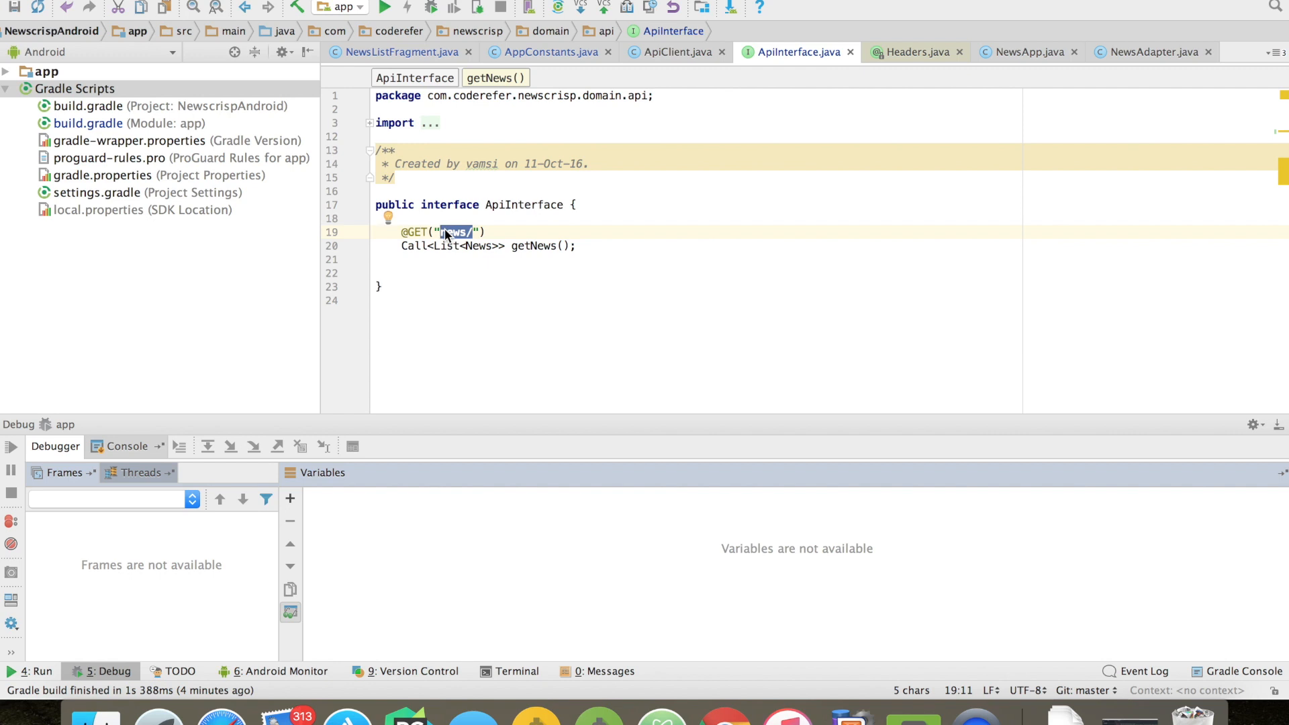
{"action": "type", "text": "json/"}
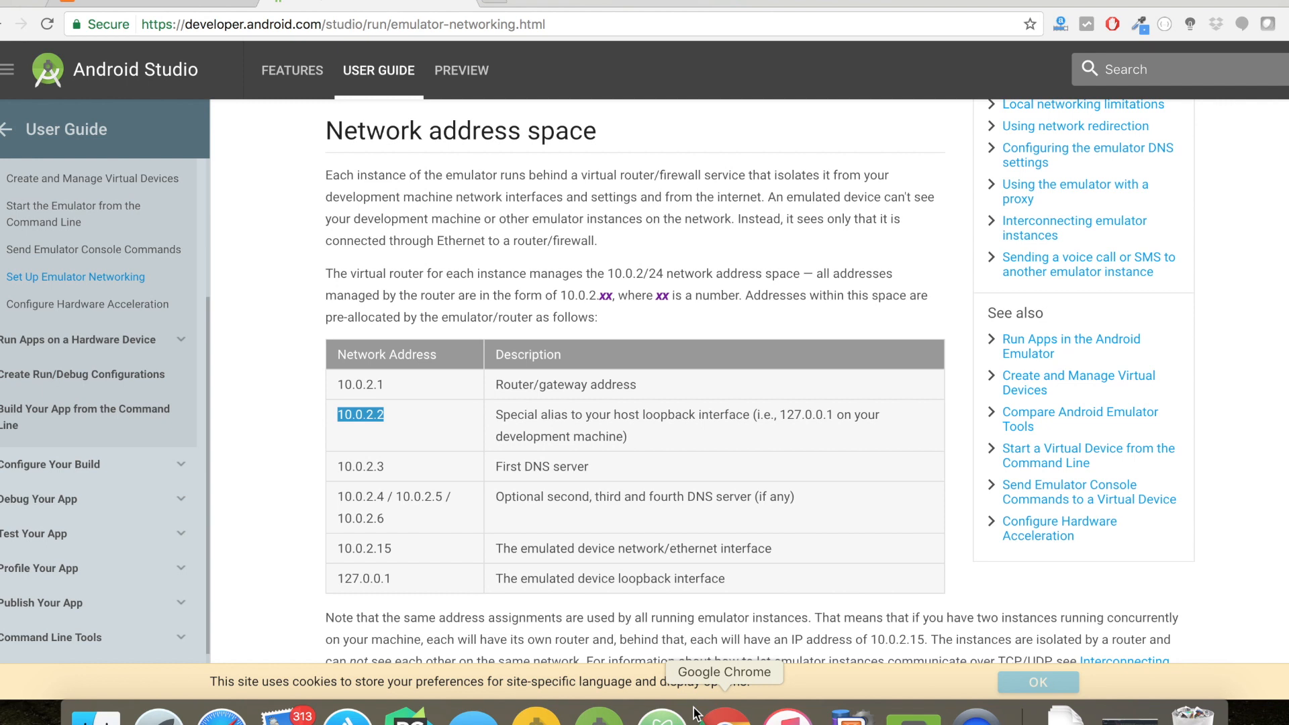
{"action": "mouse_move", "coordinate": [495, 8]}
{"action": "type", "text": "lo"}
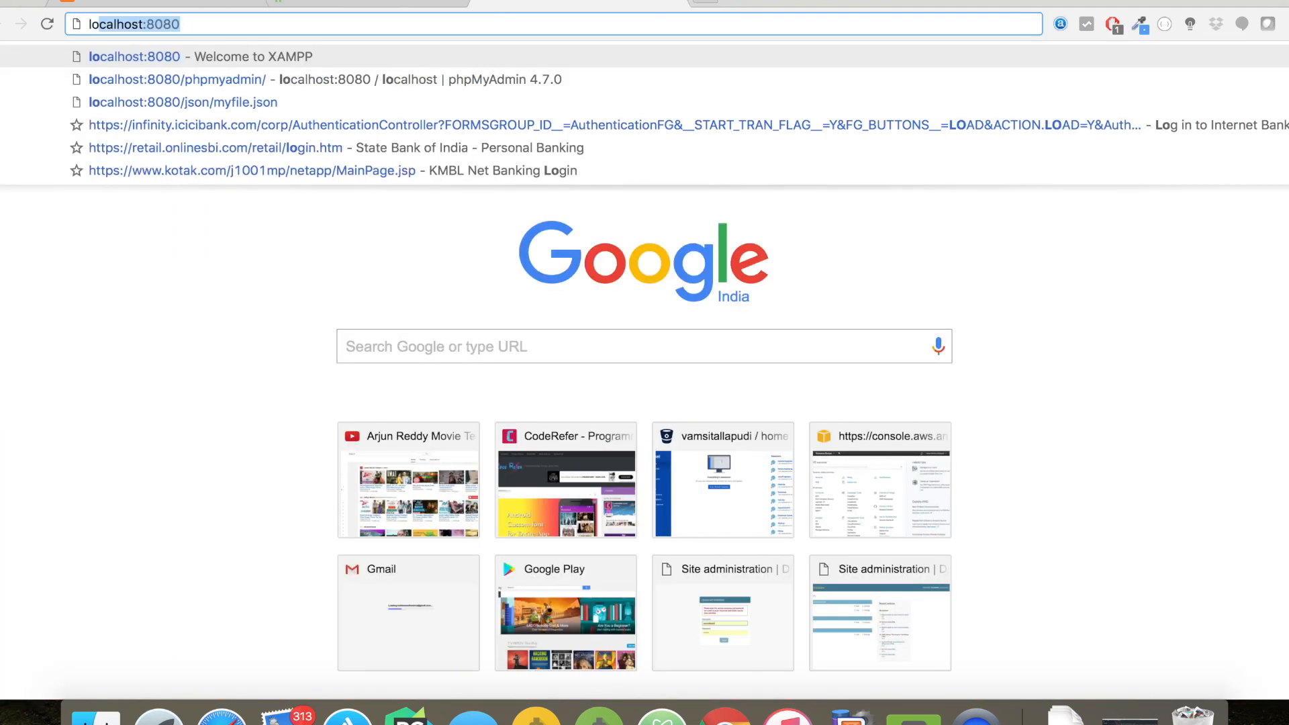
Step: Choose the localhost:8080/json/myfile.json suggestion in Chrome
{"action": "left_click", "coordinate": [182, 102]}
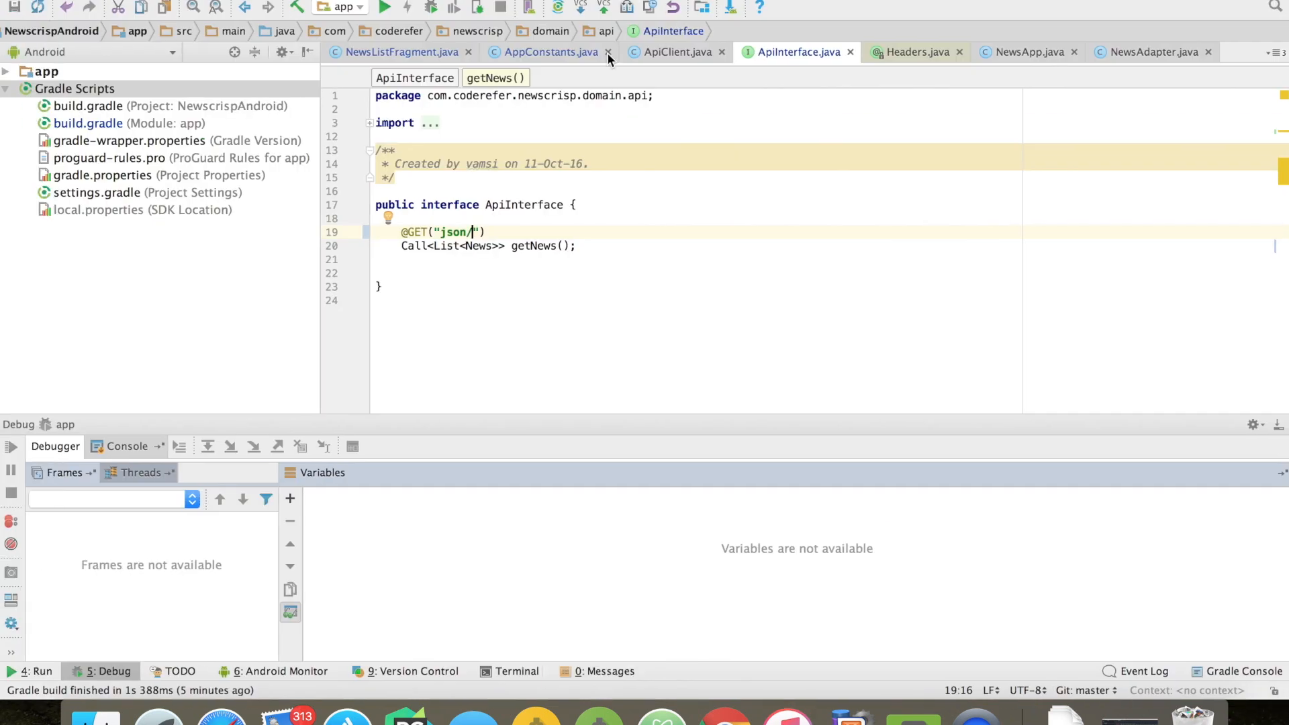
{"action": "mouse_move", "coordinate": [491, 231]}
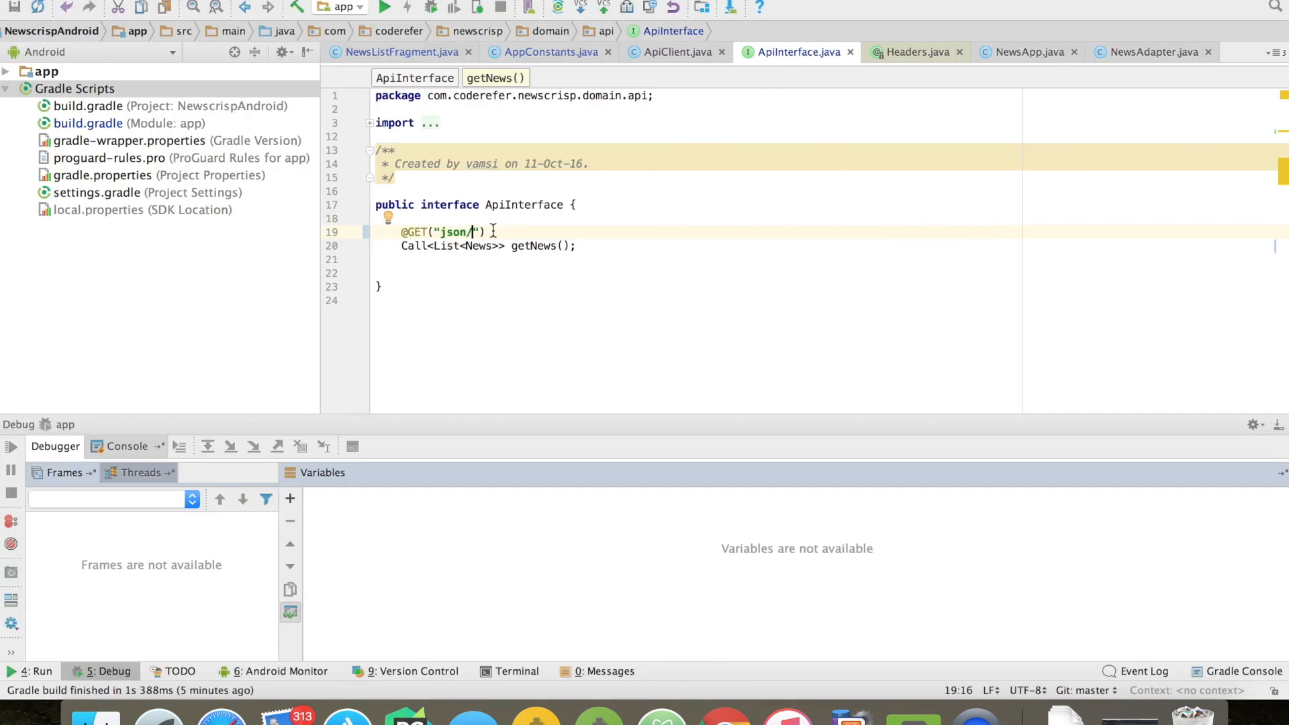
{"action": "type", "text": "myfile."}
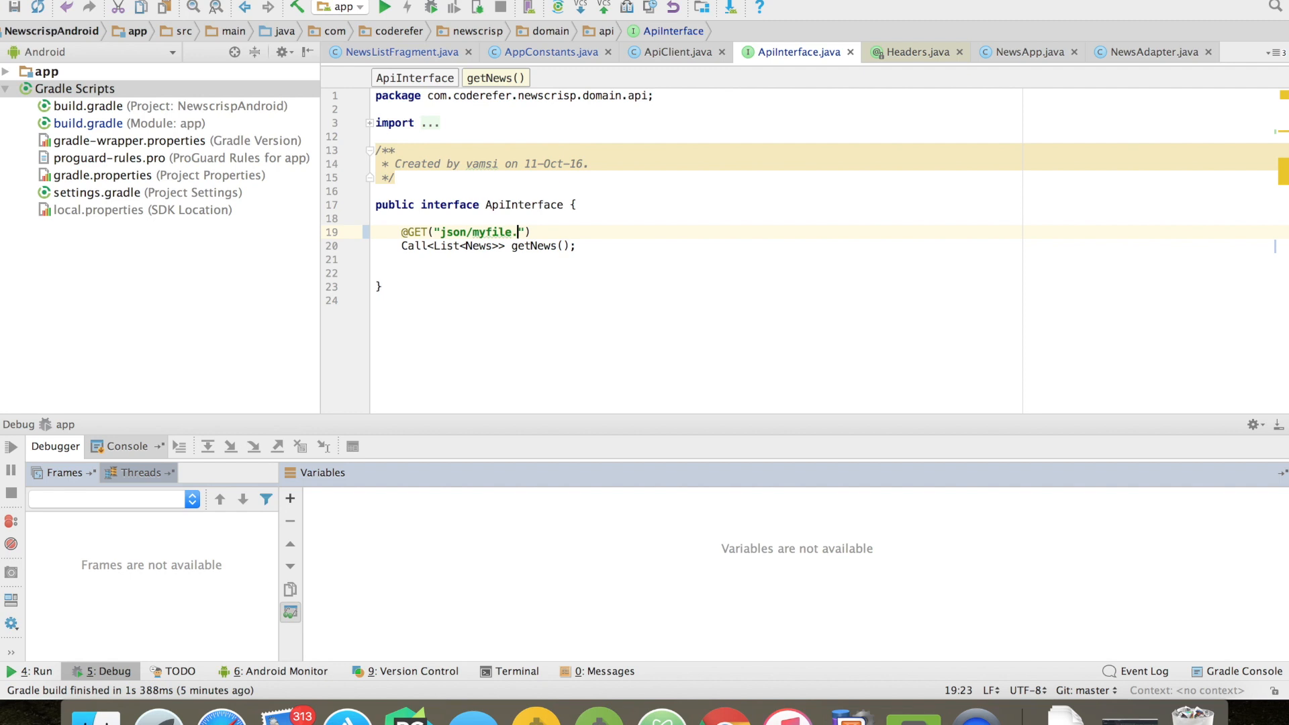
{"action": "type", "text": "json"}
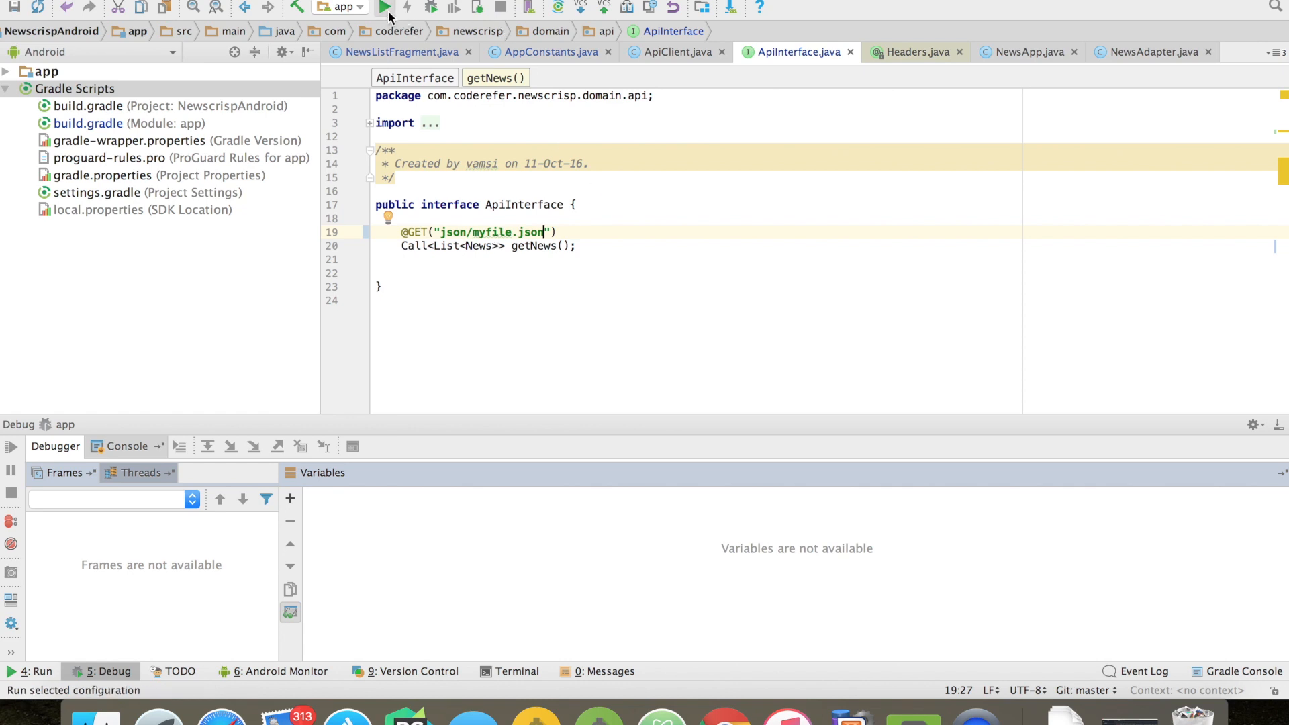
{"action": "left_click", "coordinate": [387, 8]}
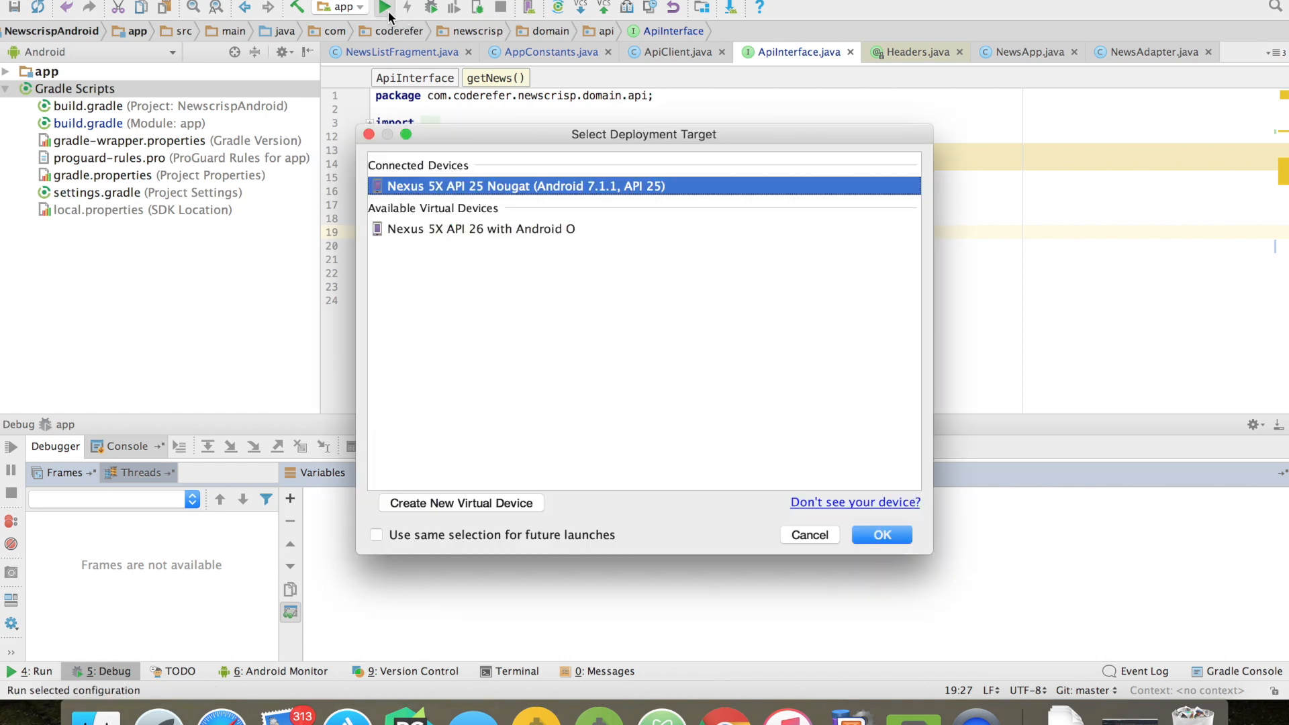
{"action": "left_click", "coordinate": [881, 534]}
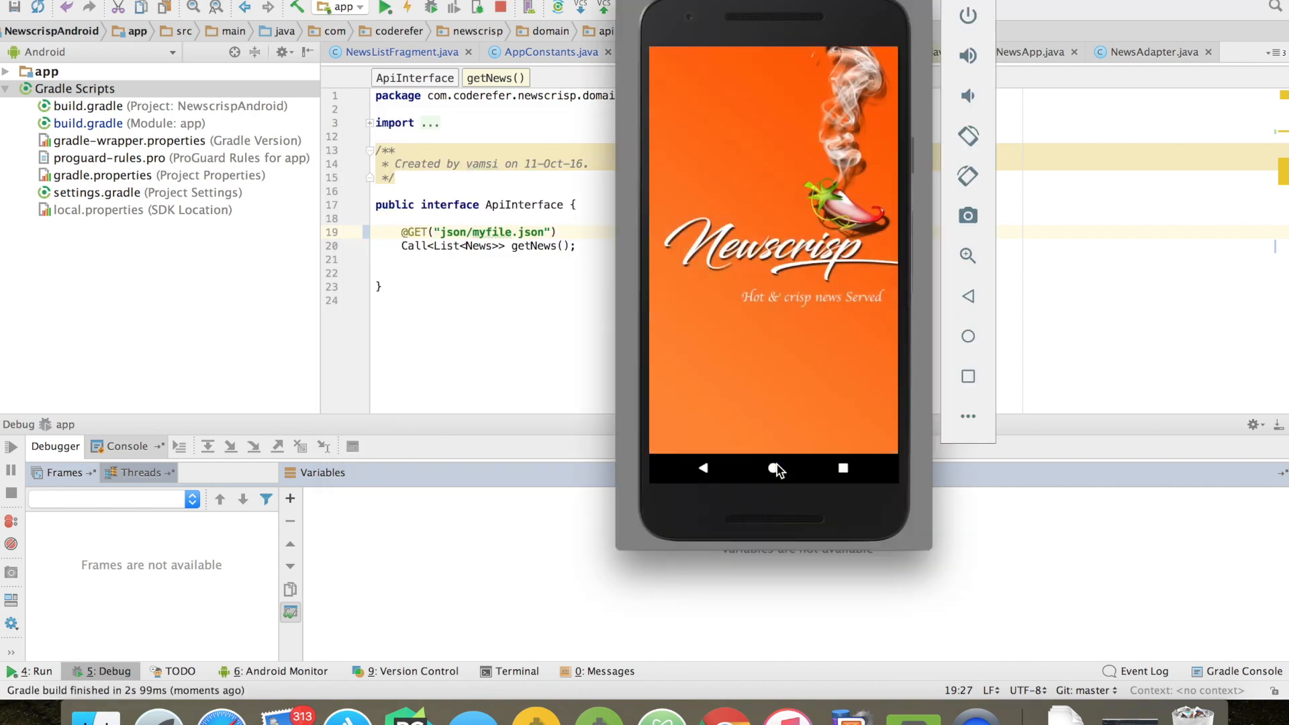
{"action": "mouse_move", "coordinate": [794, 287]}
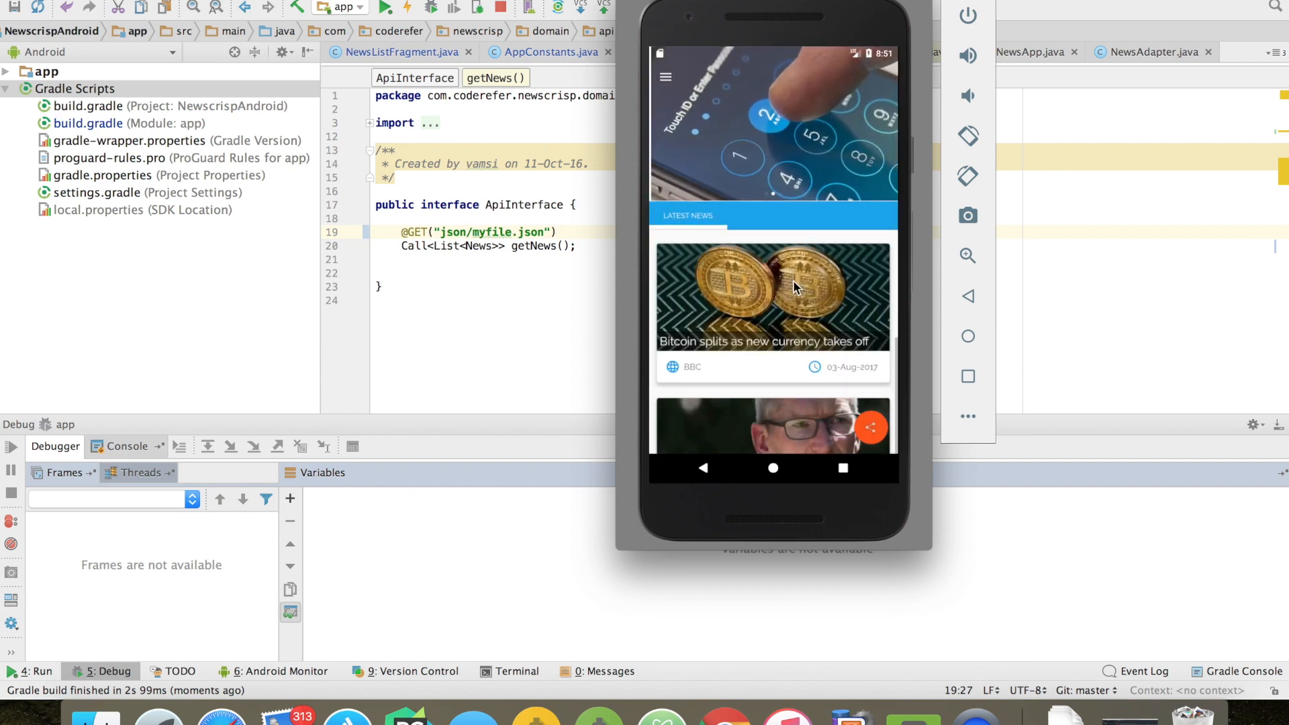
Step: Scroll the Newscrisp Latest News list showing stories like Bitcoin and Commonwealth Bank
{"action": "scroll", "scroll_direction": "down", "scroll_amount": 3}
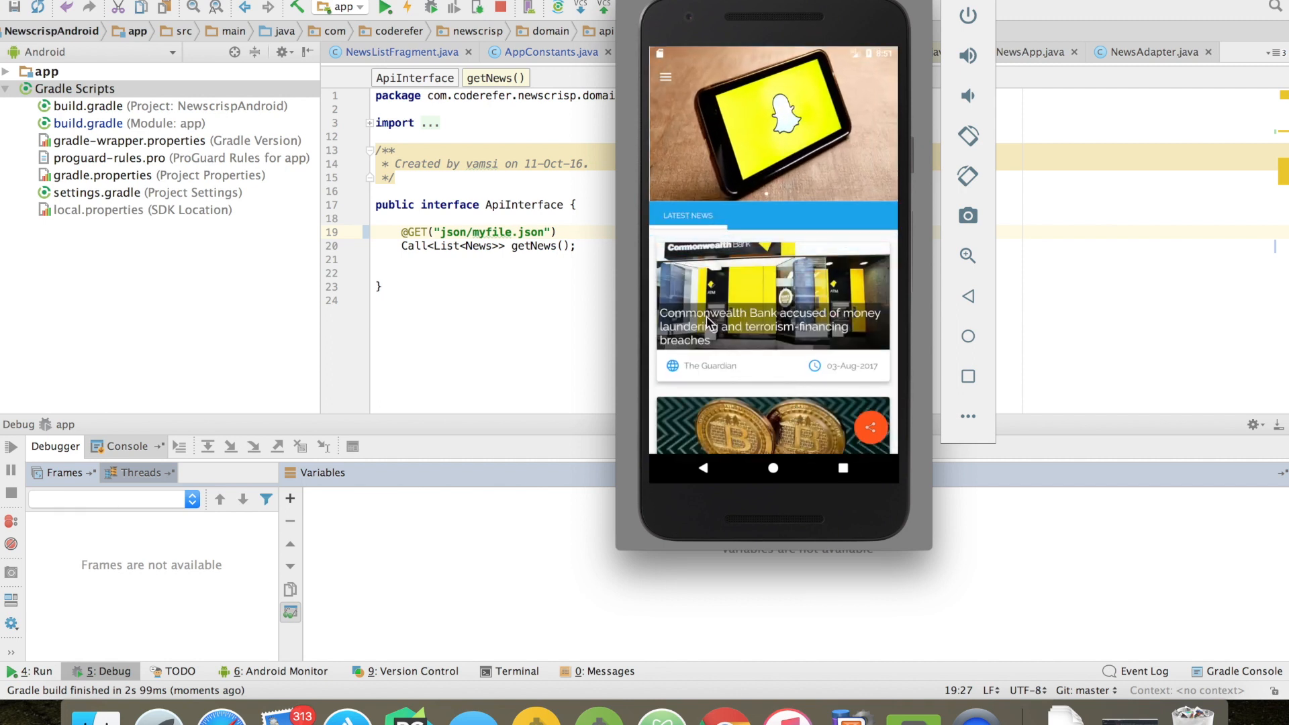
Step: Compare the Apple, Bitcoin and Commonwealth Bank entries in localhost:8080/json/myfile.json with the app
{"action": "left_click", "coordinate": [724, 719]}
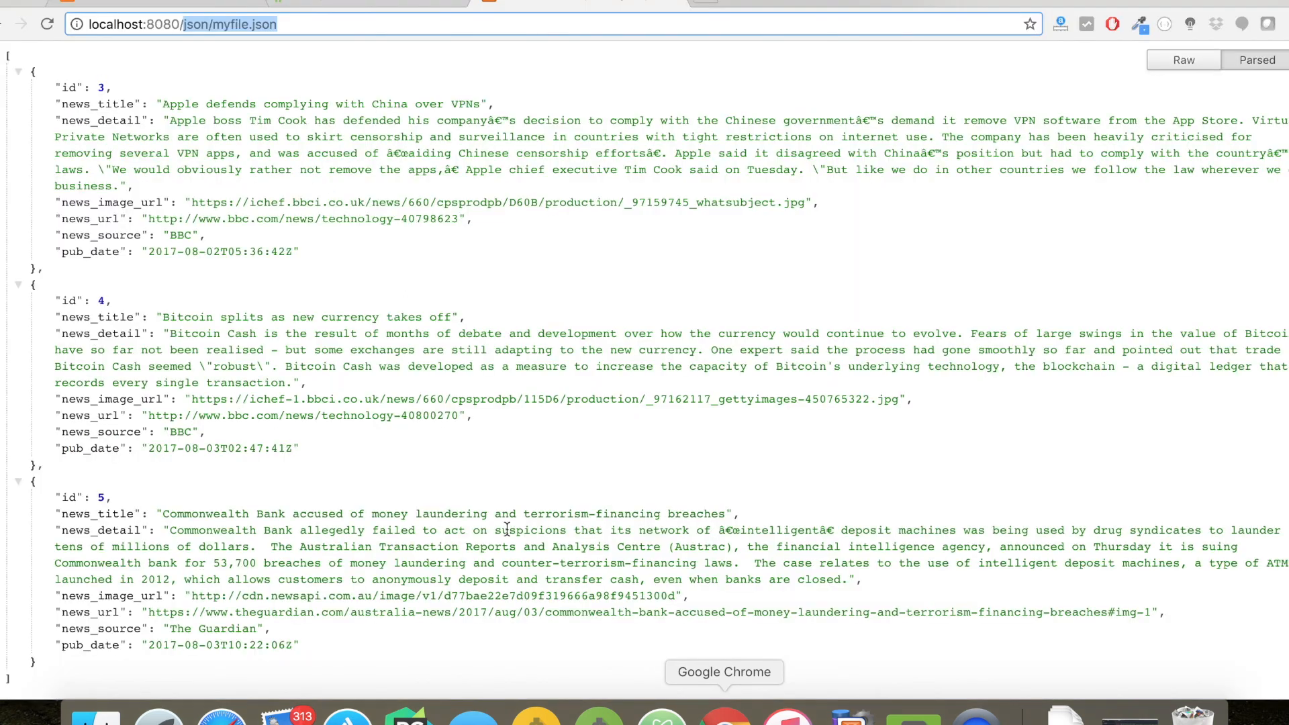
{"action": "mouse_move", "coordinate": [194, 403]}
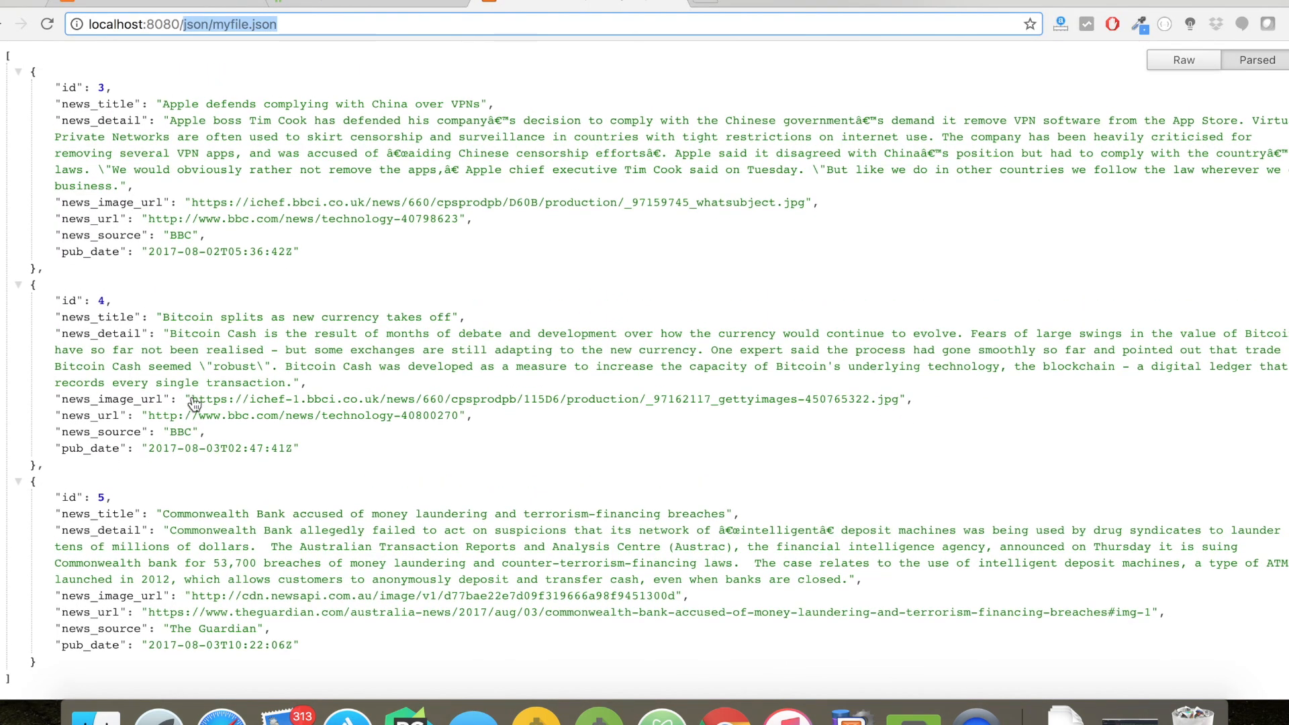
{"action": "mouse_move", "coordinate": [860, 595]}
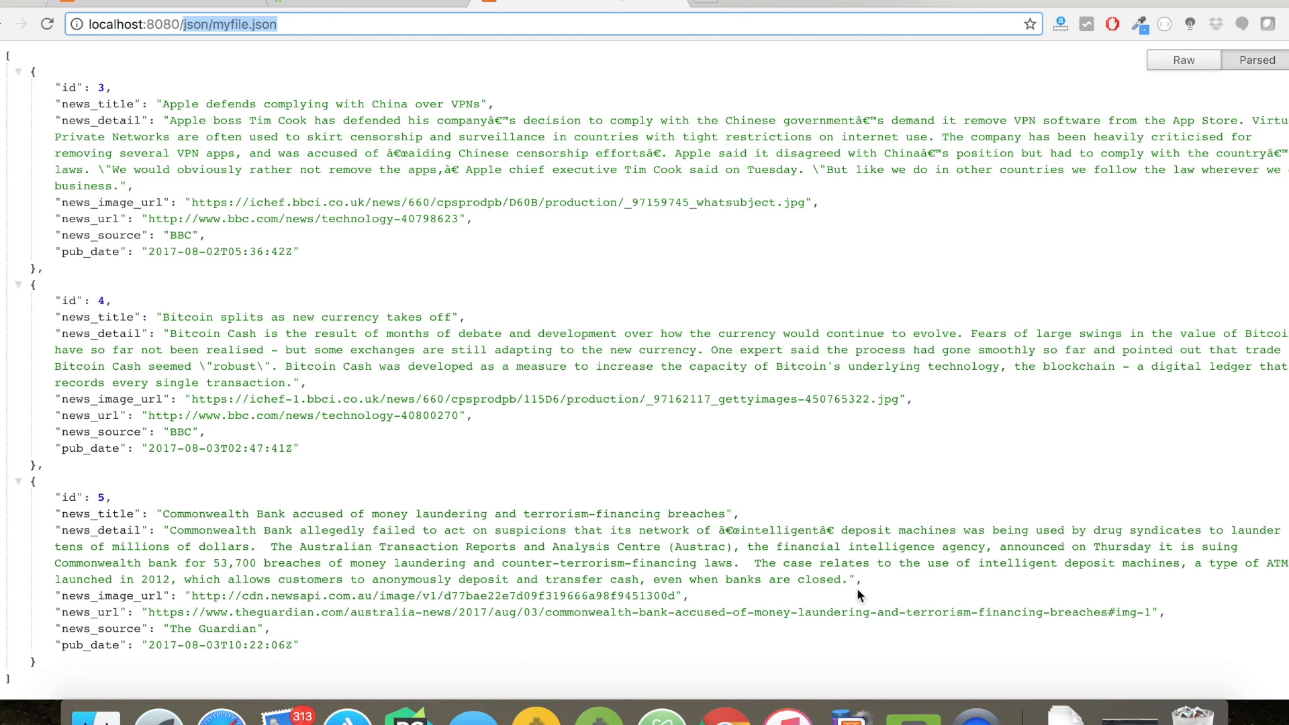
{"action": "mouse_move", "coordinate": [833, 646]}
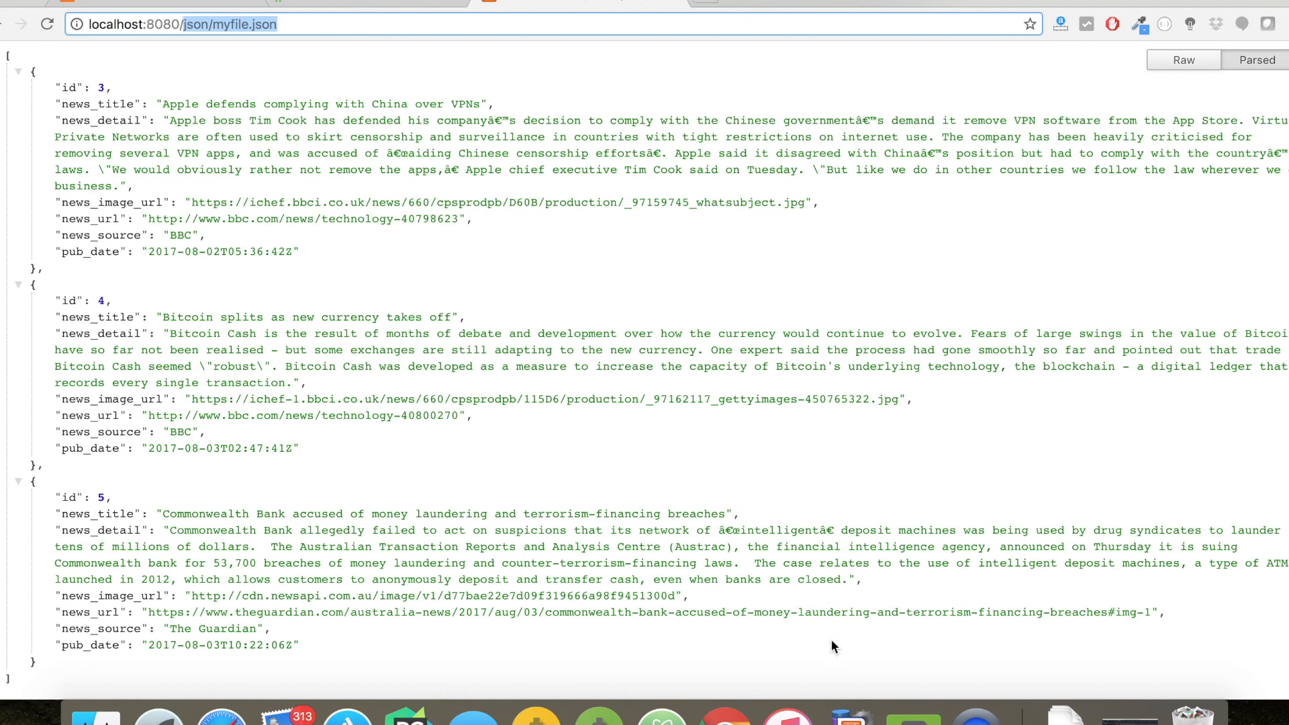
{"action": "left_click", "coordinate": [411, 722]}
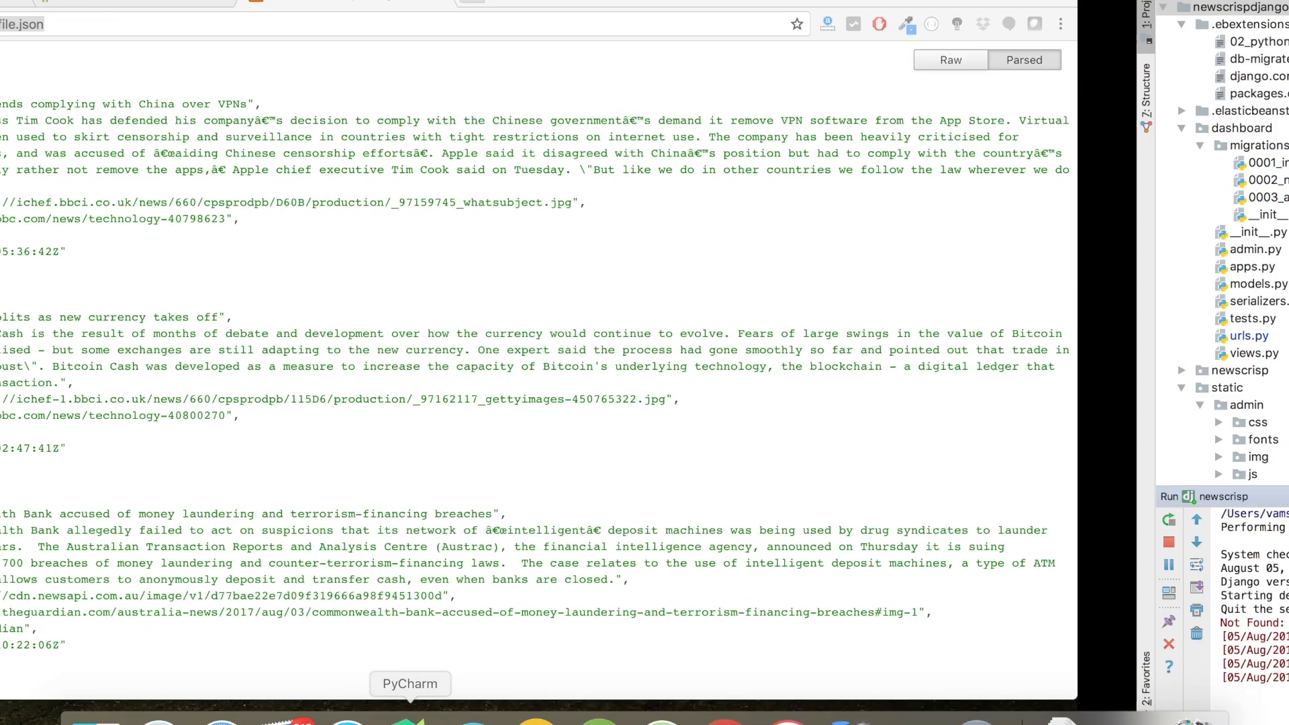
Step: Stop the newscrisp configuration and rerun the Django server with runserver 8000
{"action": "left_click", "coordinate": [410, 683]}
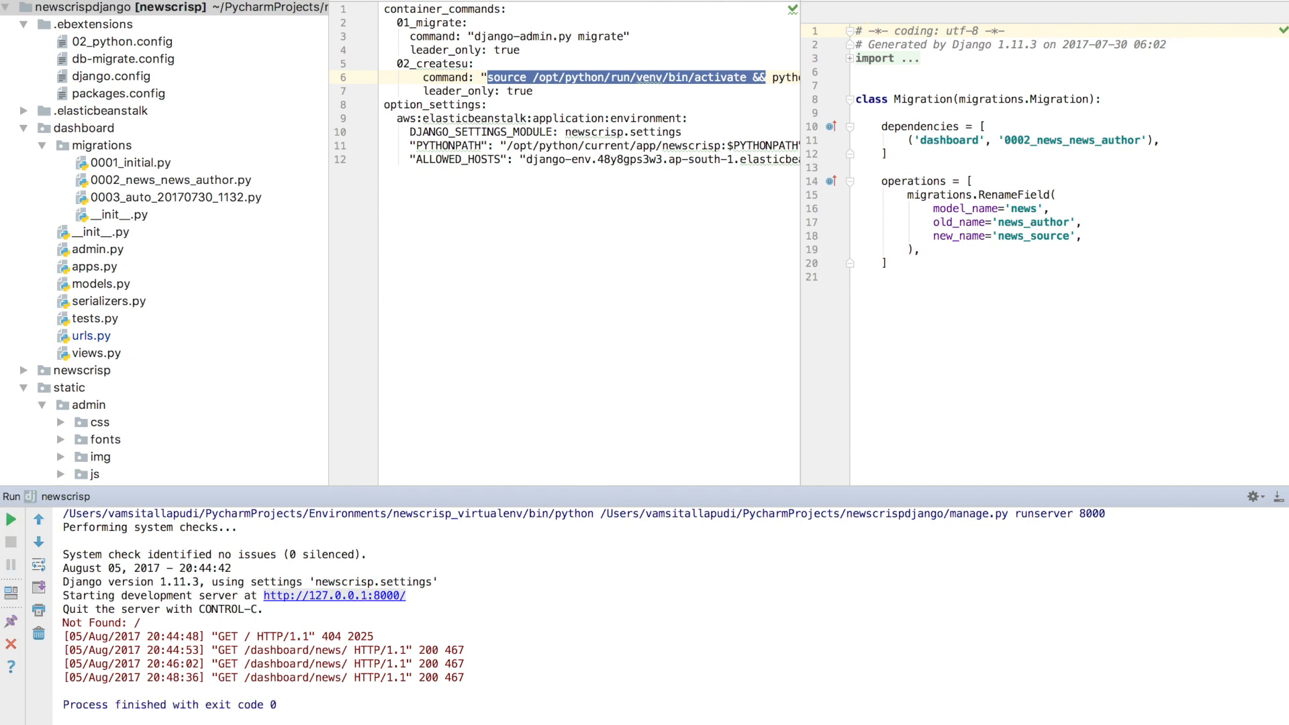
{"action": "left_click", "coordinate": [10, 520]}
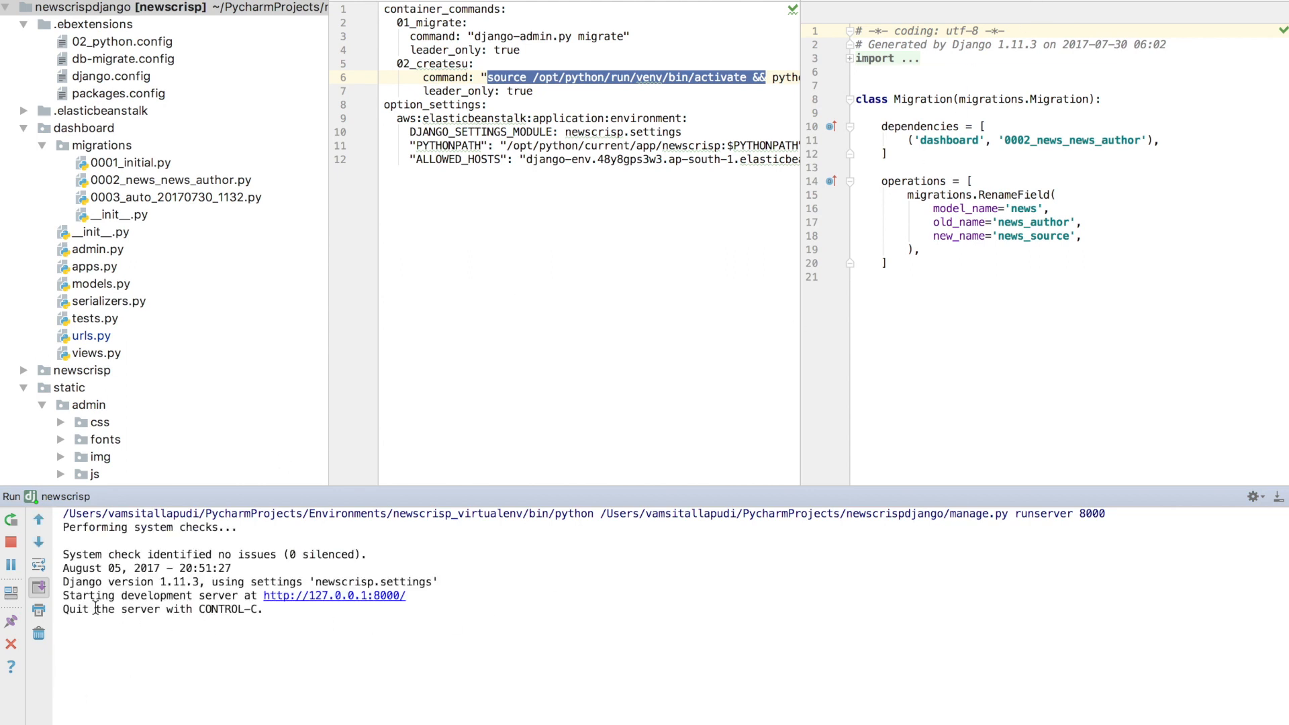
{"action": "left_click", "coordinate": [334, 596]}
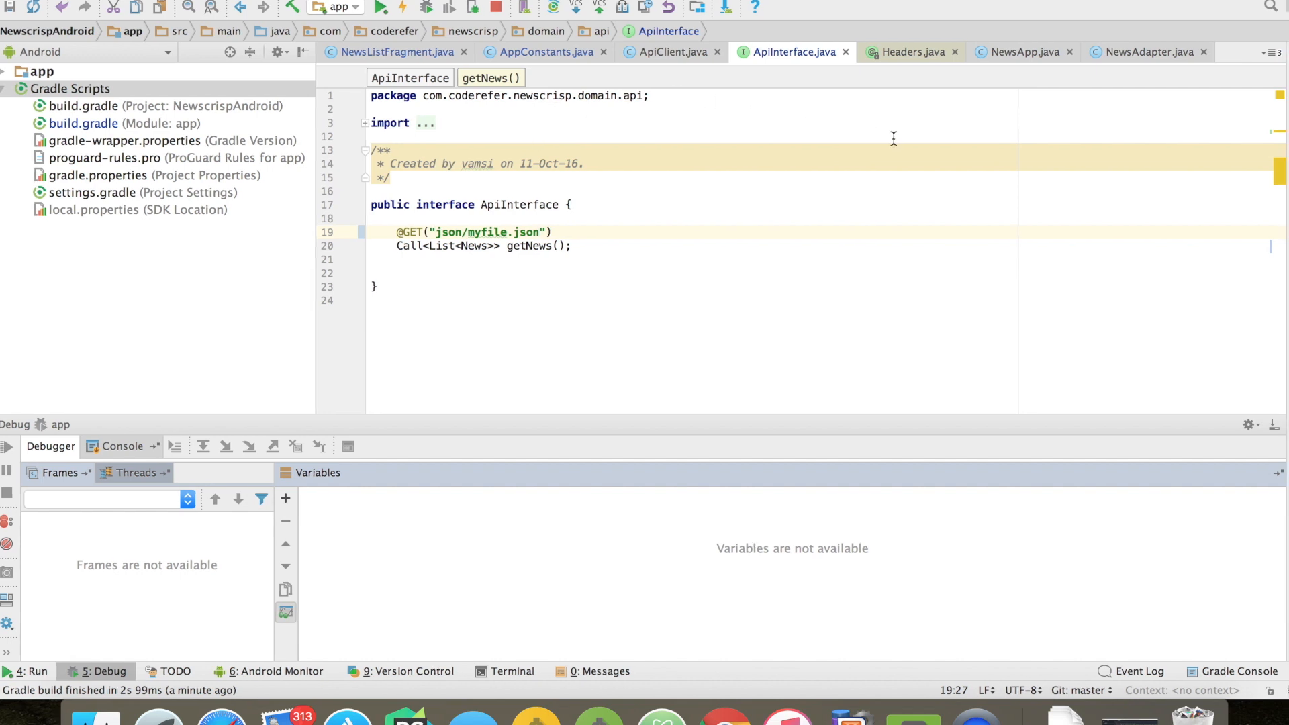
Step: Change the BASE_URL port in AppConstants.java from 8080 to 8000
{"action": "left_click", "coordinate": [399, 51]}
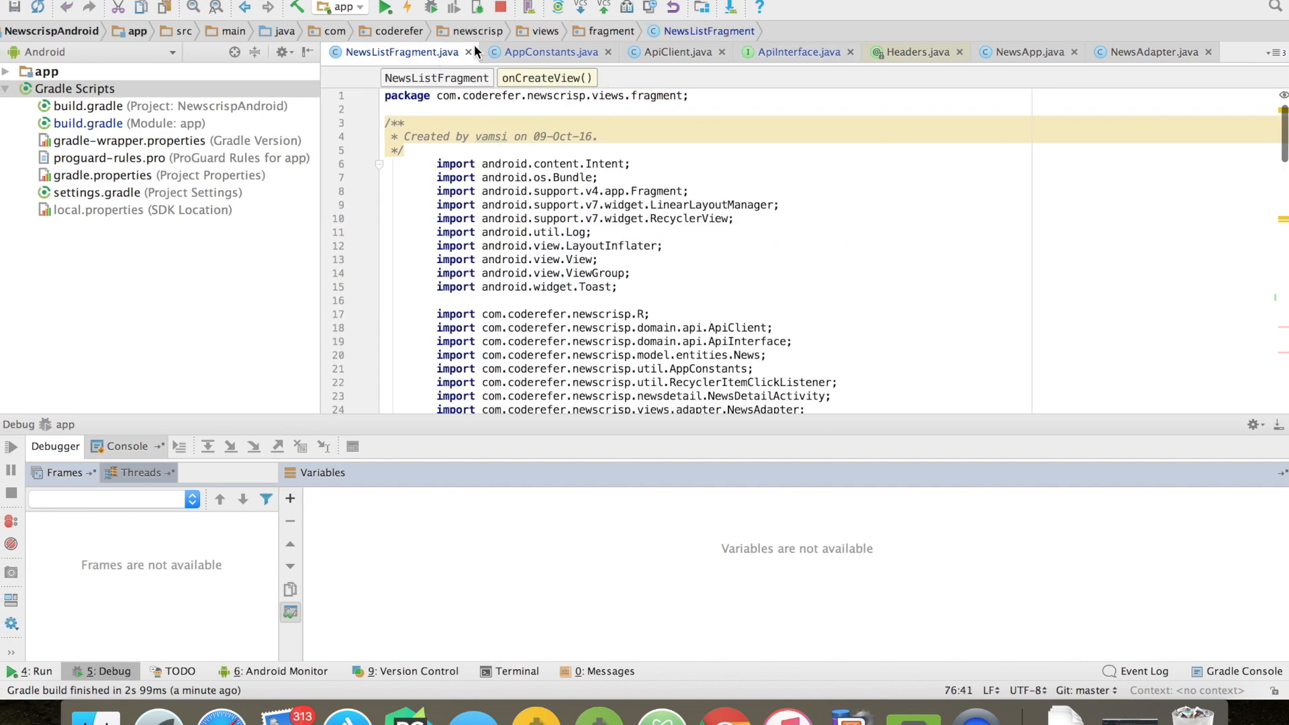
{"action": "left_click", "coordinate": [547, 52]}
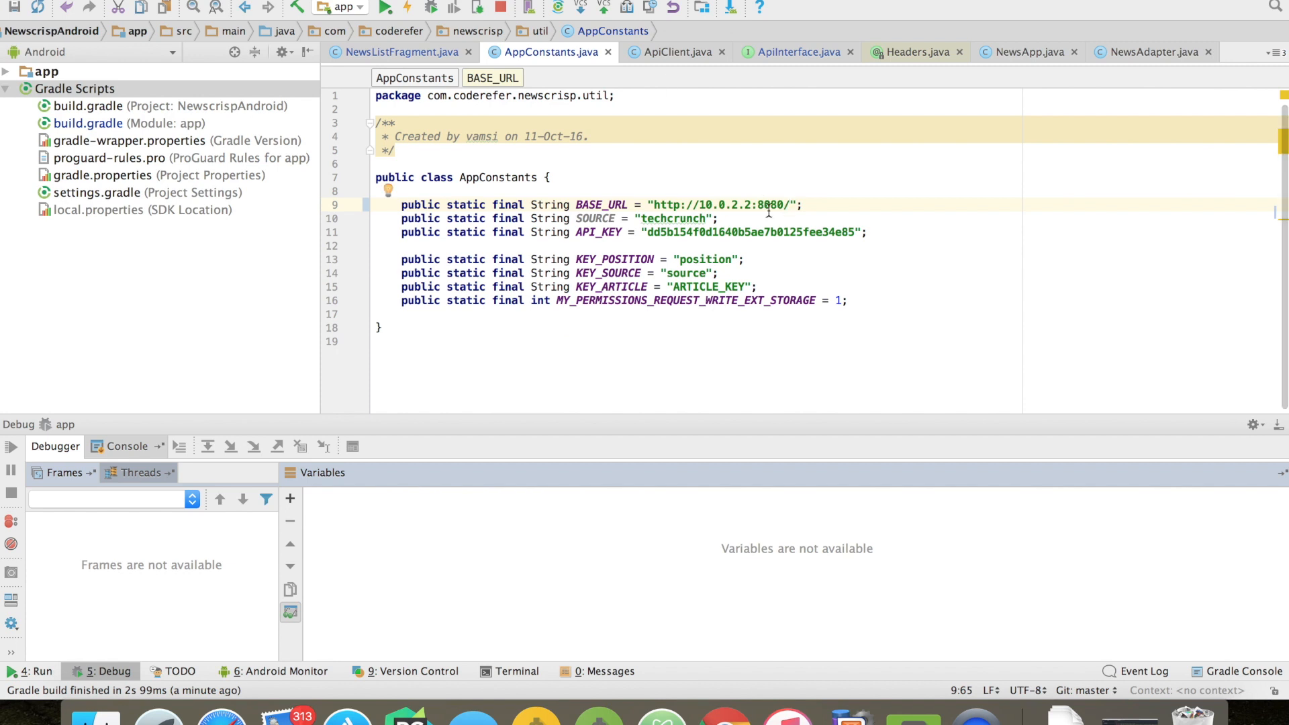
{"action": "double_click", "coordinate": [768, 205]}
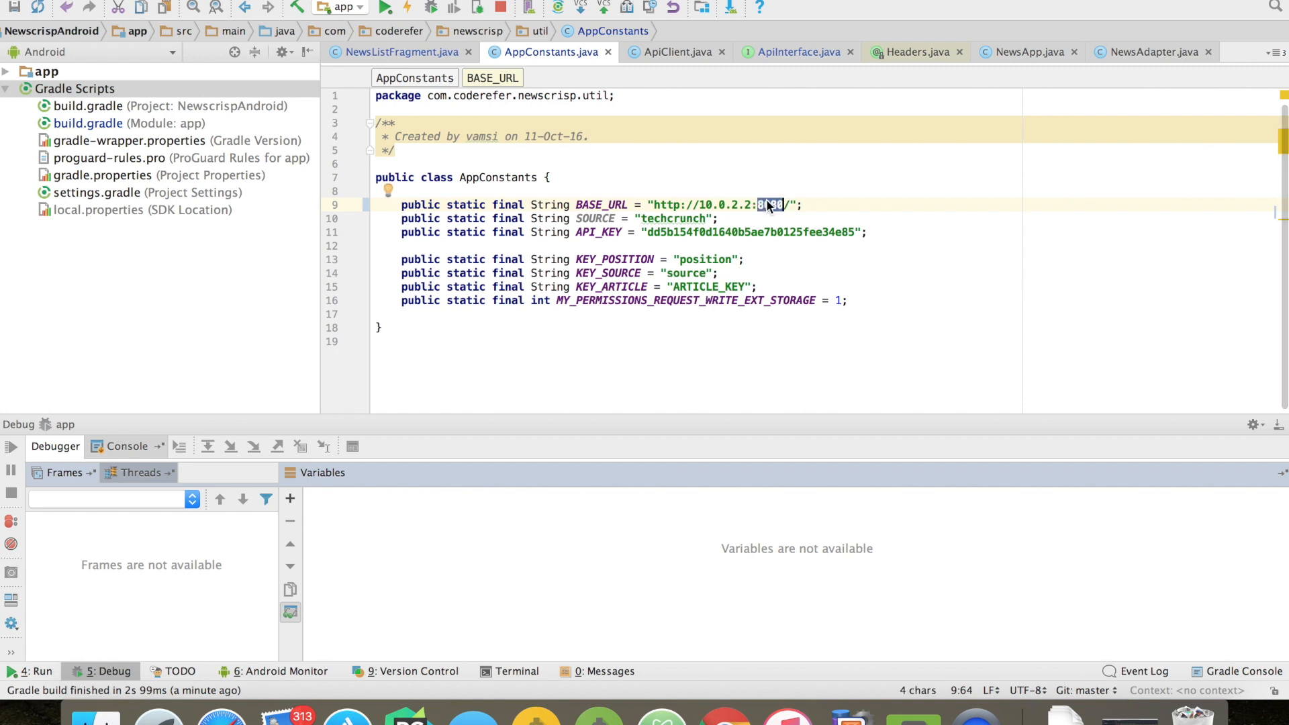
{"action": "type", "text": "8000"}
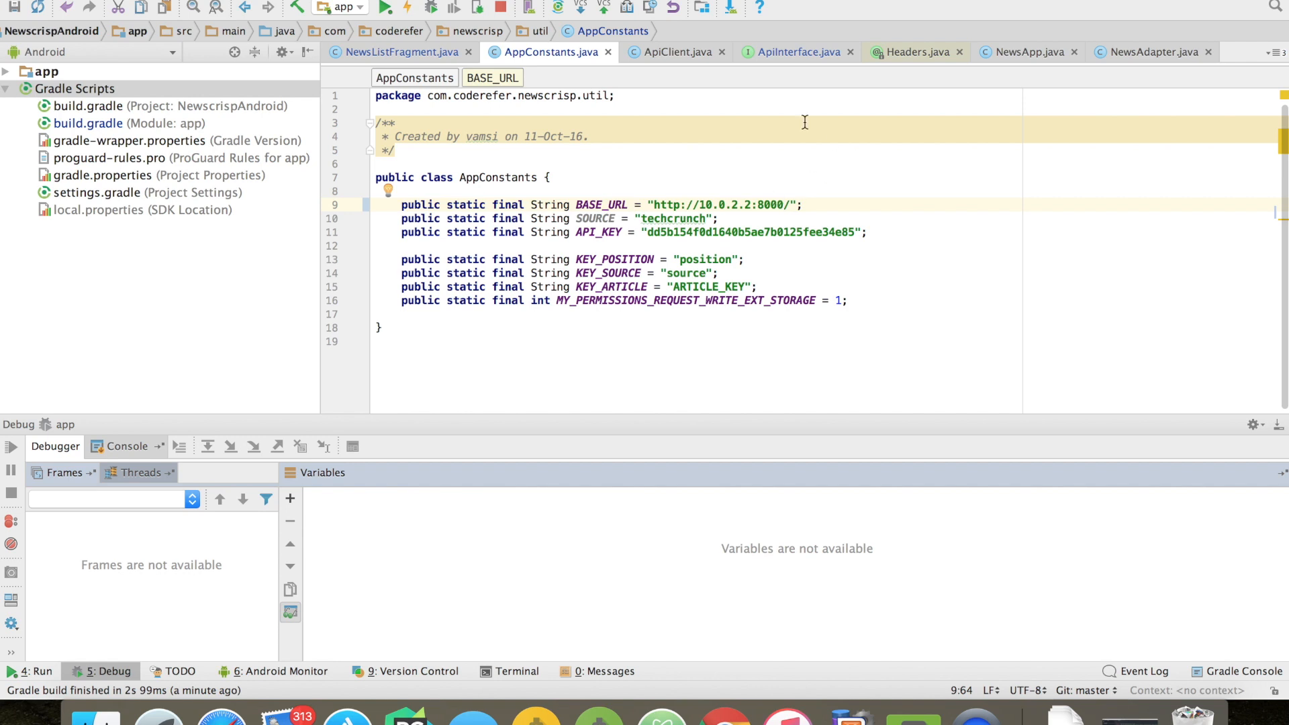
Step: Review ApiClient and the json path in ApiInterface, then check Django's dashboard/news/ endpoint in Chrome
{"action": "left_click", "coordinate": [671, 52]}
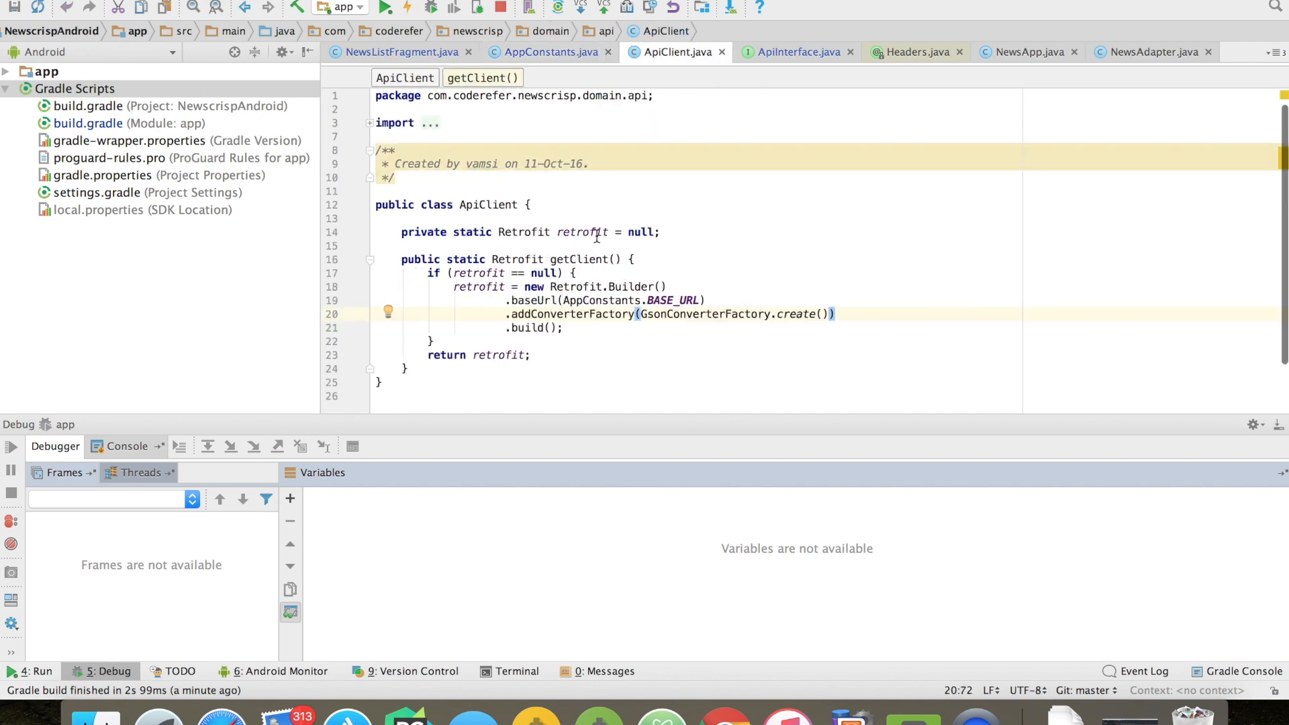
{"action": "left_click", "coordinate": [792, 51]}
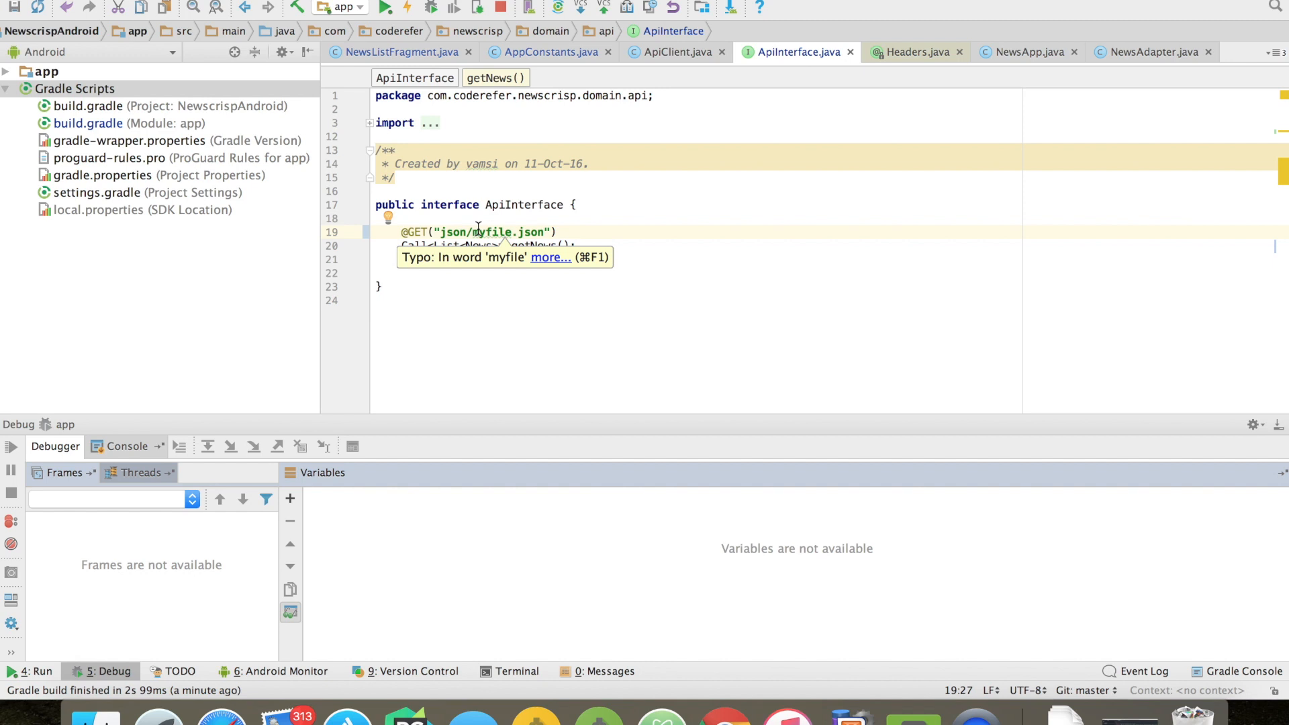
{"action": "double_click", "coordinate": [450, 232]}
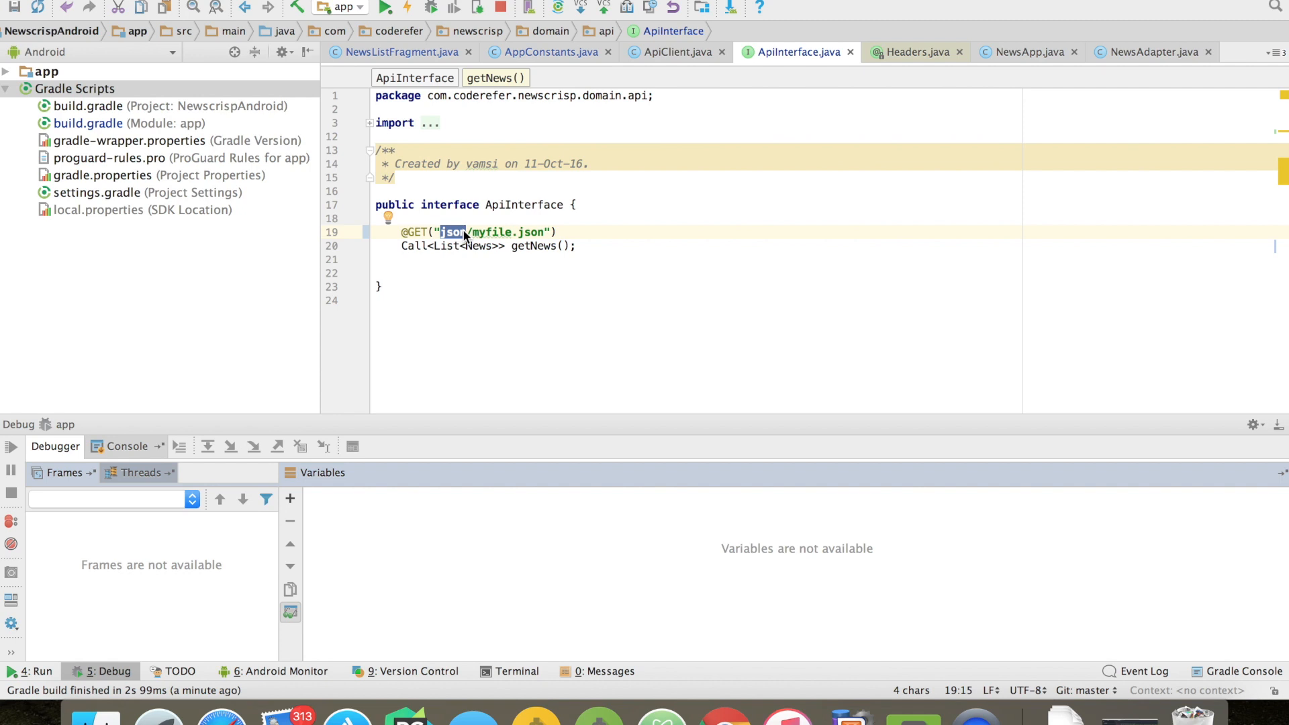
{"action": "left_click", "coordinate": [724, 720]}
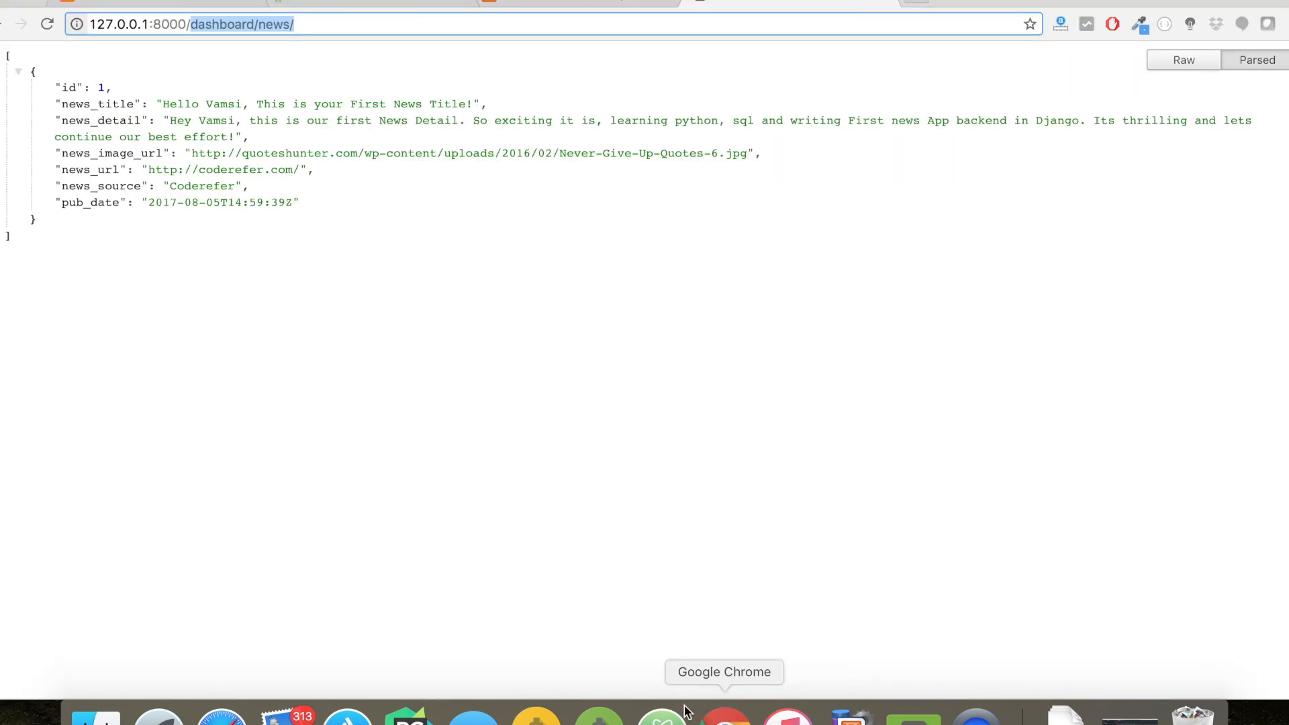
{"action": "mouse_move", "coordinate": [284, 32]}
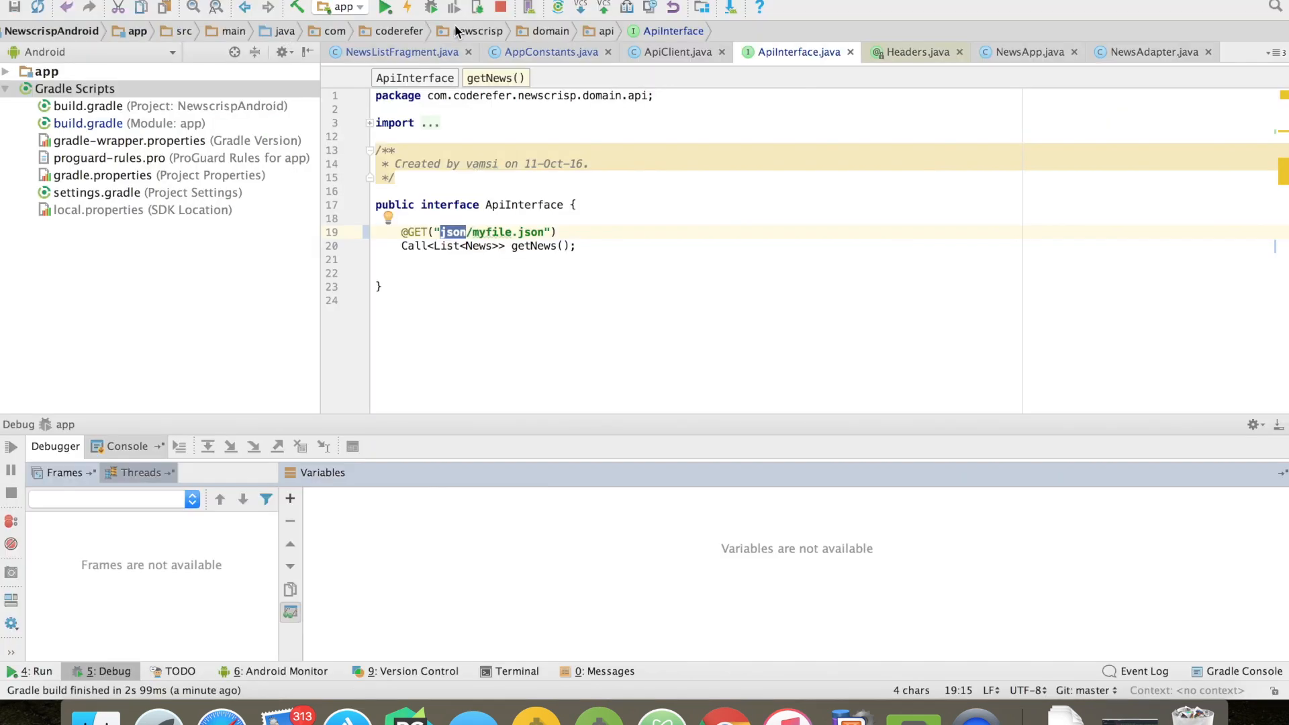
Step: Append dashboard/ to BASE_URL in AppConstants
{"action": "left_click", "coordinate": [670, 52]}
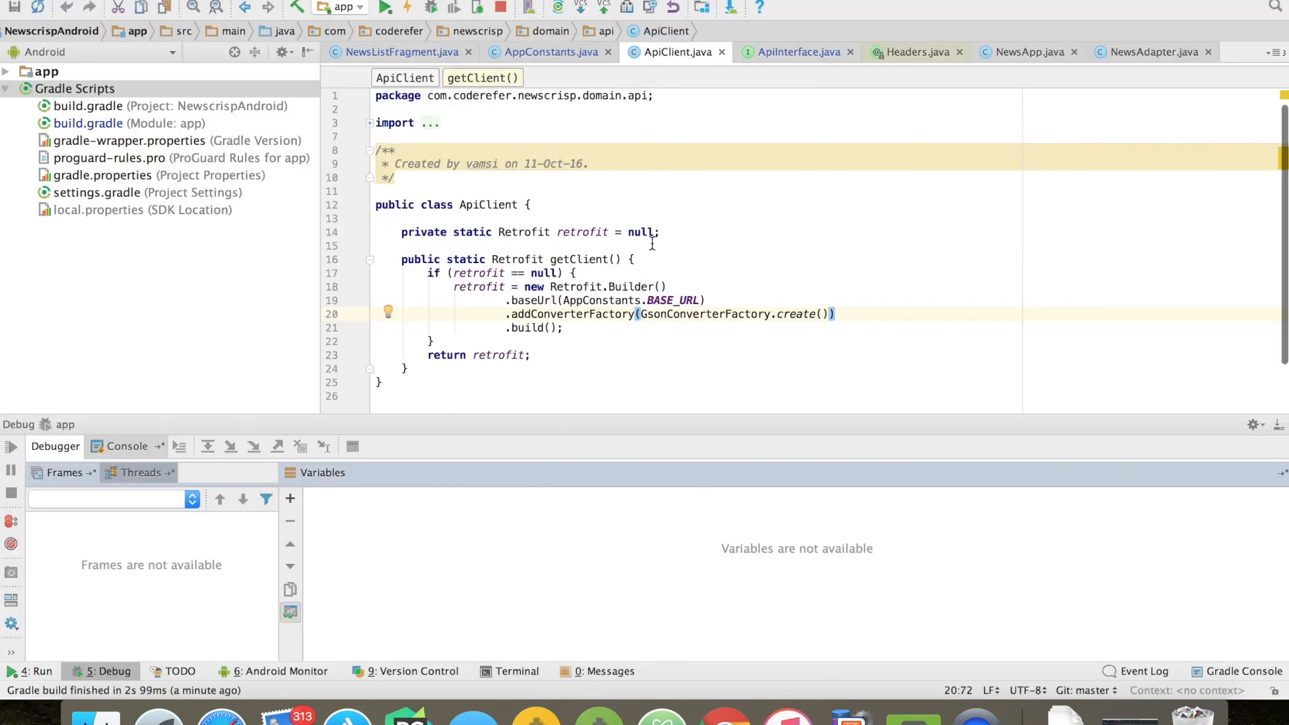
{"action": "left_click", "coordinate": [549, 52]}
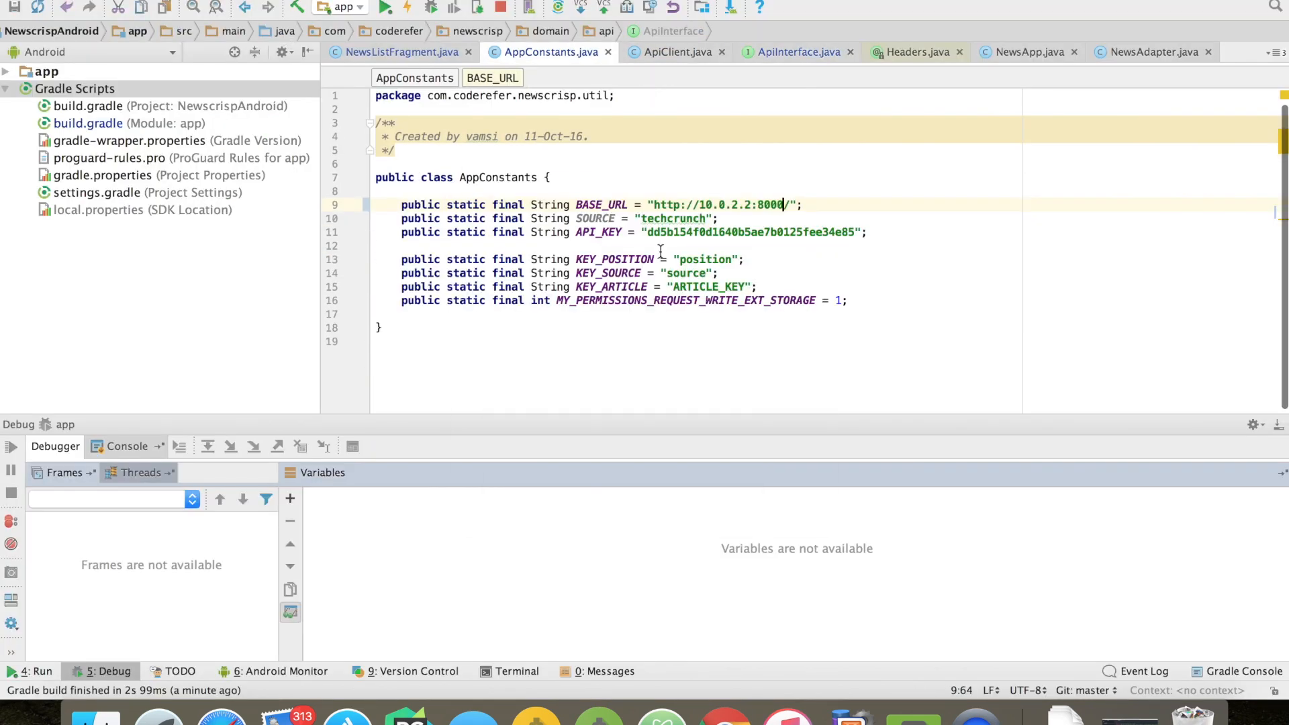
{"action": "type", "text": "d"}
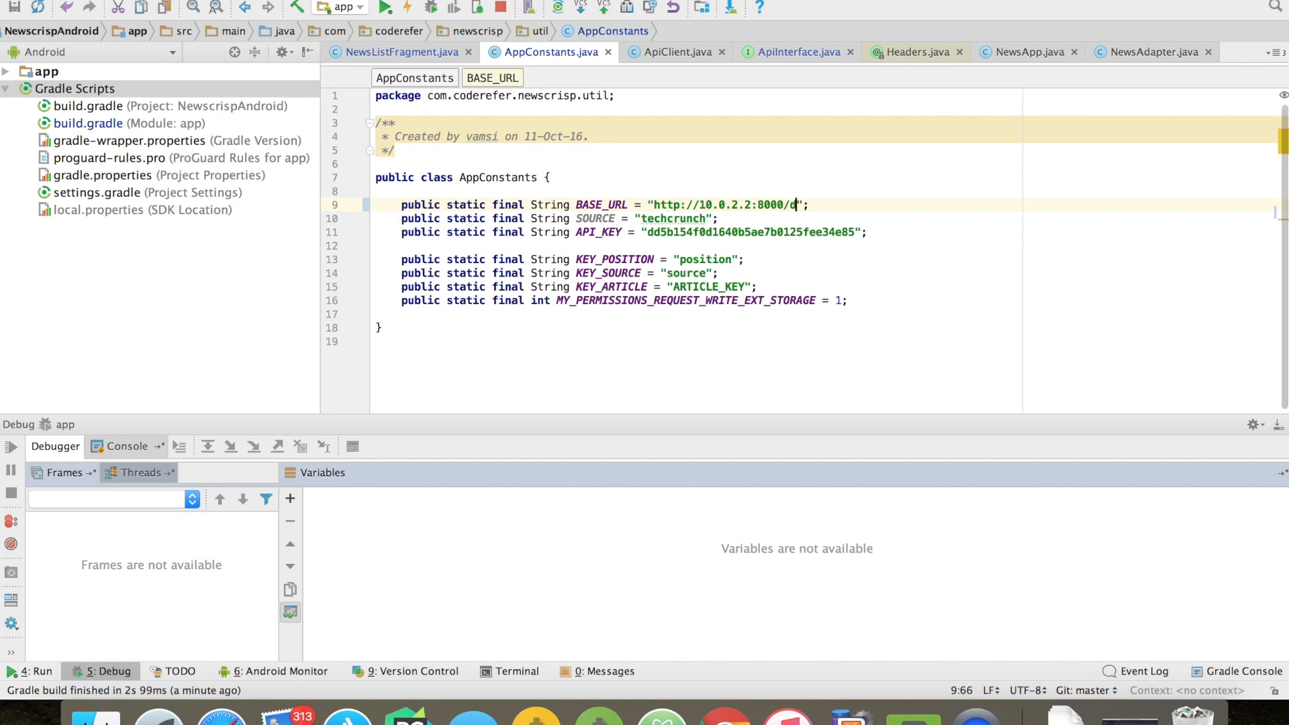
{"action": "type", "text": "ashboared"}
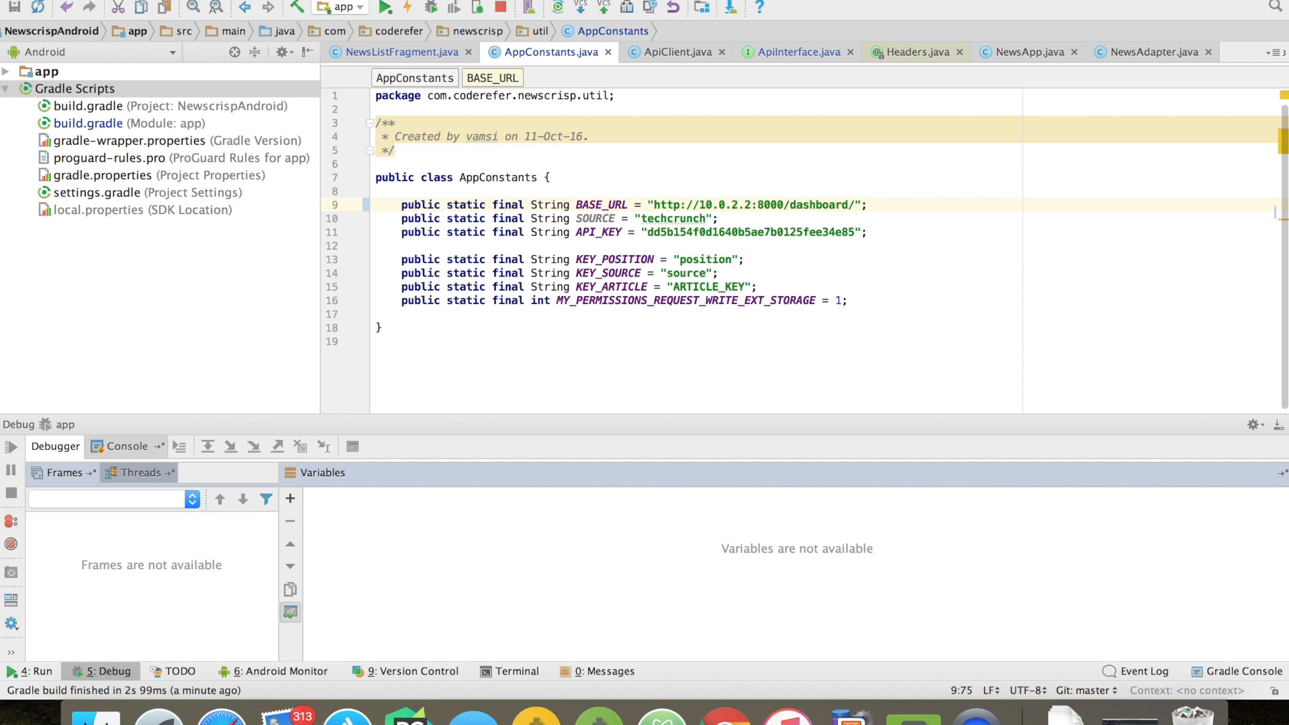
{"action": "left_click", "coordinate": [791, 52]}
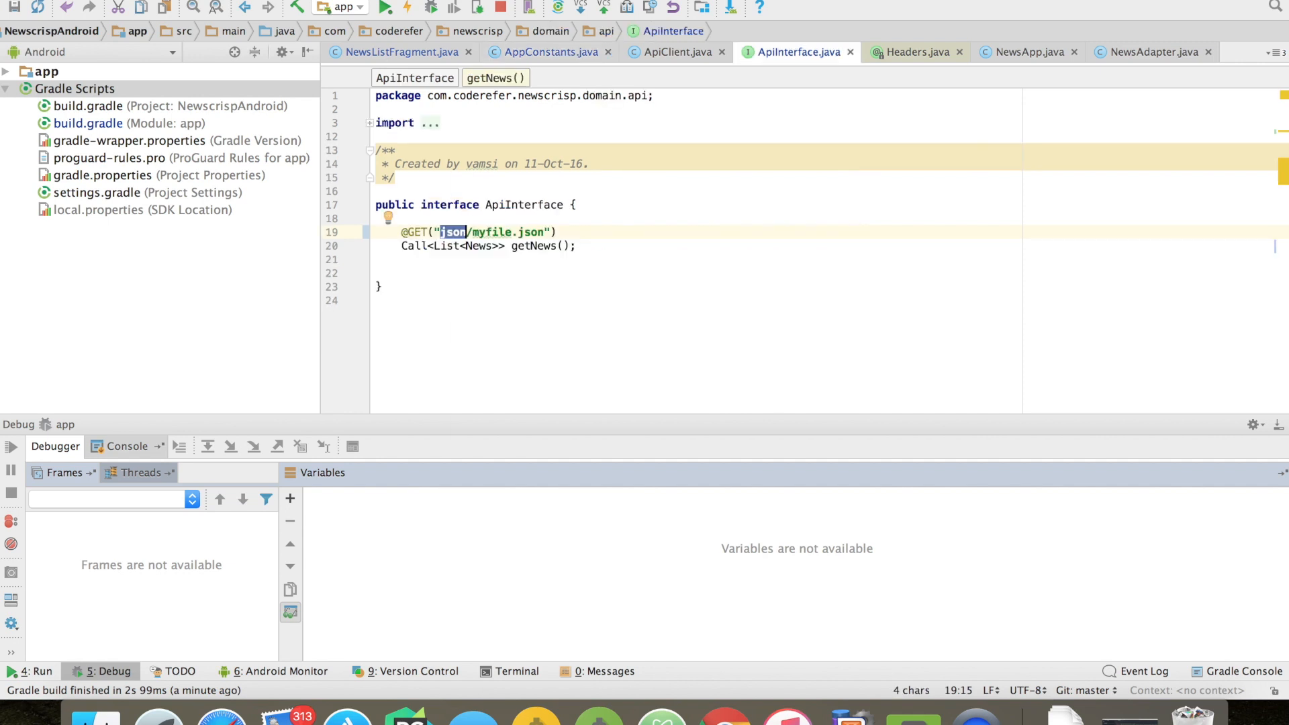
{"action": "type", "text": "news"}
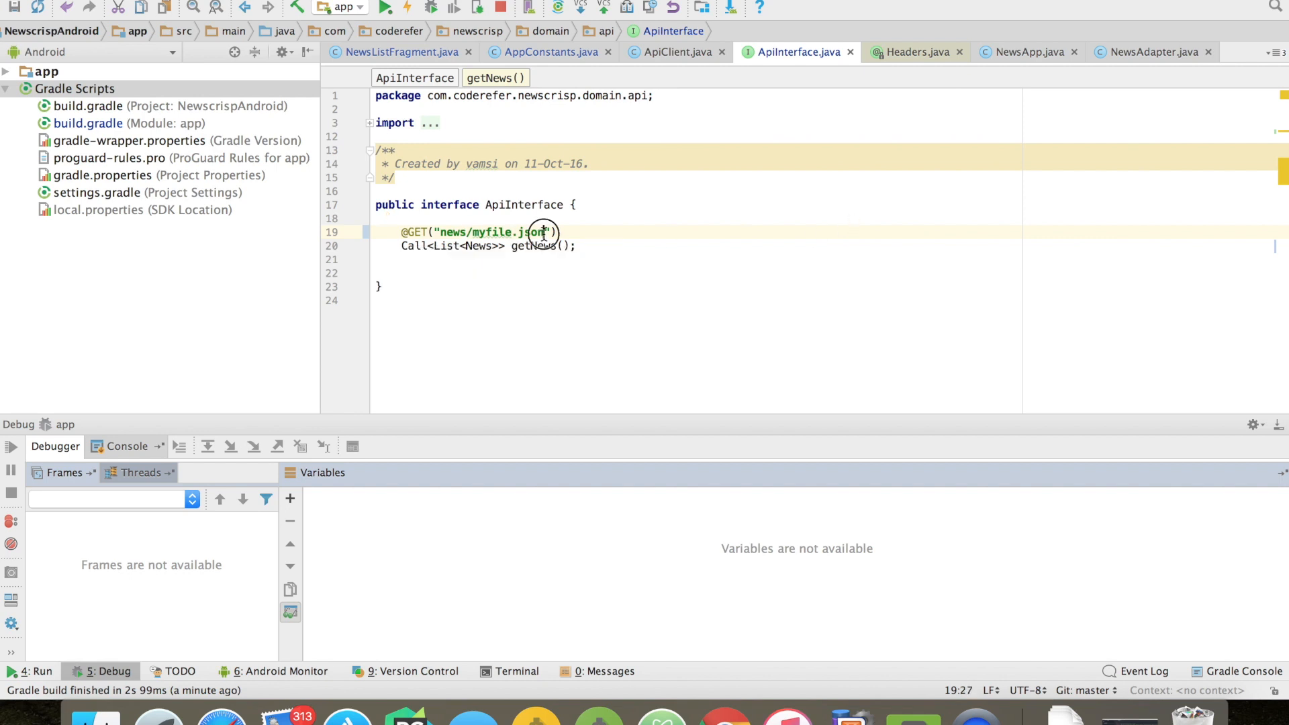
{"action": "key", "text": "Backspace"}
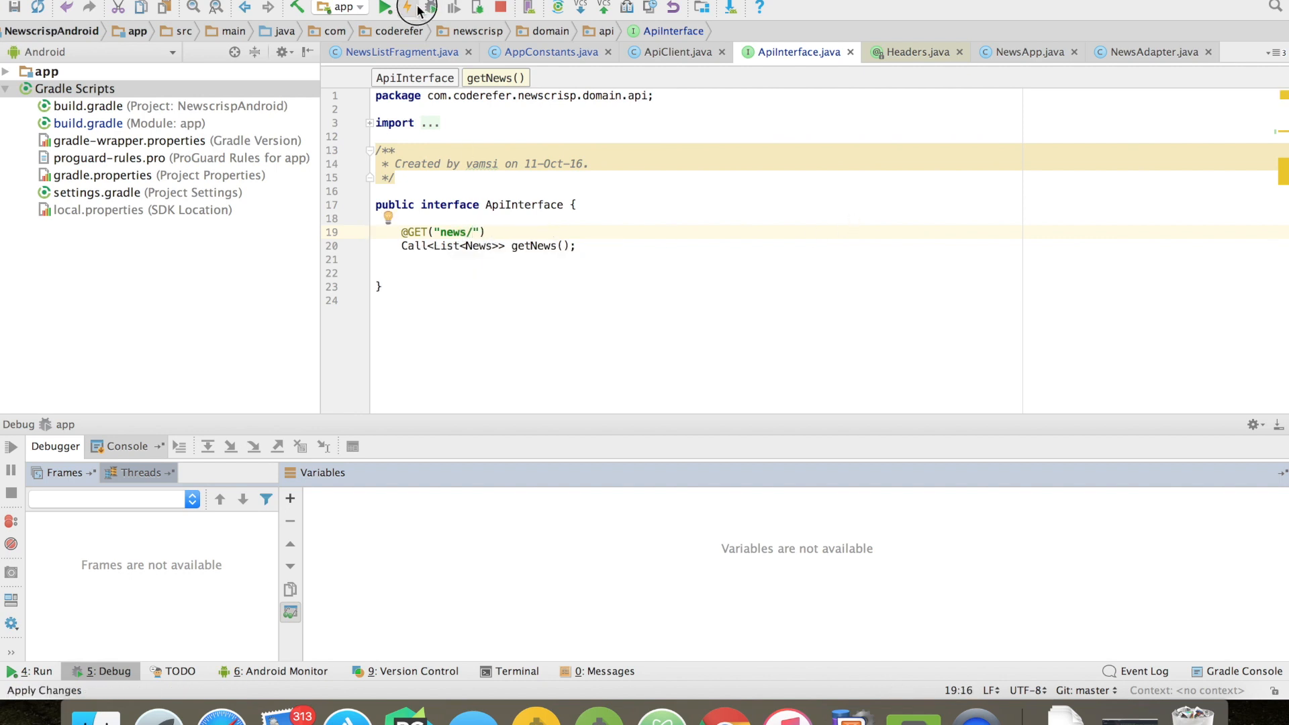
{"action": "left_click", "coordinate": [385, 8]}
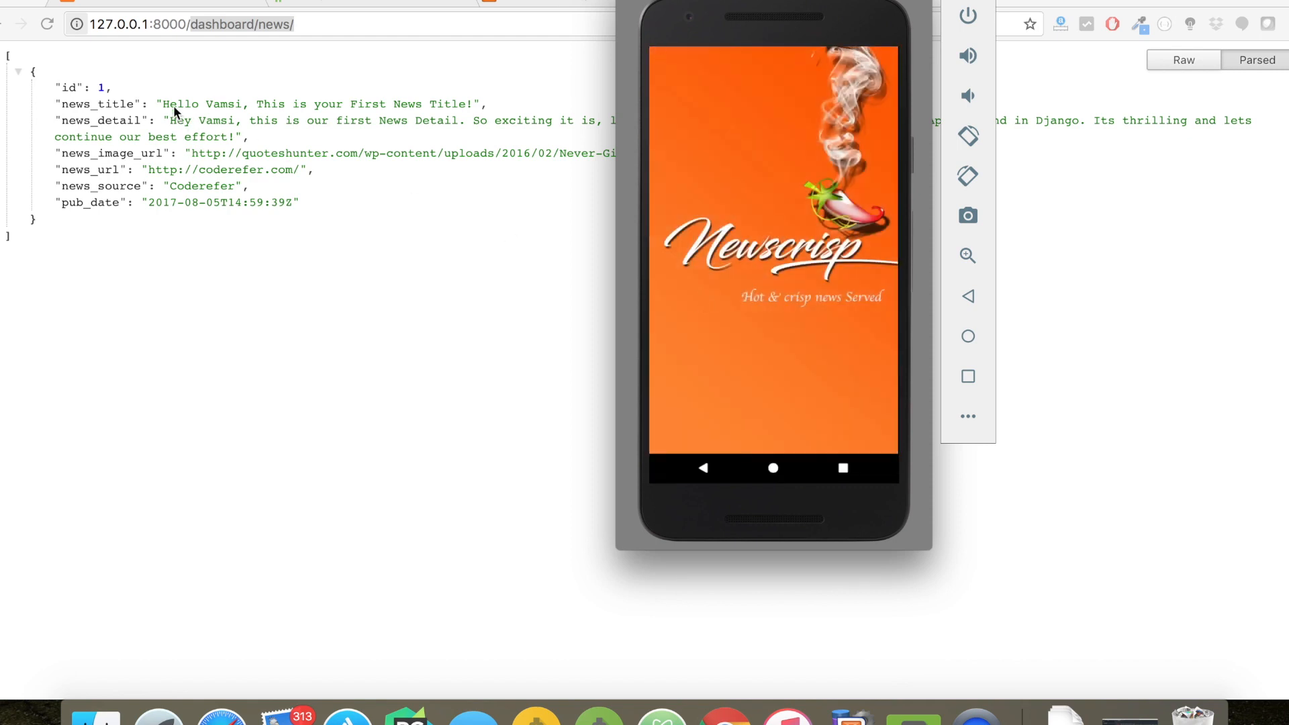
{"action": "mouse_move", "coordinate": [274, 135]}
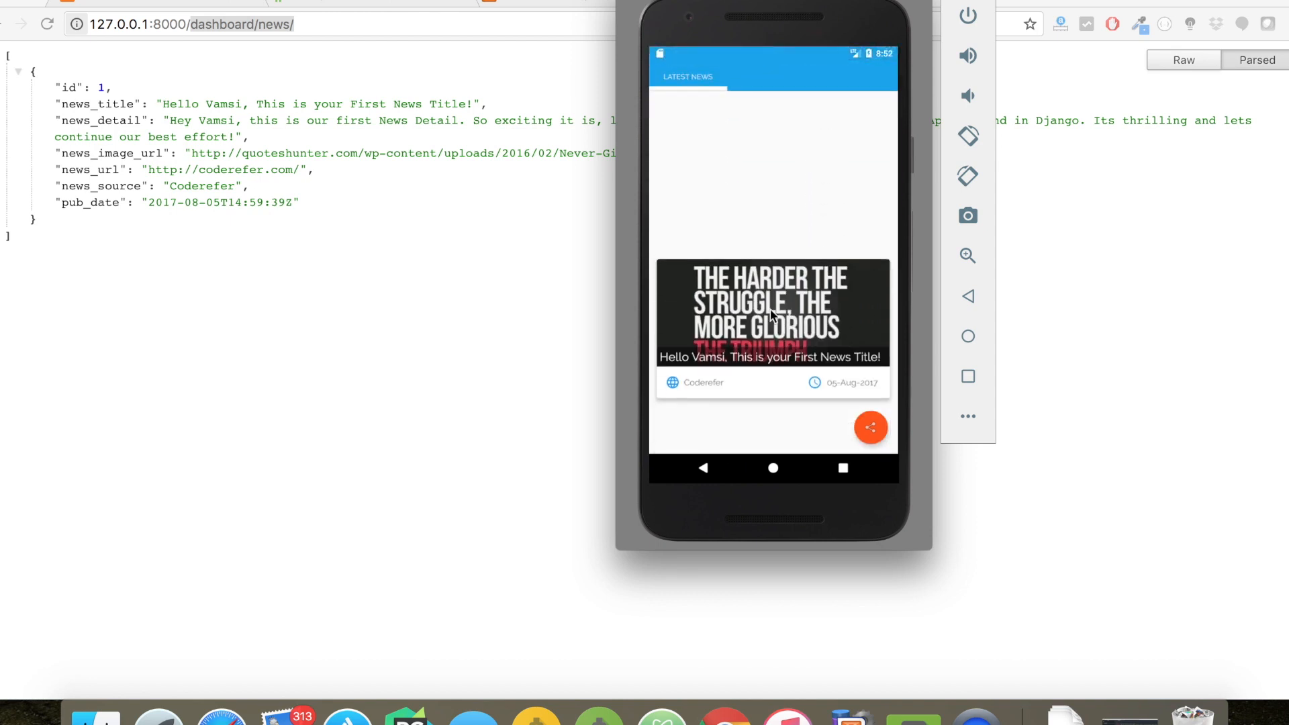
Step: Open the Django-served "Hello Vamsi" news card to view its full details
{"action": "left_click", "coordinate": [772, 312]}
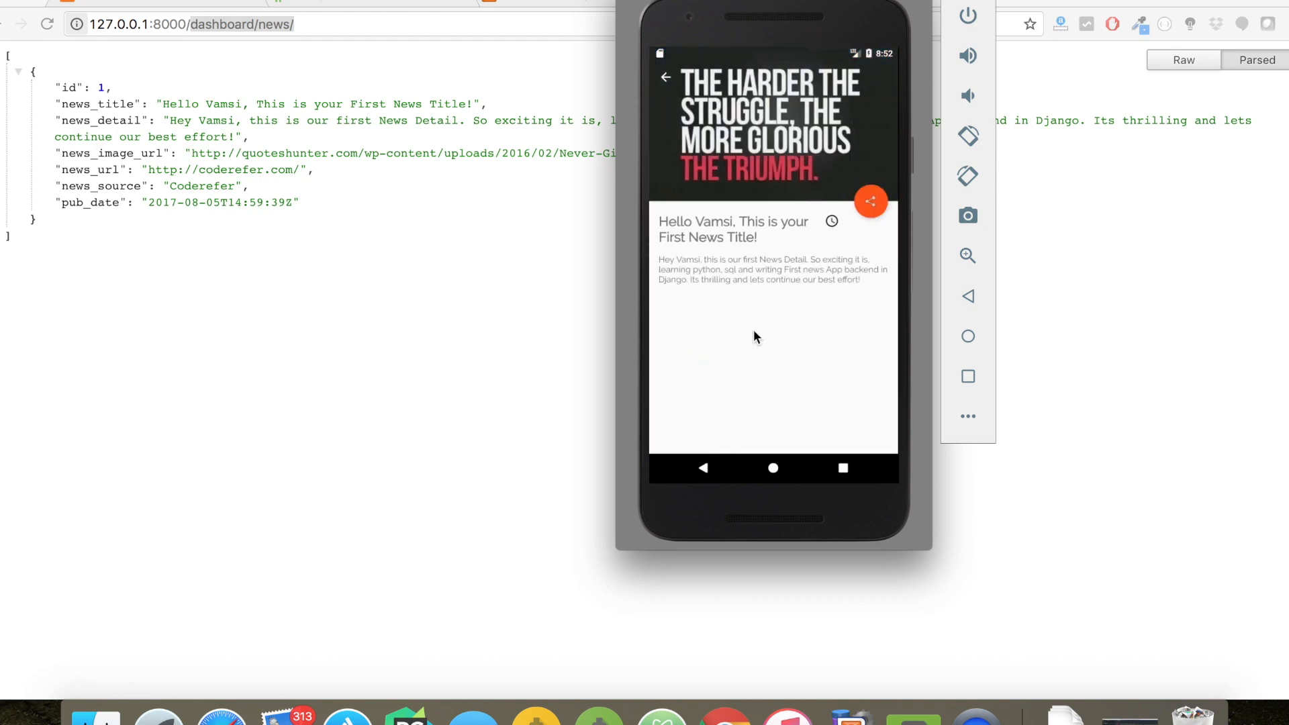
{"action": "mouse_move", "coordinate": [173, 135]}
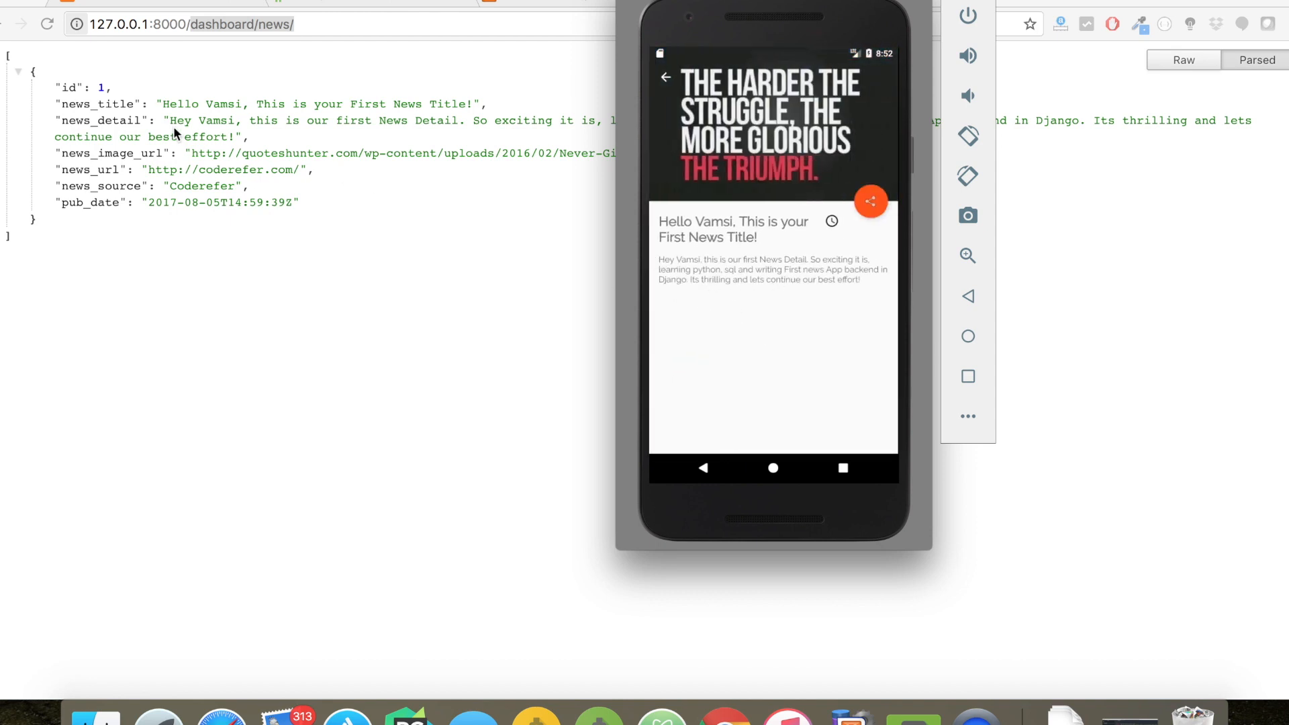
{"action": "mouse_move", "coordinate": [218, 169]}
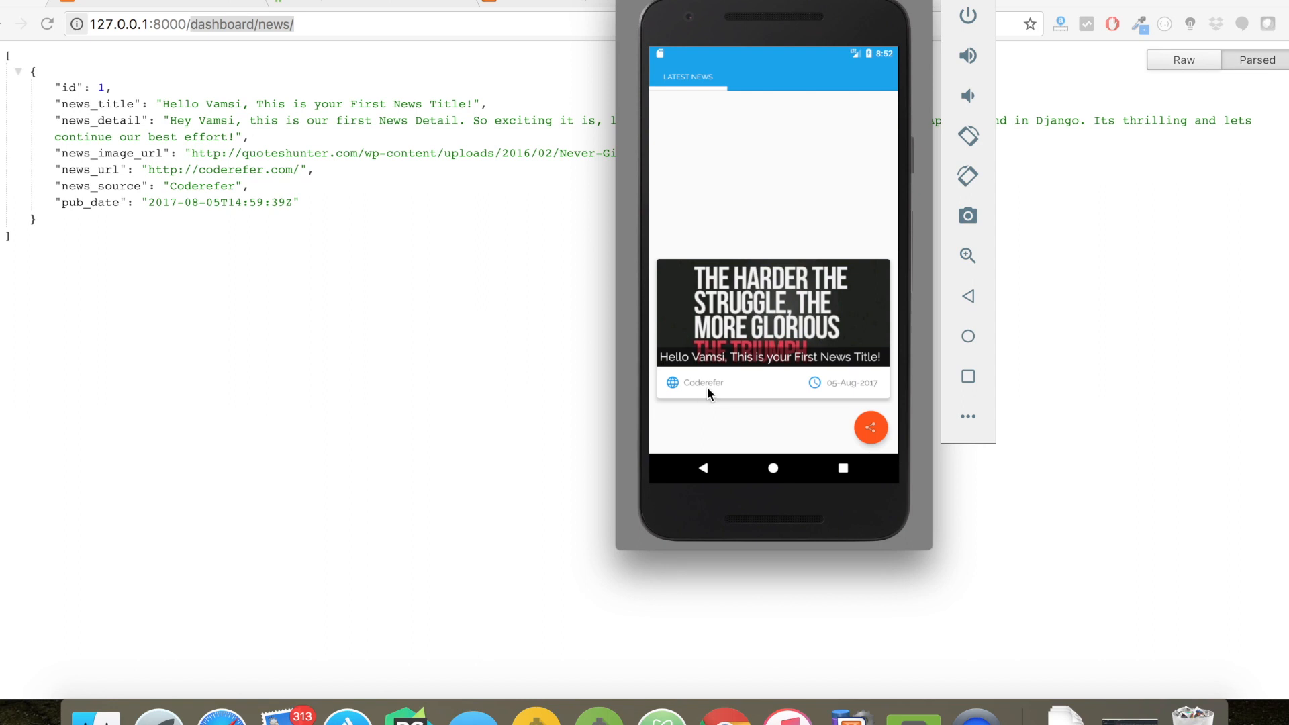
{"action": "mouse_move", "coordinate": [506, 264]}
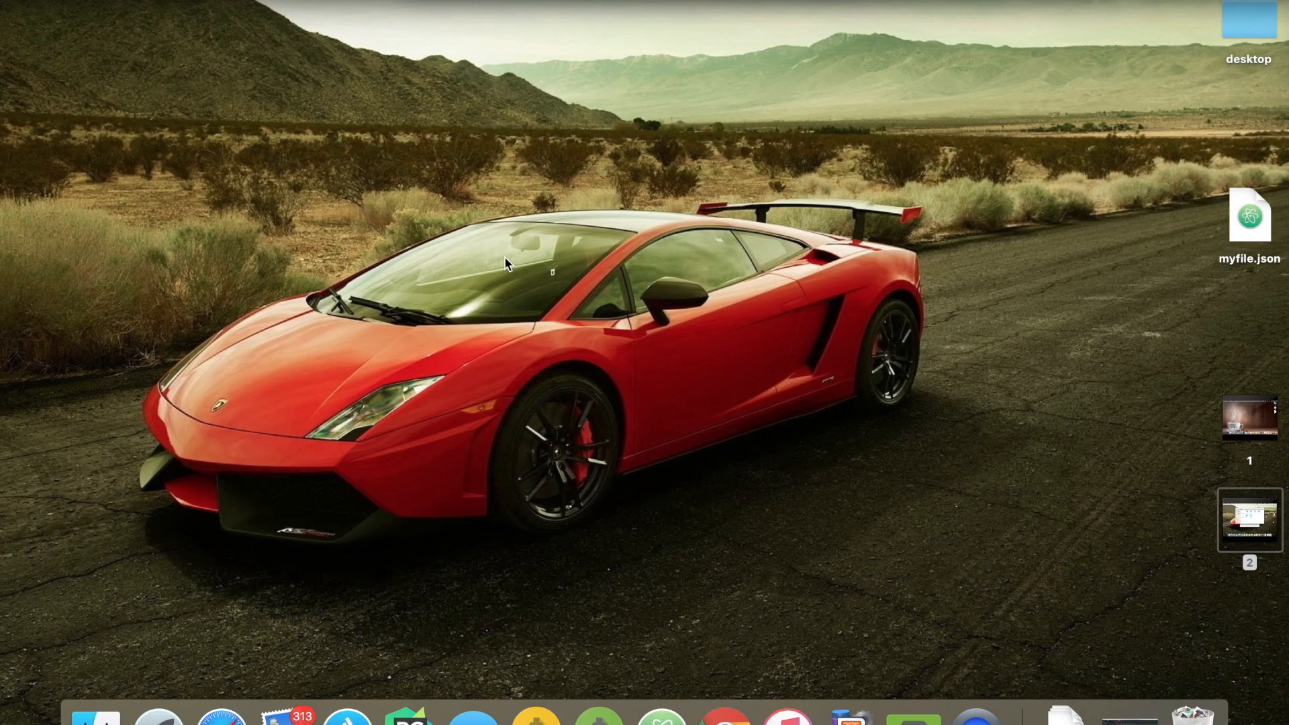
{"action": "mouse_move", "coordinate": [634, 416]}
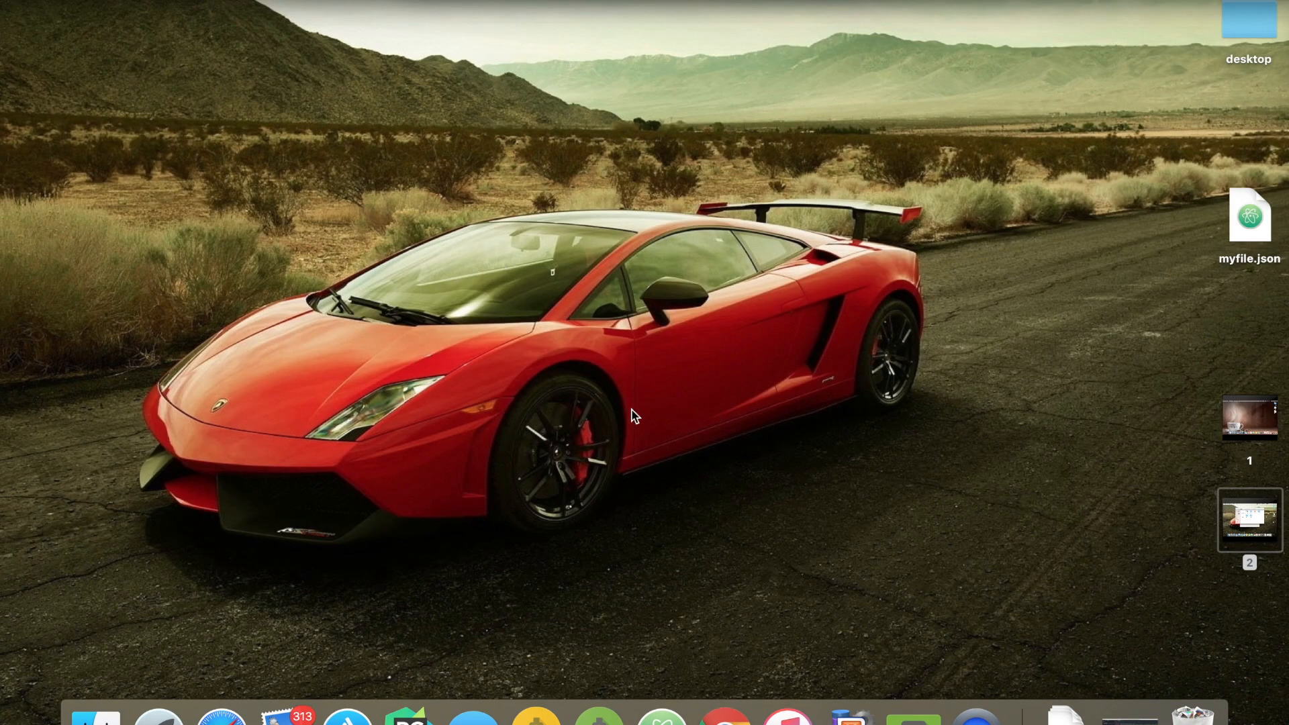